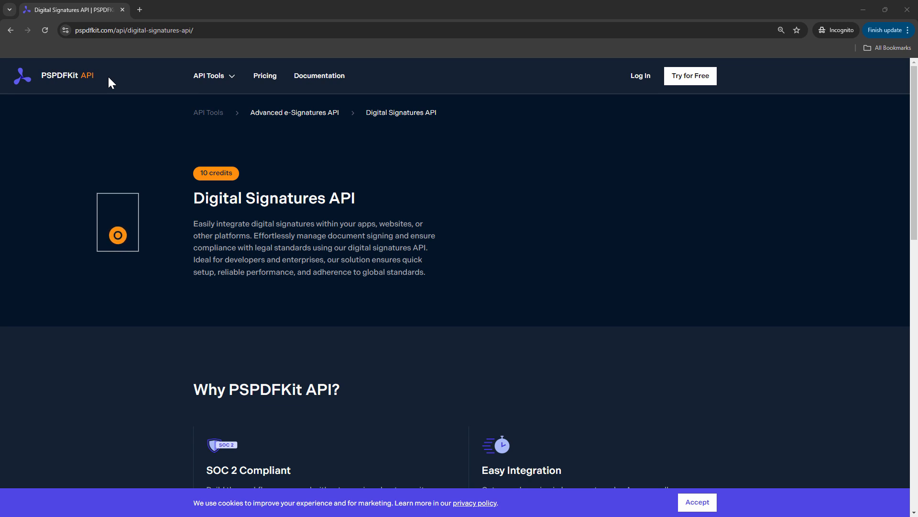
{"action": "mouse_move", "coordinate": [260, 140]}
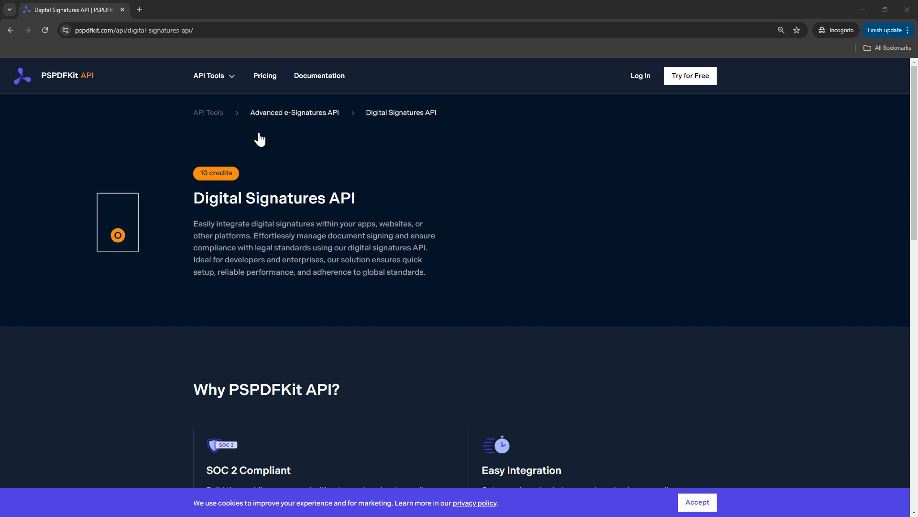
Step: Review the Digital Signatures feature text about PDFs validating in Adobe
{"action": "scroll", "scroll_direction": "down", "scroll_amount": 3}
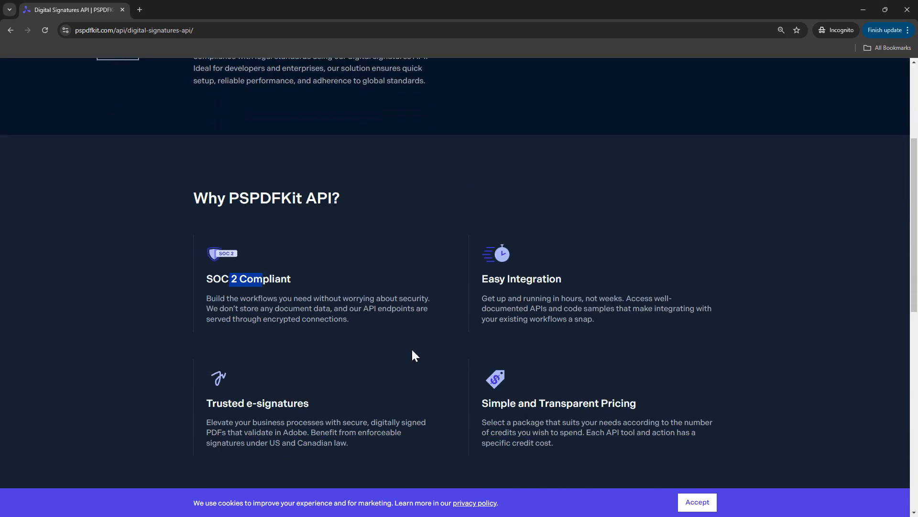
{"action": "double_click", "coordinate": [276, 403]}
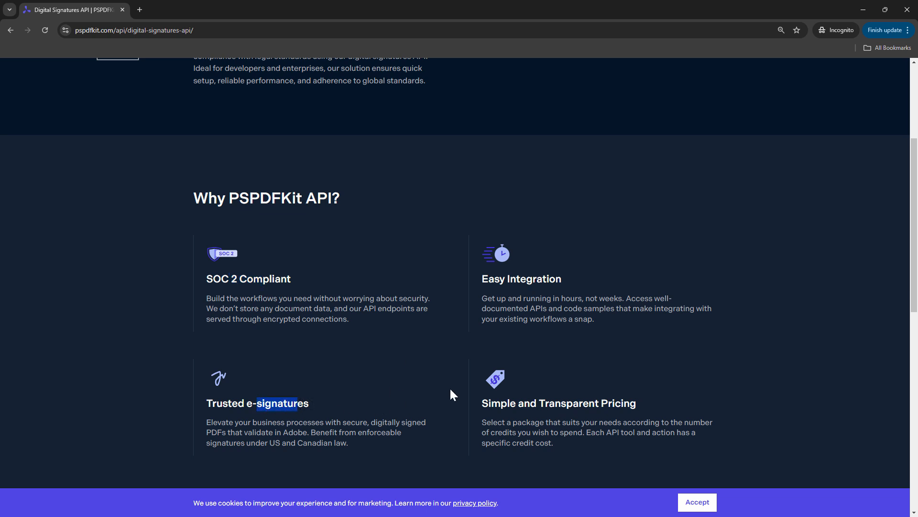
{"action": "mouse_move", "coordinate": [396, 420]}
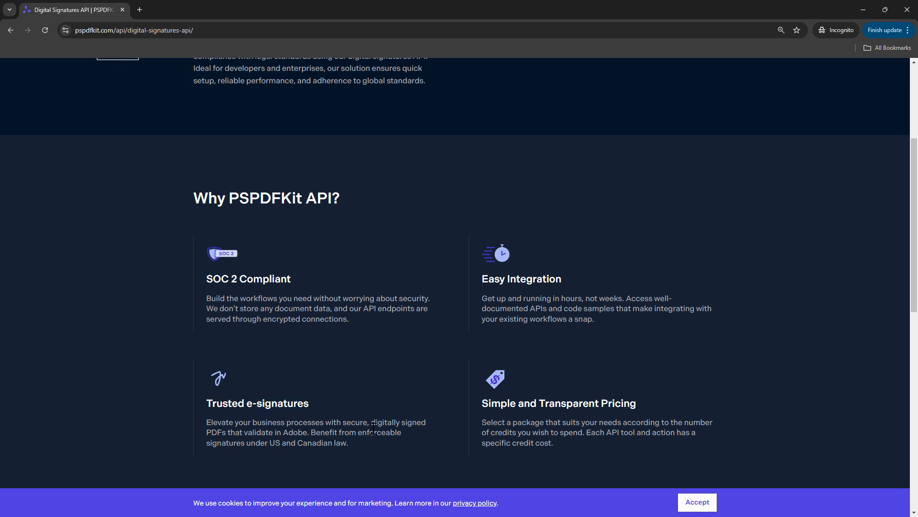
{"action": "left_click_drag", "start_coordinate": [372, 422], "coordinate": [309, 433]}
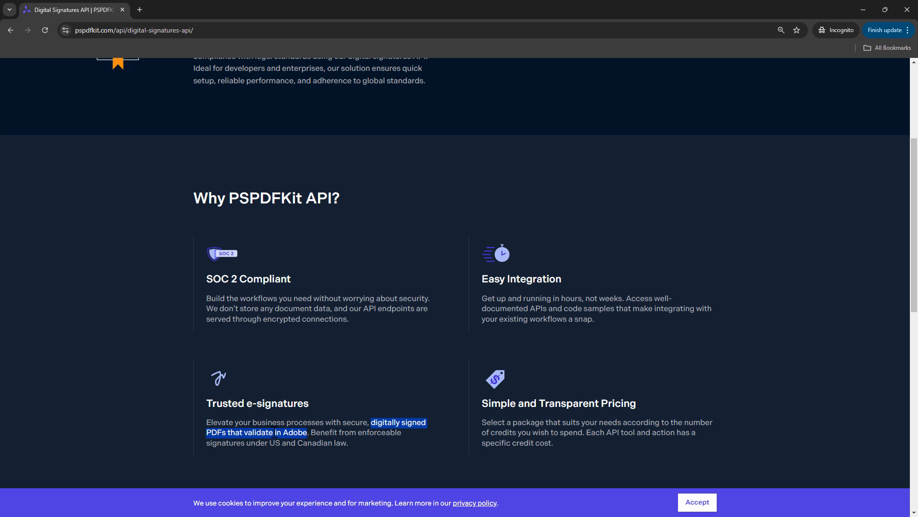
{"action": "scroll", "scroll_direction": "down", "scroll_amount": 3}
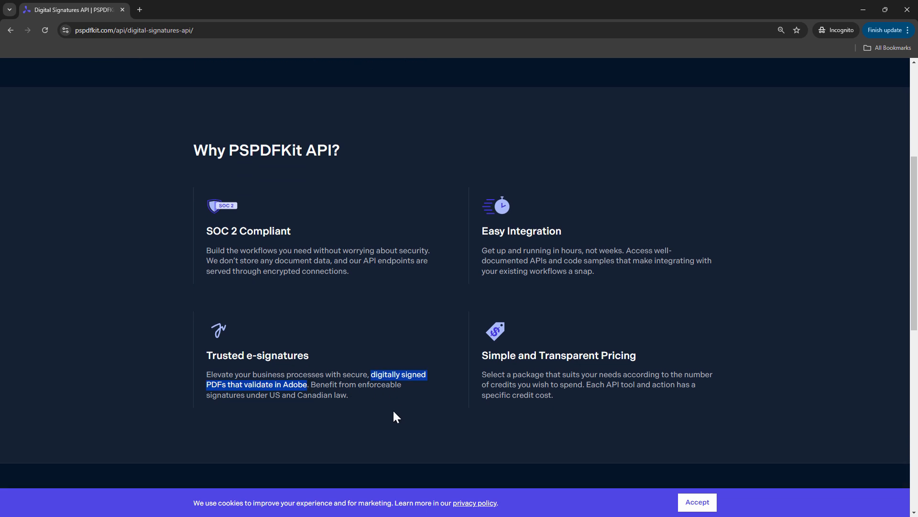
{"action": "mouse_move", "coordinate": [236, 400]}
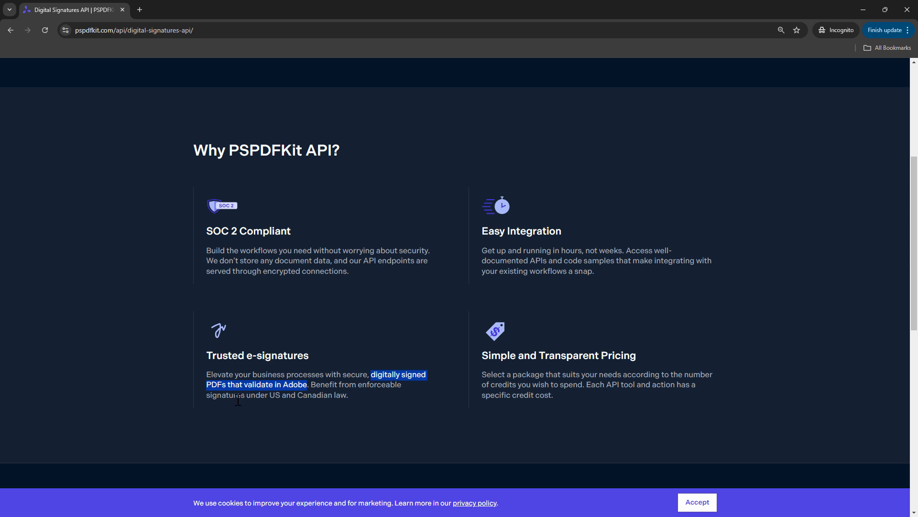
{"action": "mouse_move", "coordinate": [342, 398]}
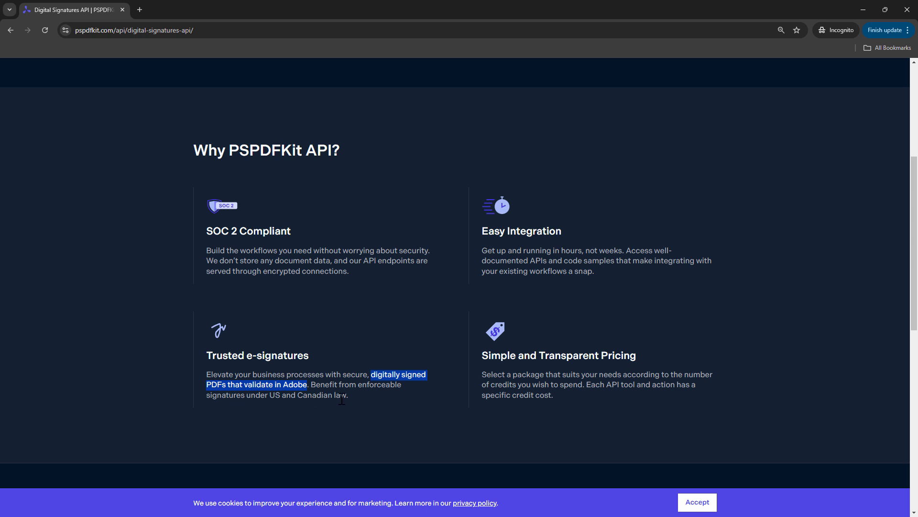
{"action": "scroll", "scroll_direction": "up", "scroll_amount": 3}
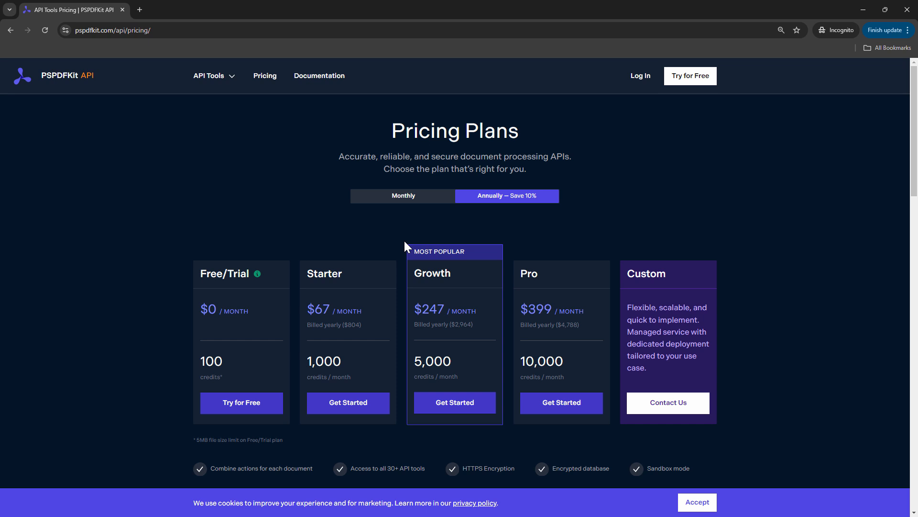
{"action": "mouse_move", "coordinate": [422, 237]}
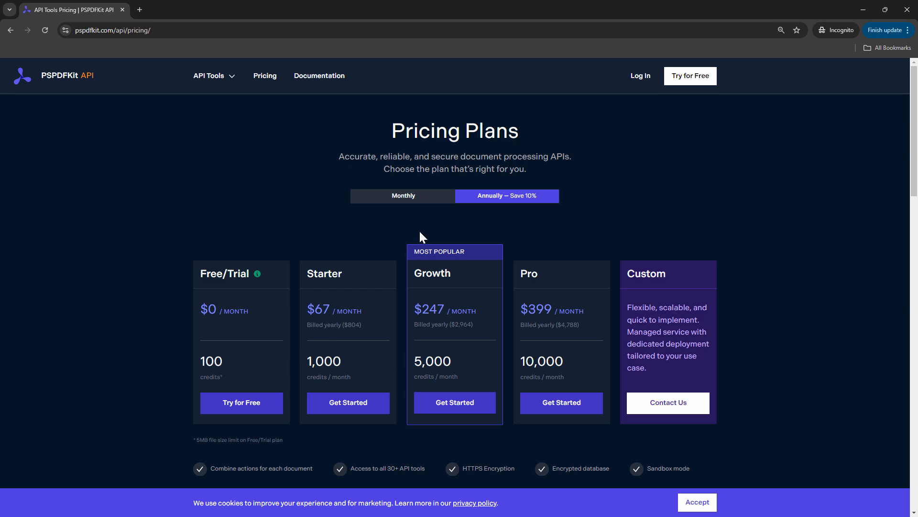
Step: Scroll through the pricing plans down to the FAQ section
{"action": "scroll", "scroll_direction": "down", "scroll_amount": 3}
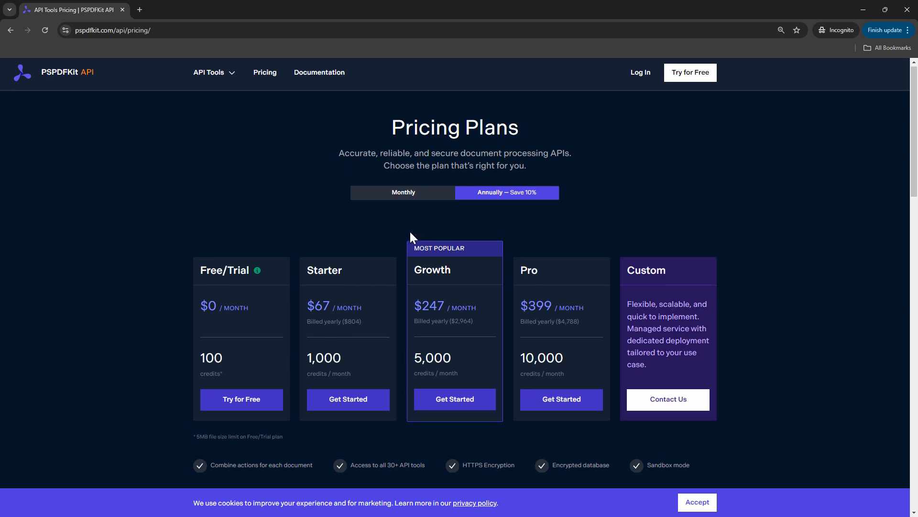
{"action": "scroll", "scroll_direction": "down", "scroll_amount": 3}
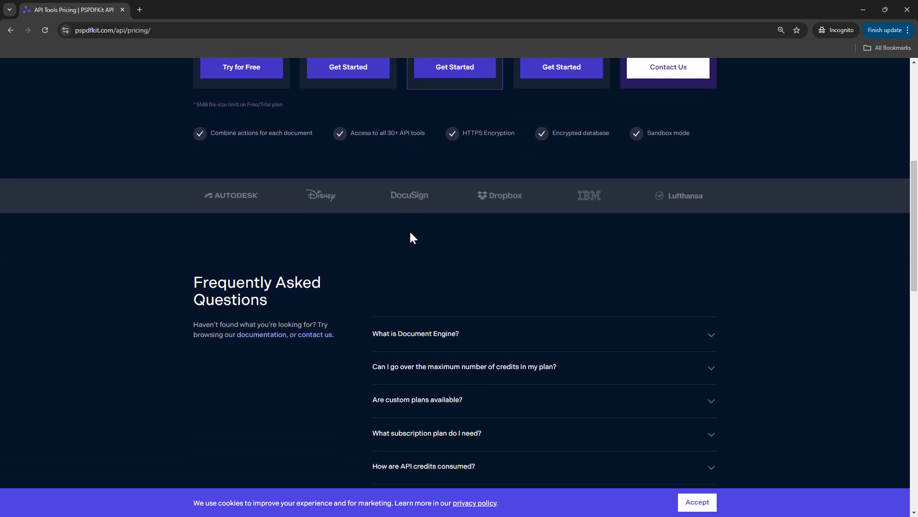
{"action": "scroll", "scroll_direction": "down", "scroll_amount": 3}
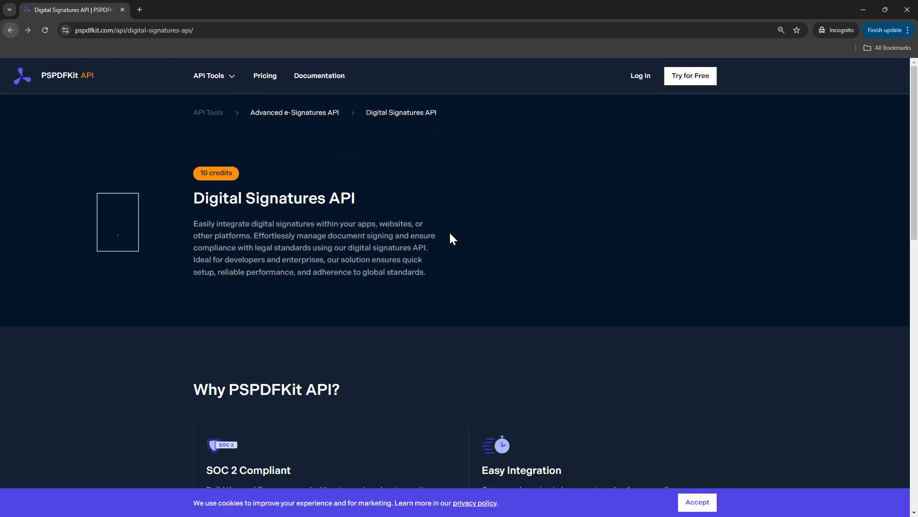
Step: Scroll down to the Try It Out section with the curl signing example
{"action": "scroll", "scroll_direction": "down", "scroll_amount": 3}
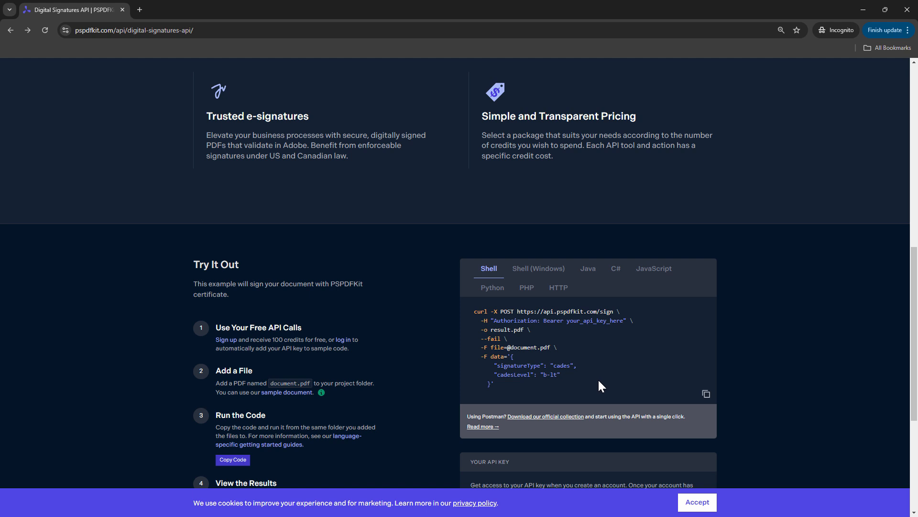
{"action": "mouse_move", "coordinate": [359, 252]}
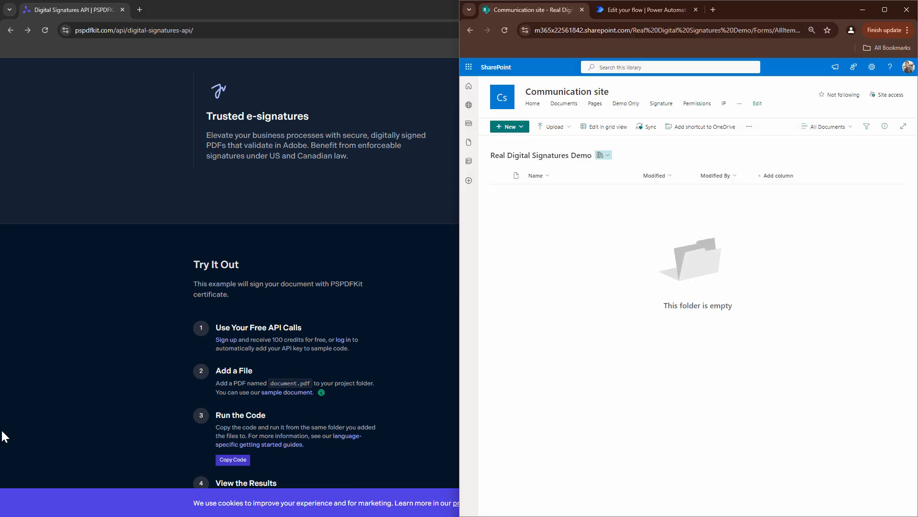
{"action": "mouse_move", "coordinate": [594, 166]}
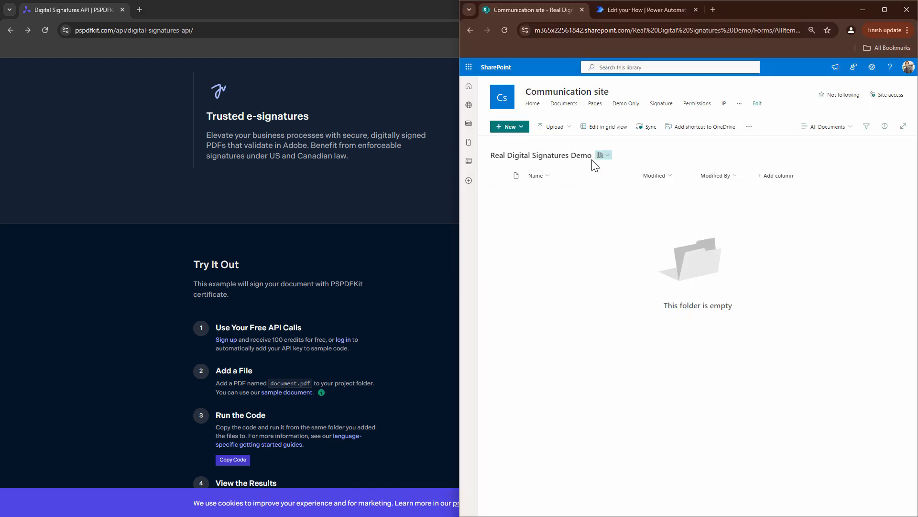
{"action": "mouse_move", "coordinate": [544, 97]}
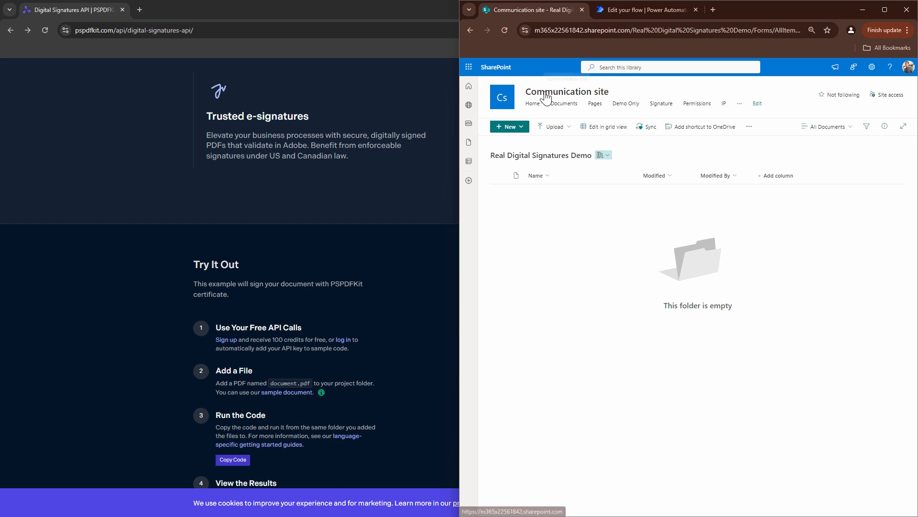
{"action": "mouse_move", "coordinate": [504, 148]}
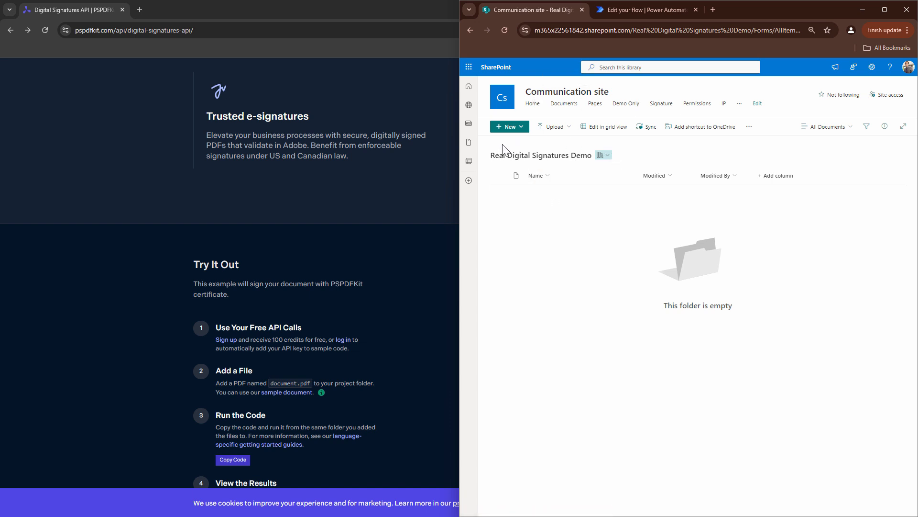
{"action": "left_click", "coordinate": [712, 10]}
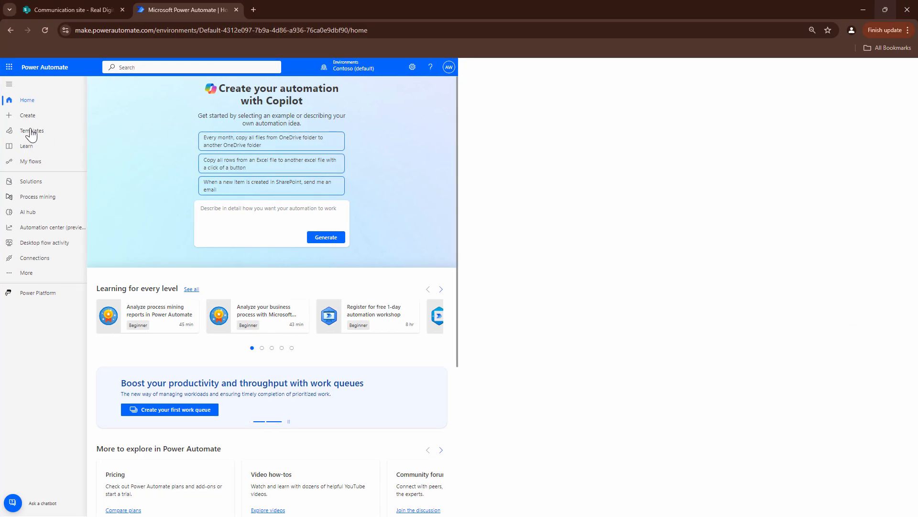
Step: Create a new instant cloud flow with the SharePoint 'For a selected file' trigger
{"action": "left_click", "coordinate": [30, 160]}
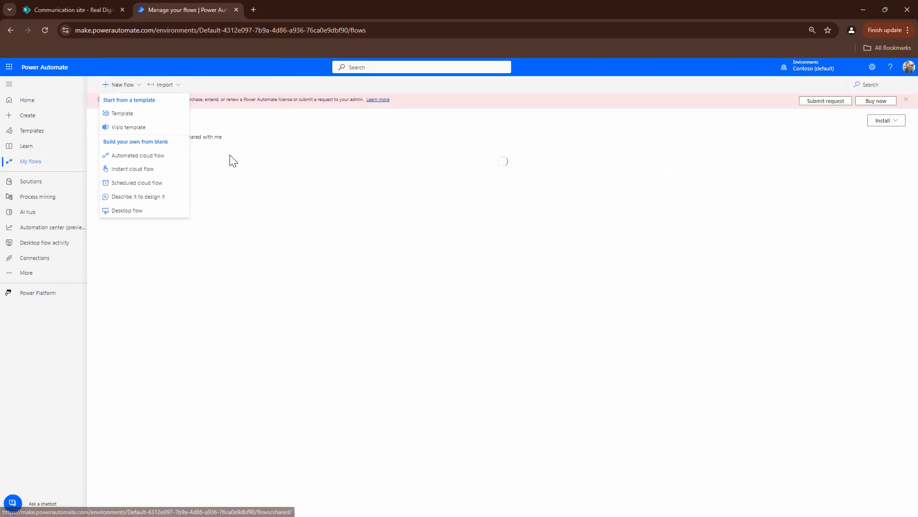
{"action": "left_click", "coordinate": [132, 168]}
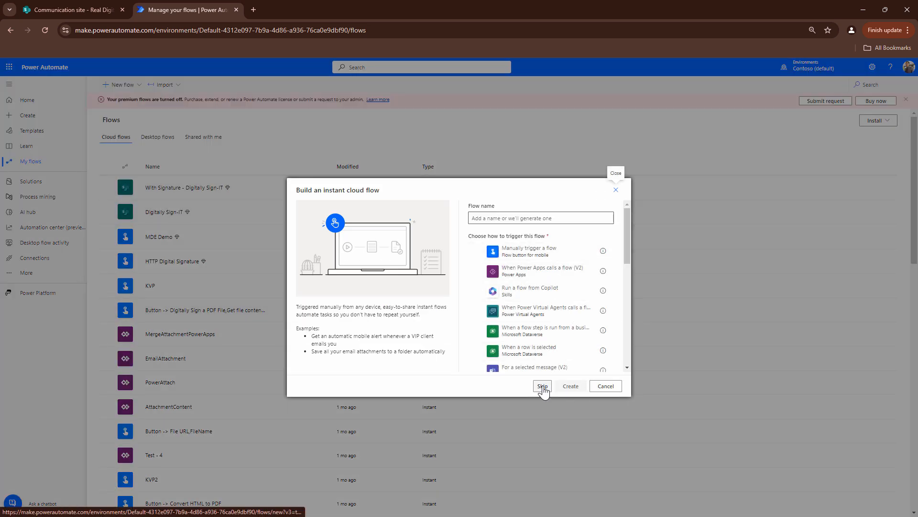
{"action": "left_click", "coordinate": [542, 385]}
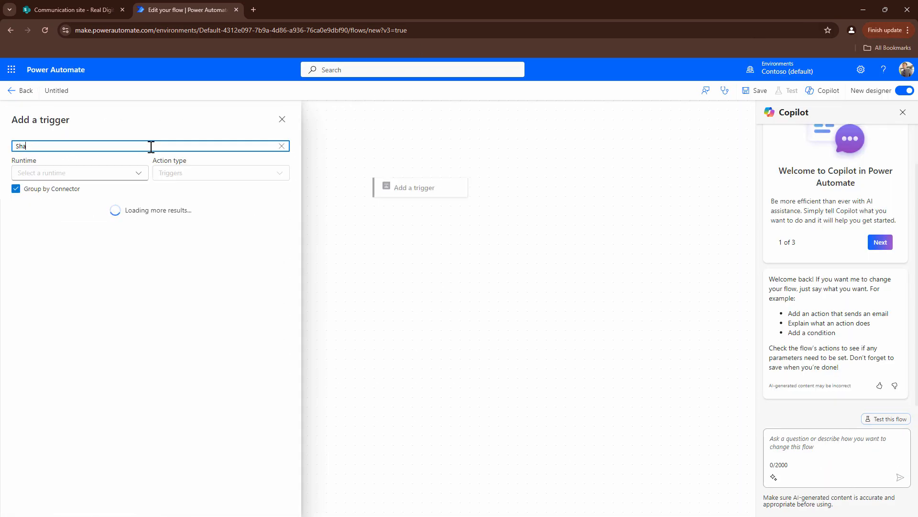
{"action": "type", "text": "SharePoint"}
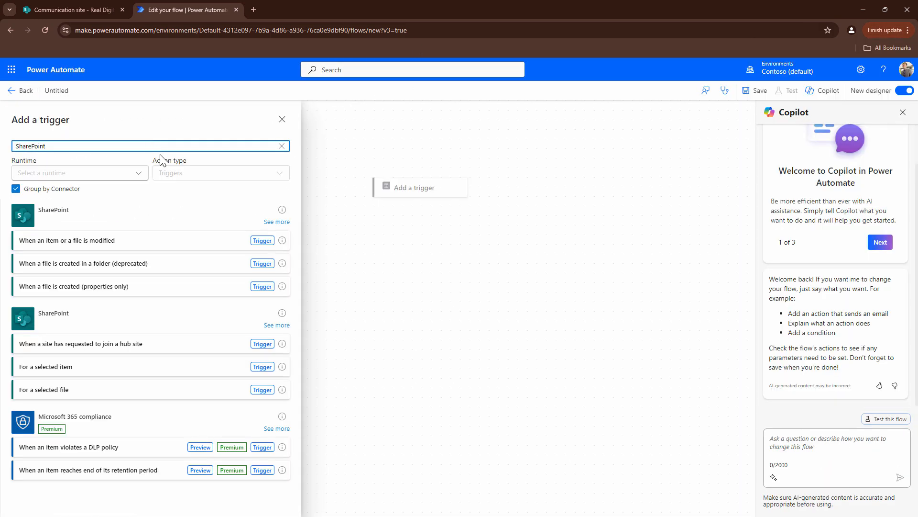
{"action": "left_click", "coordinate": [44, 389]}
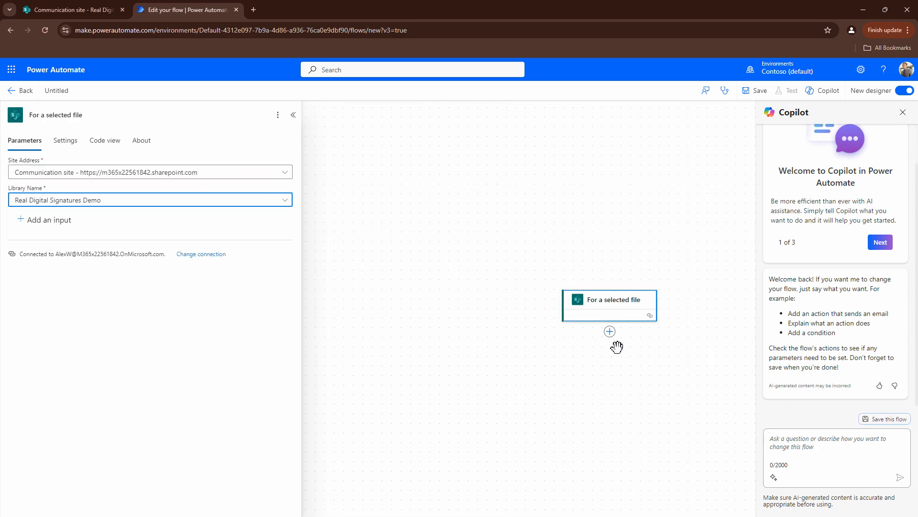
Step: Add a Send an HTTP request to SharePoint step after the trigger, then remove it
{"action": "left_click", "coordinate": [610, 331]}
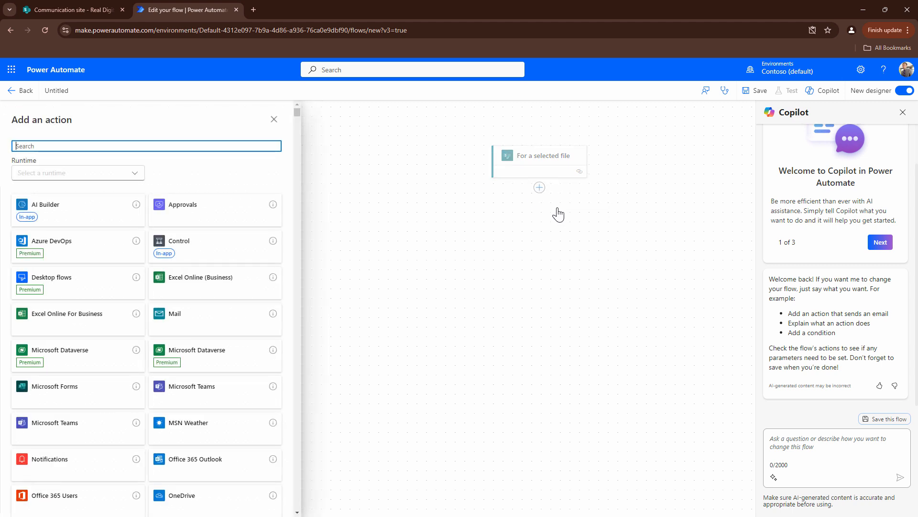
{"action": "left_click", "coordinate": [146, 146]}
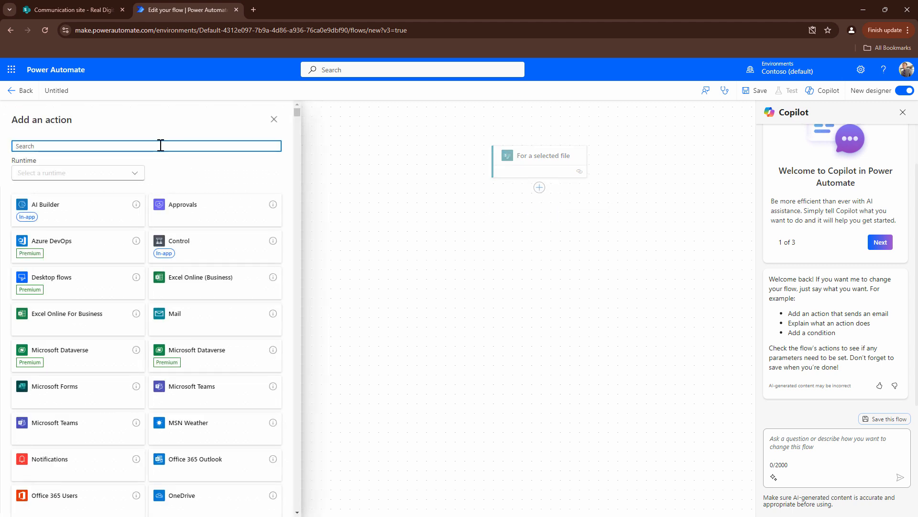
{"action": "type", "text": "HTTP"}
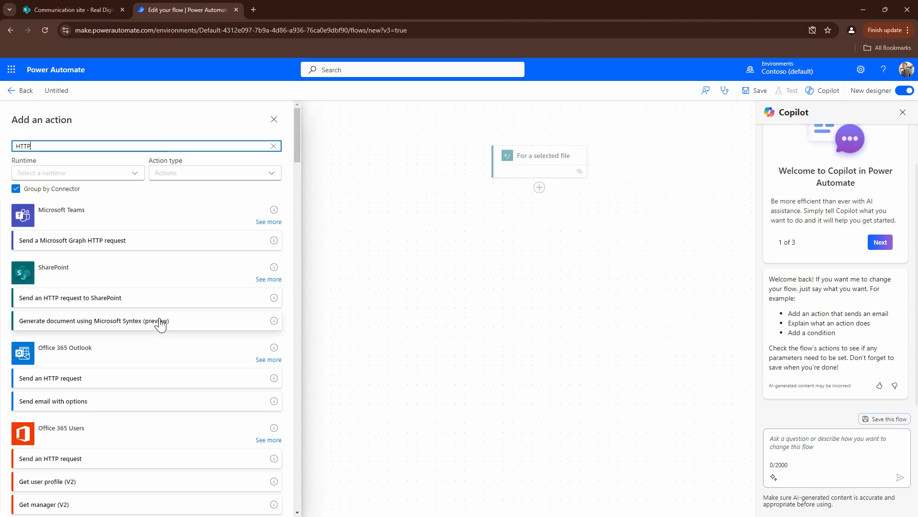
{"action": "left_click", "coordinate": [70, 297]}
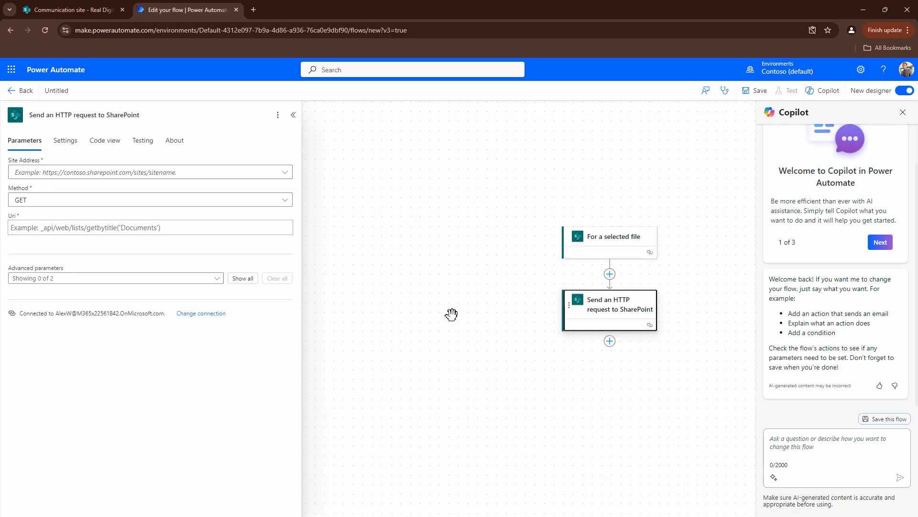
{"action": "mouse_move", "coordinate": [617, 317]}
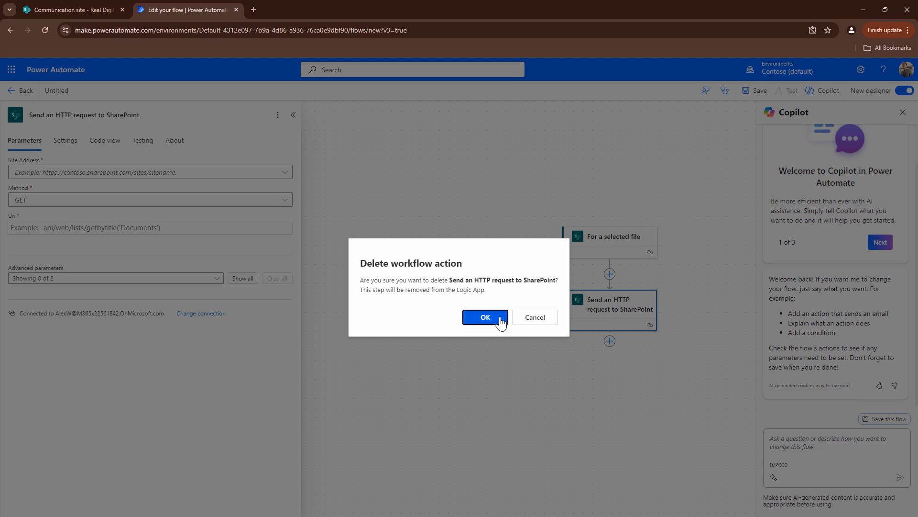
{"action": "left_click", "coordinate": [485, 316]}
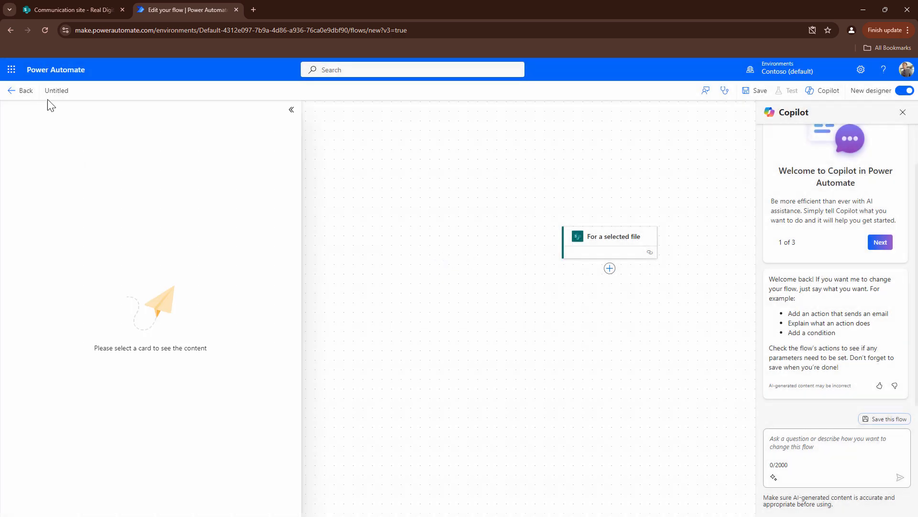
Step: Add the generic HTTP action after the trigger instead
{"action": "left_click", "coordinate": [609, 268]}
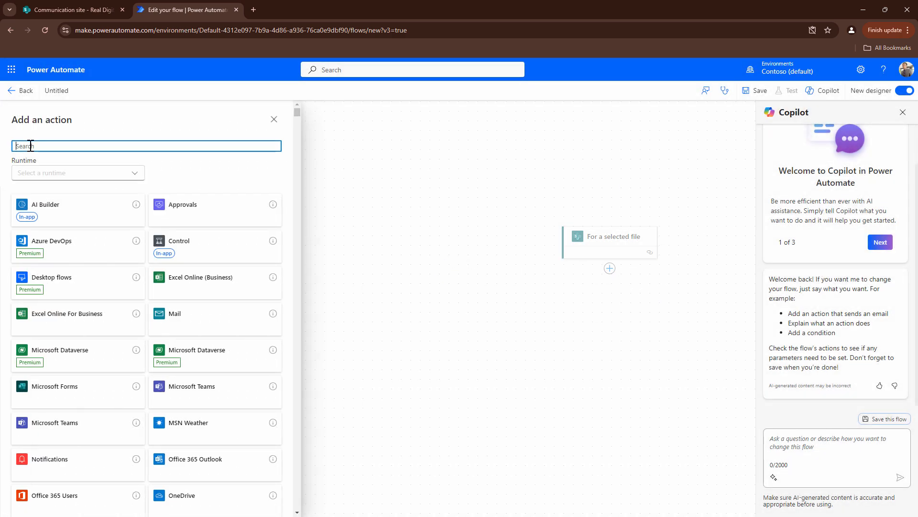
{"action": "type", "text": "HTTP"}
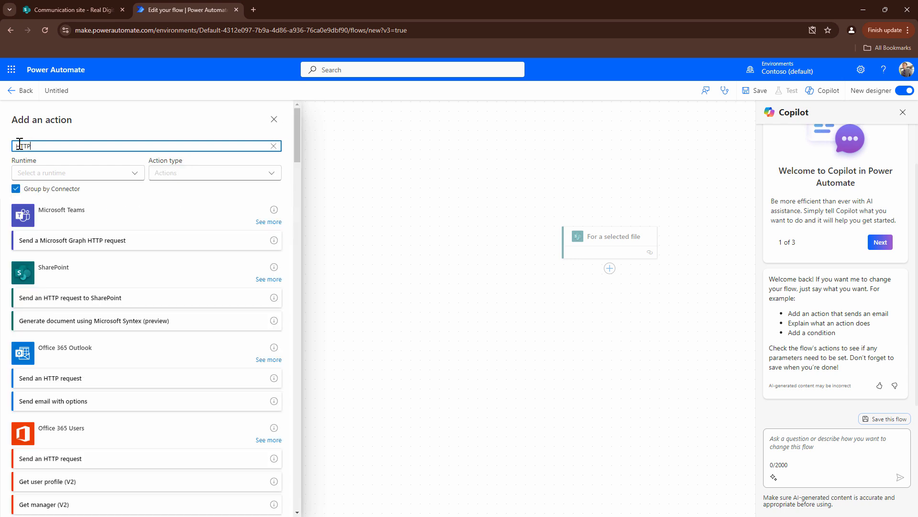
{"action": "type", "text": "HTTP"}
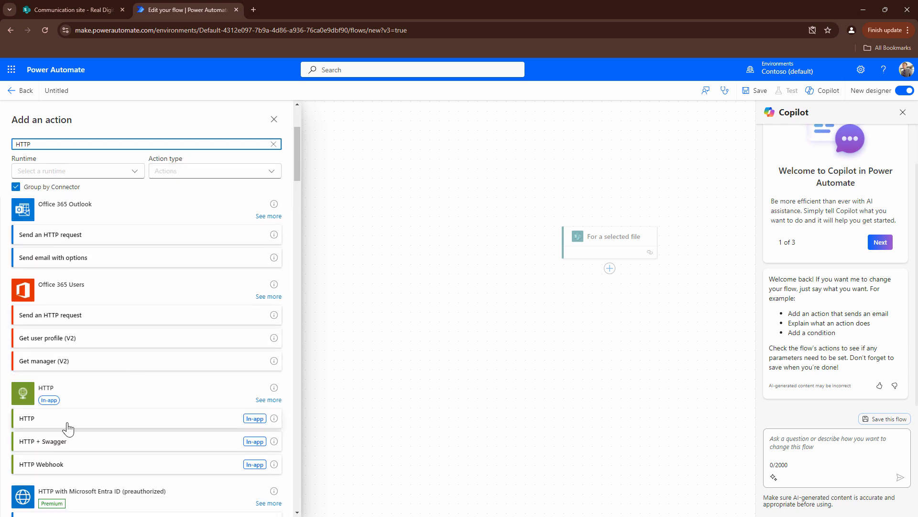
{"action": "left_click", "coordinate": [27, 418]}
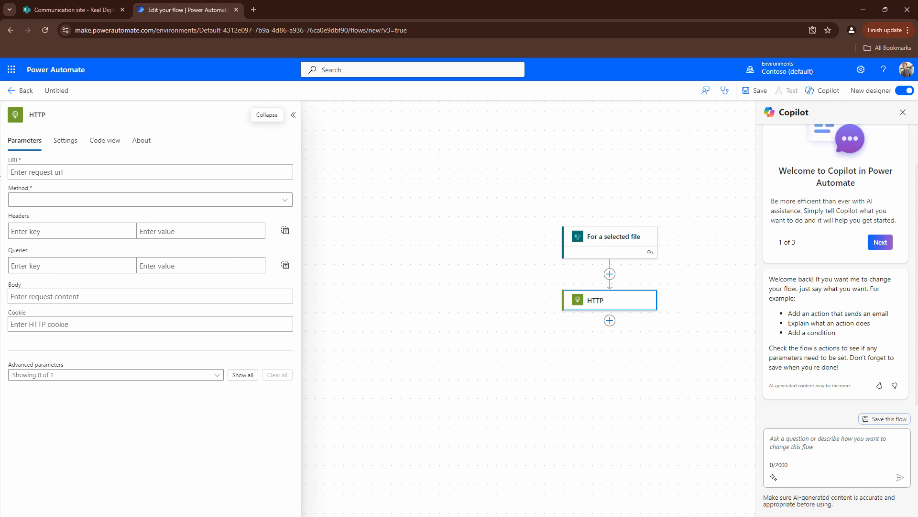
{"action": "mouse_move", "coordinate": [885, 11]}
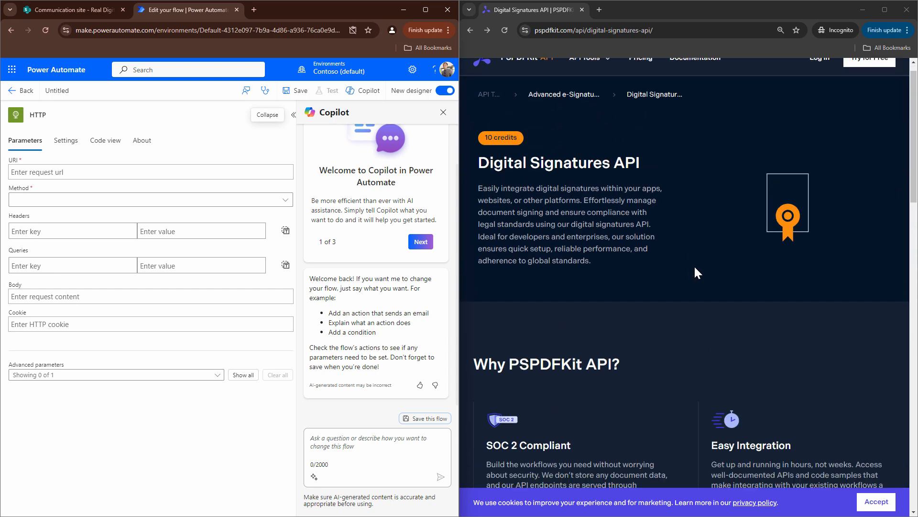
{"action": "scroll", "scroll_direction": "down", "scroll_amount": 3}
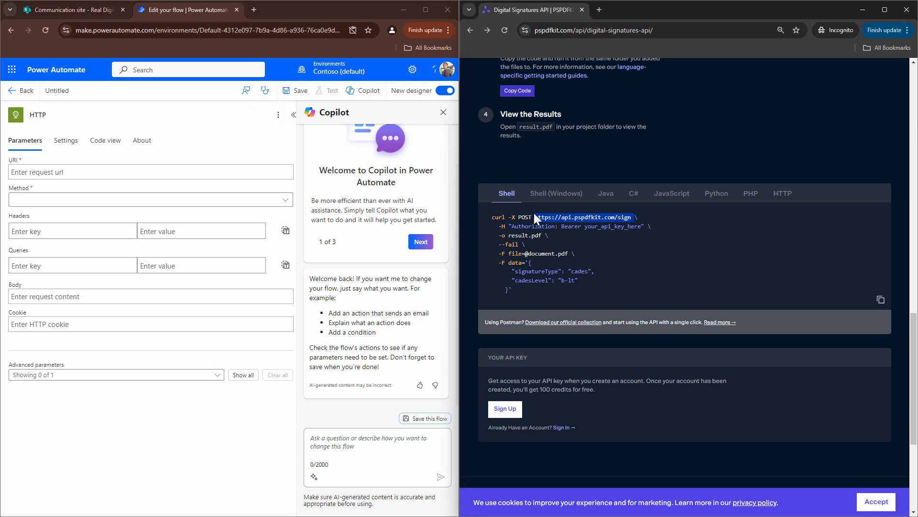
{"action": "left_click", "coordinate": [150, 172]}
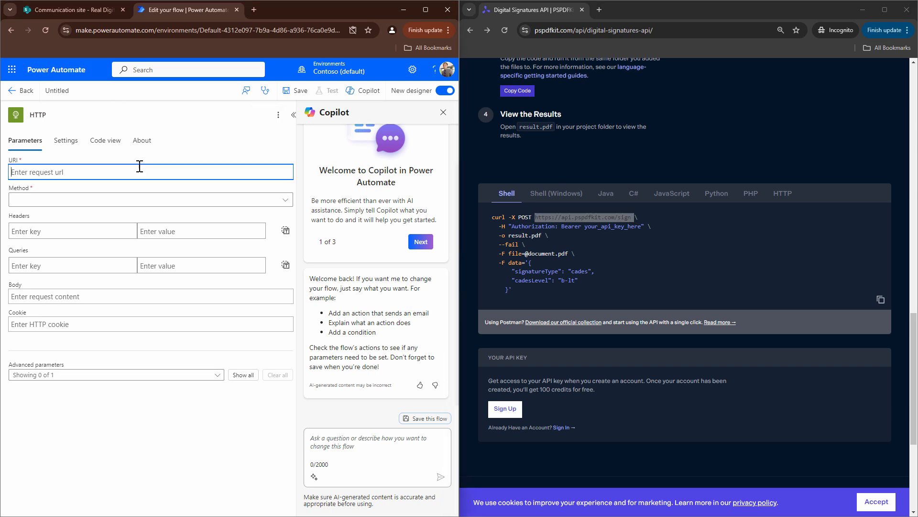
{"action": "type", "text": "https://api.pspdfkit.com/sign"}
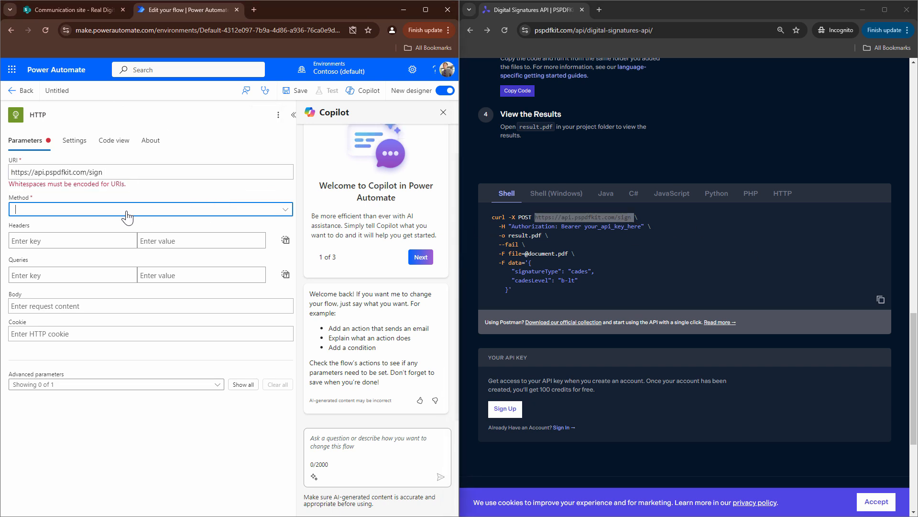
{"action": "left_click", "coordinate": [150, 209]}
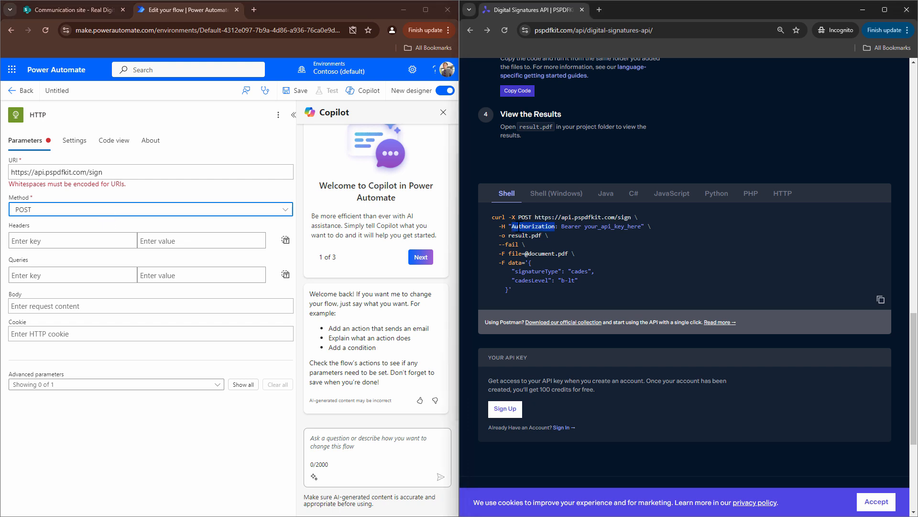
{"action": "type", "text": "Authorization"}
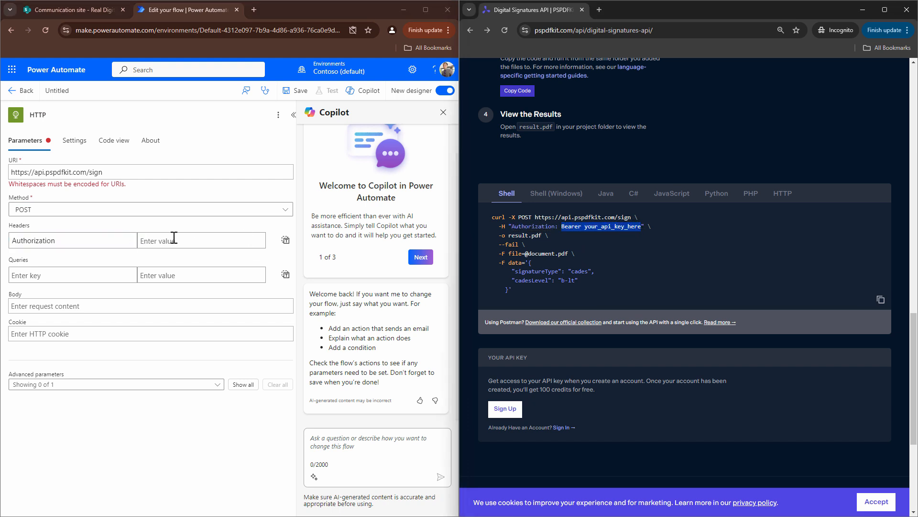
{"action": "type", "text": "Bearer your_api_key_here"}
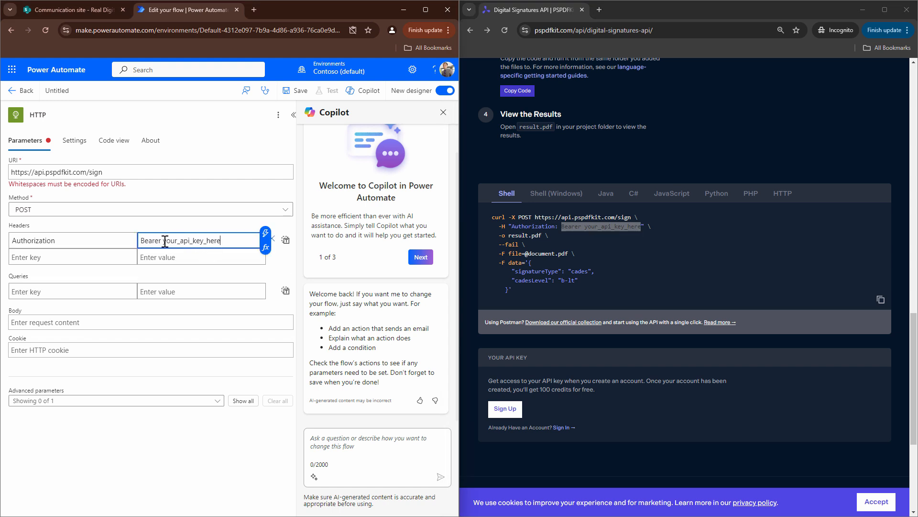
{"action": "double_click", "coordinate": [193, 240]}
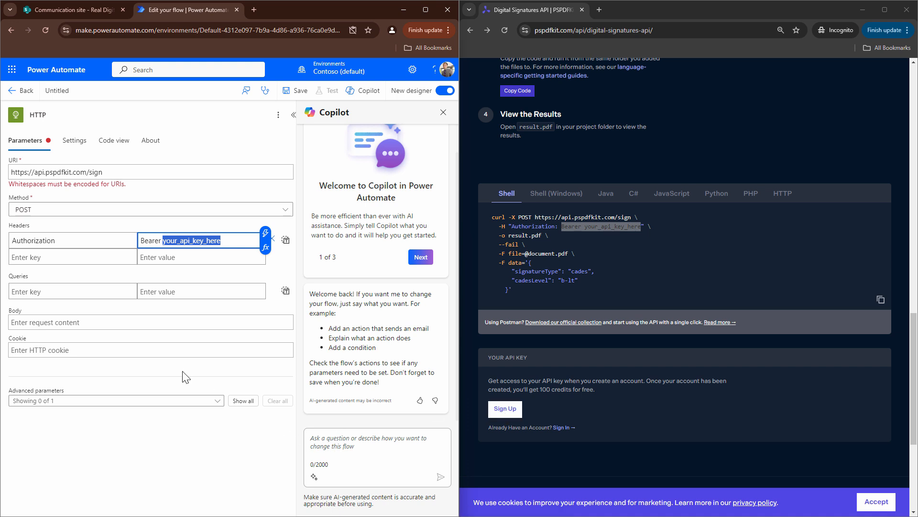
{"action": "mouse_move", "coordinate": [148, 303]}
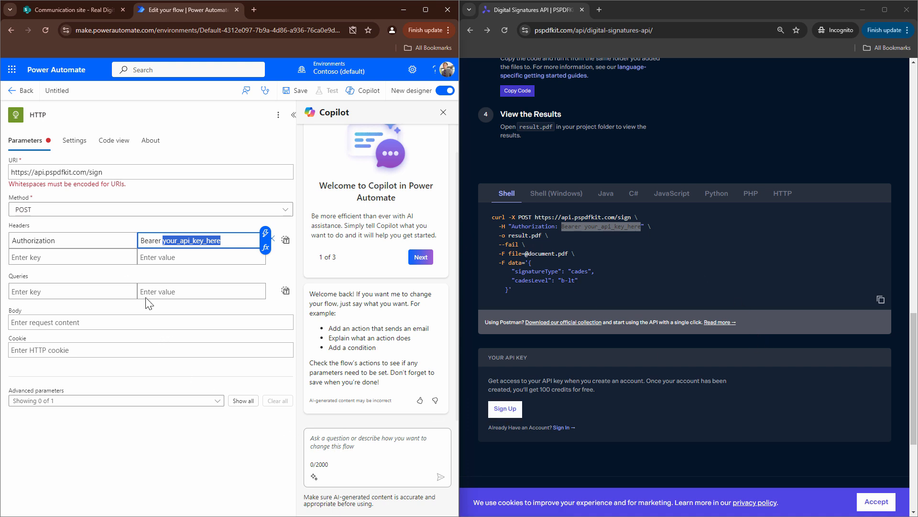
{"action": "mouse_move", "coordinate": [632, 348]}
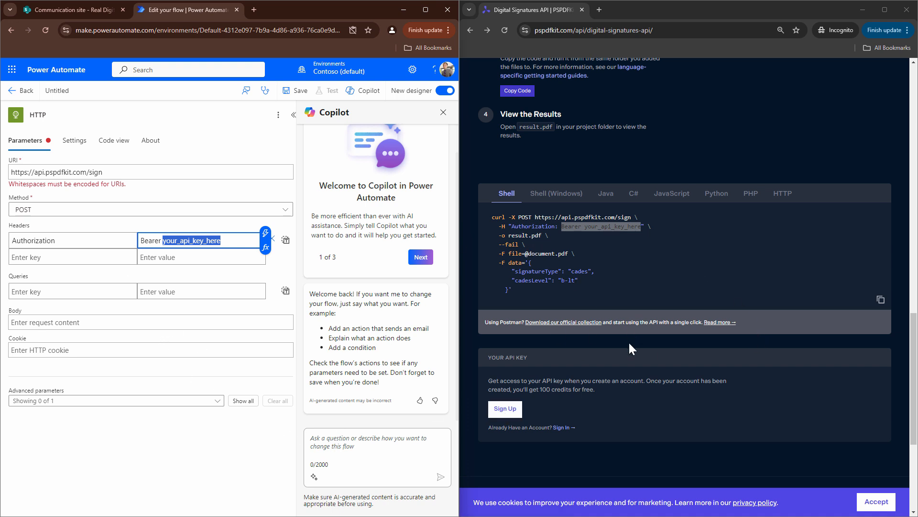
{"action": "mouse_move", "coordinate": [236, 284]}
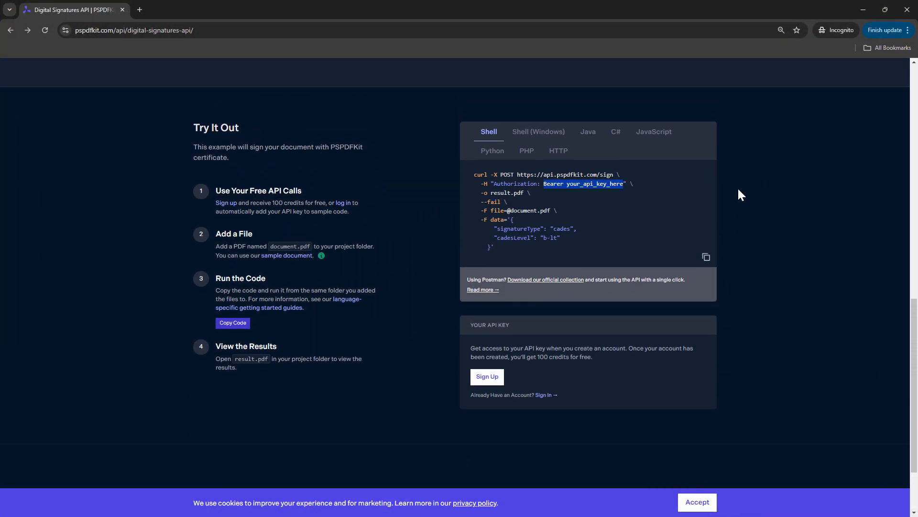
{"action": "left_click", "coordinate": [706, 256]}
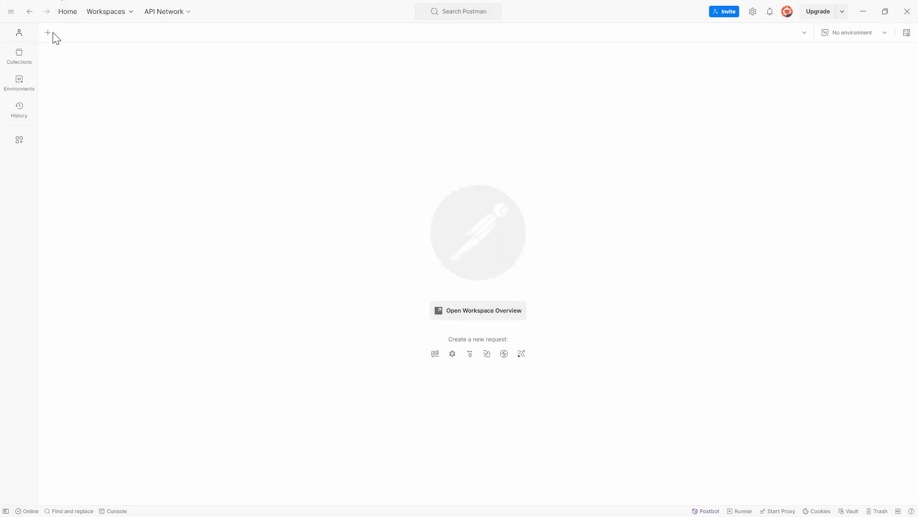
{"action": "left_click", "coordinate": [48, 33]}
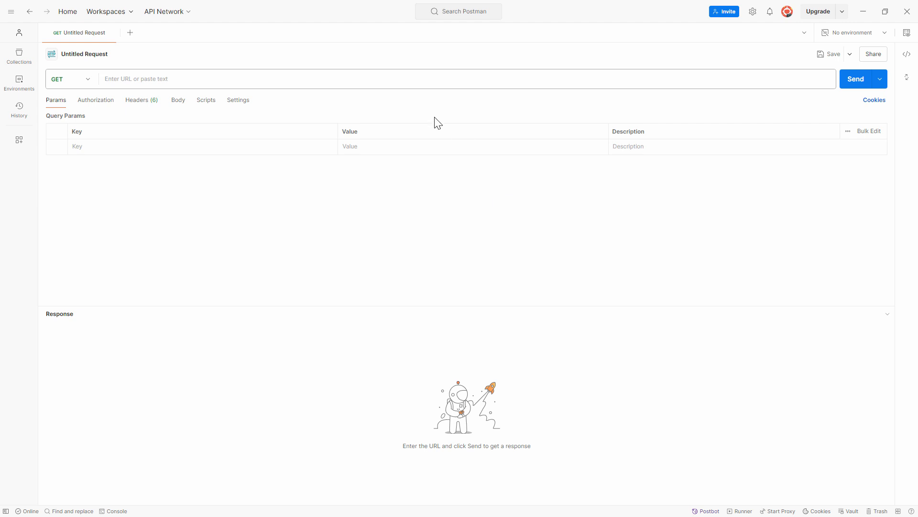
{"action": "type", "text": "https://api.pspdfkit.com/sign"}
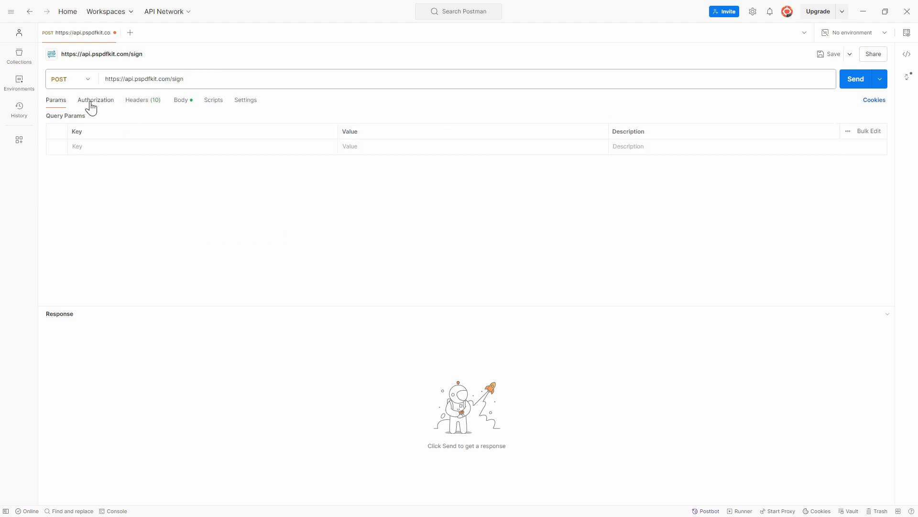
{"action": "left_click", "coordinate": [139, 99]}
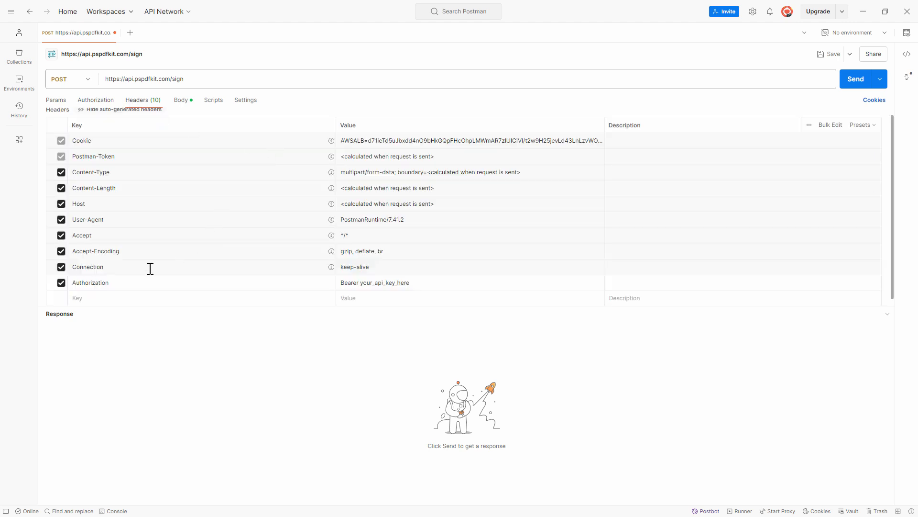
{"action": "mouse_move", "coordinate": [390, 282]}
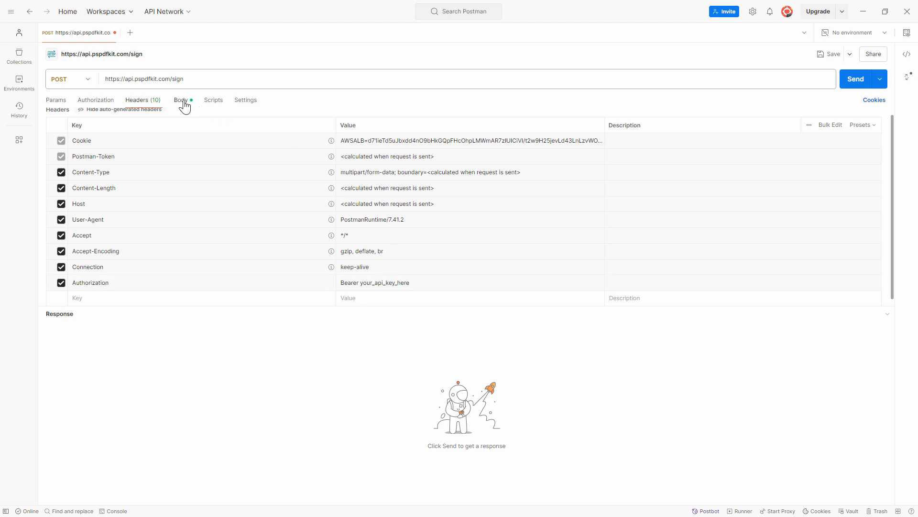
{"action": "left_click", "coordinate": [181, 99]}
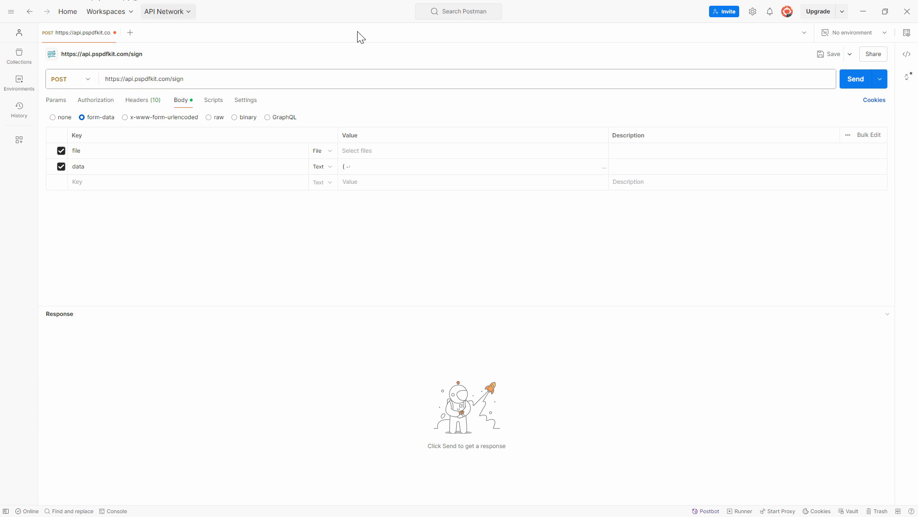
{"action": "left_click", "coordinate": [136, 99]}
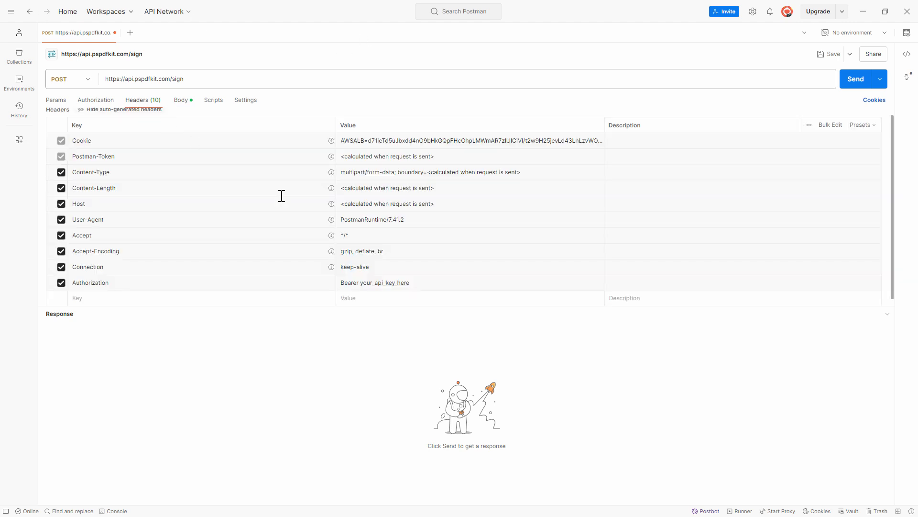
{"action": "left_click", "coordinate": [181, 100]}
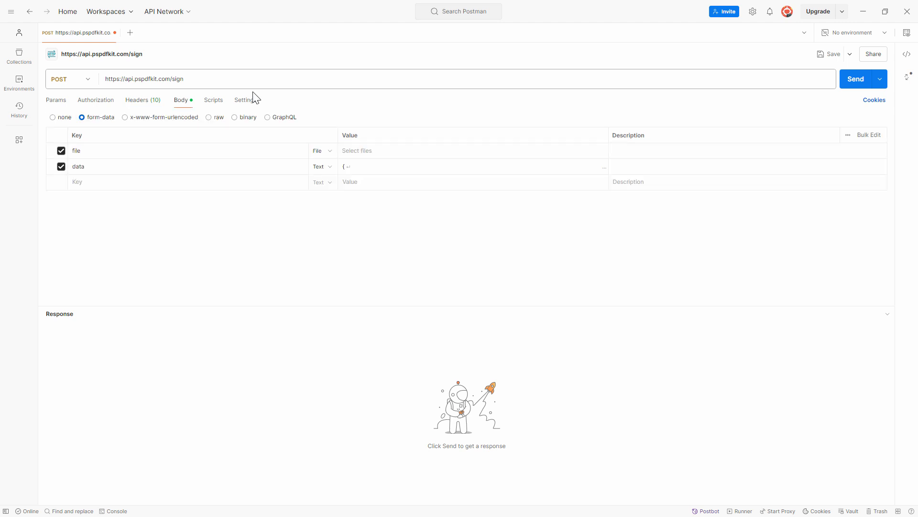
{"action": "mouse_move", "coordinate": [282, 152]}
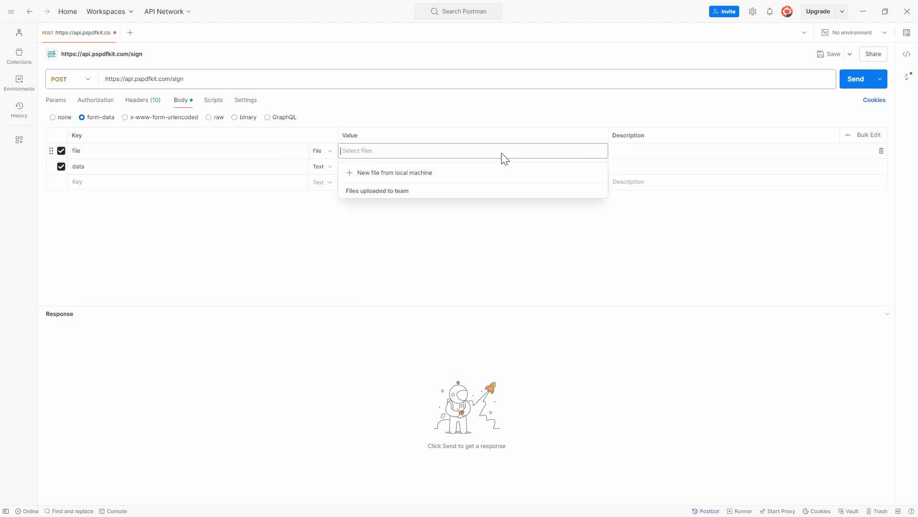
Step: Attach a PDF from the local machine as the form-data file field
{"action": "left_click", "coordinate": [377, 191]}
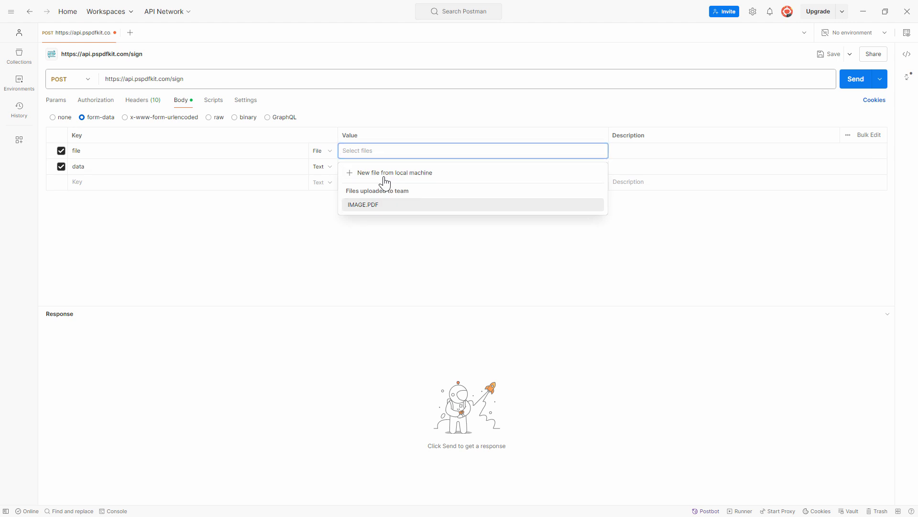
{"action": "left_click", "coordinate": [396, 172]}
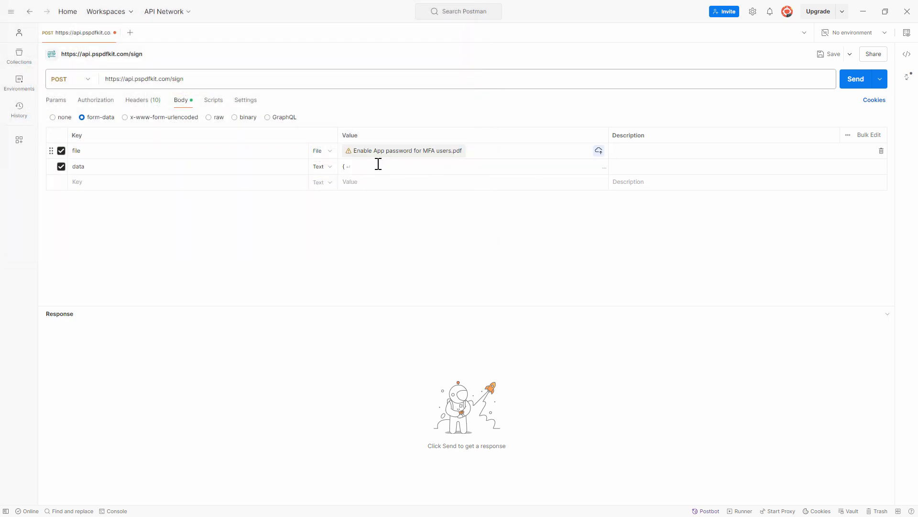
Step: Send the signing request and save the returned signed PDF as response.pdf
{"action": "left_click", "coordinate": [855, 79]}
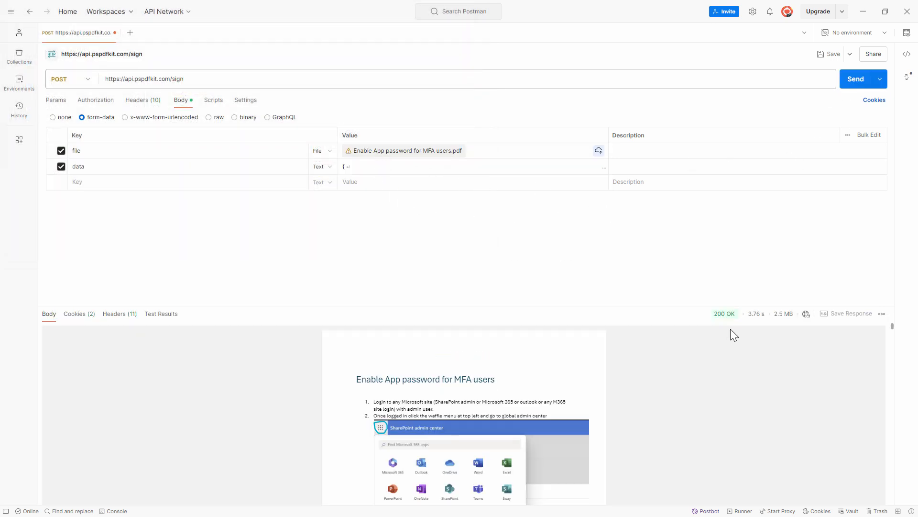
{"action": "mouse_move", "coordinate": [724, 314]}
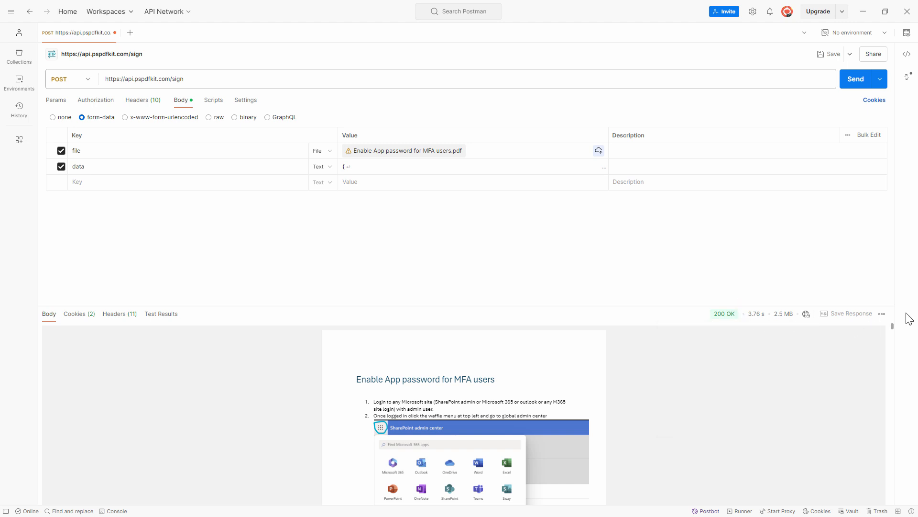
{"action": "left_click", "coordinate": [881, 314]}
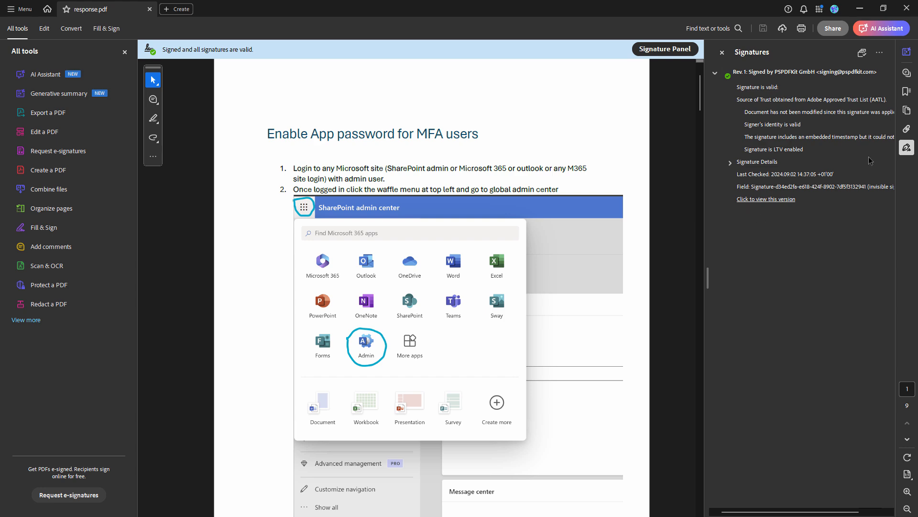
Step: Review response.pdf's signature details in Acrobat's Signature Panel
{"action": "scroll", "scroll_direction": "down", "scroll_amount": 3}
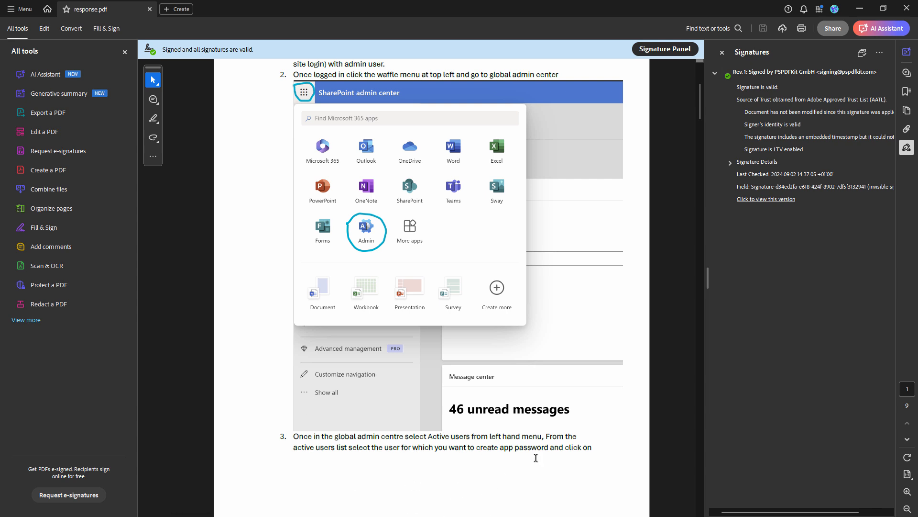
{"action": "mouse_move", "coordinate": [620, 465]}
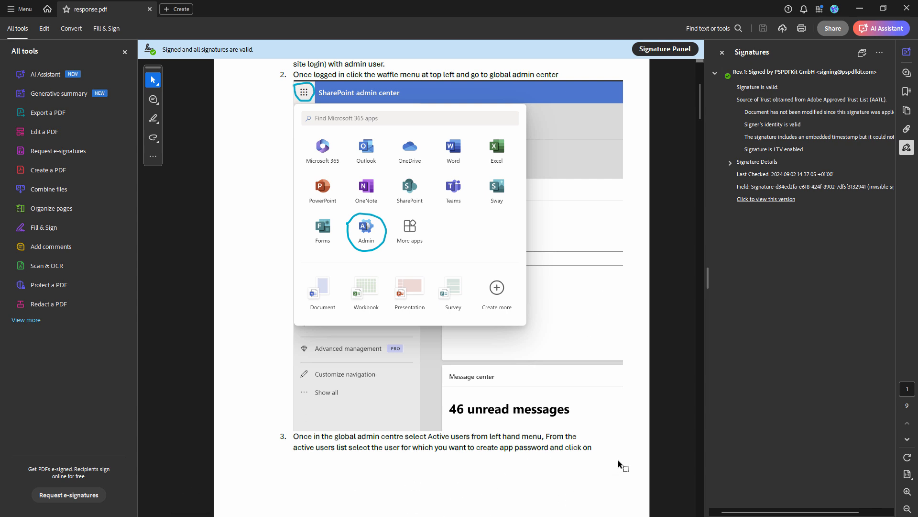
{"action": "mouse_move", "coordinate": [577, 468]}
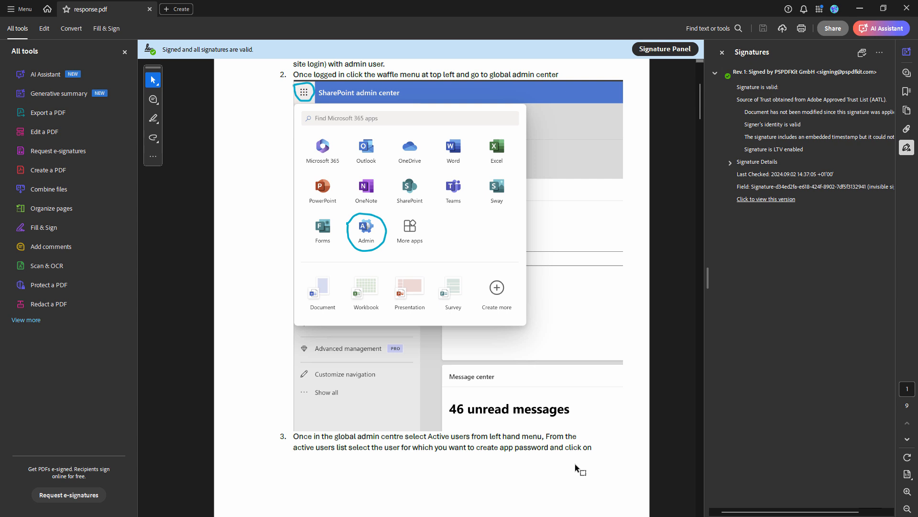
{"action": "mouse_move", "coordinate": [525, 494]}
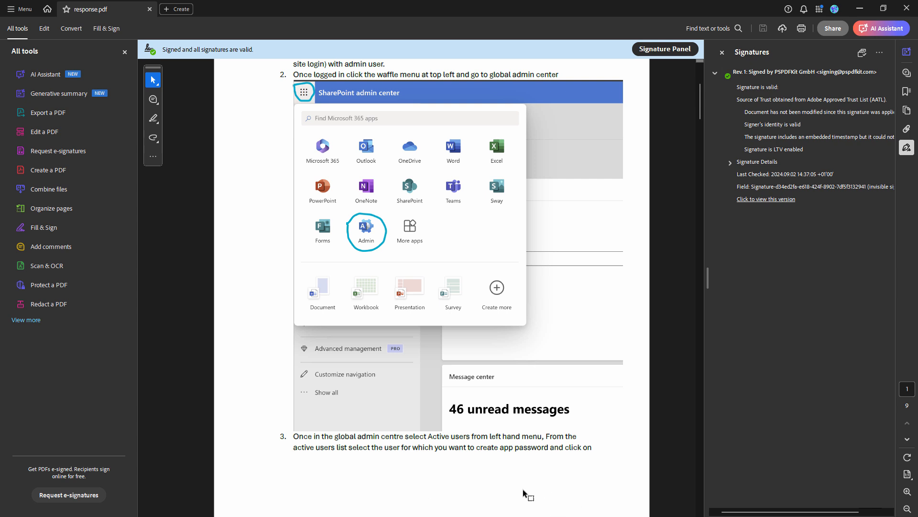
{"action": "mouse_move", "coordinate": [534, 502]}
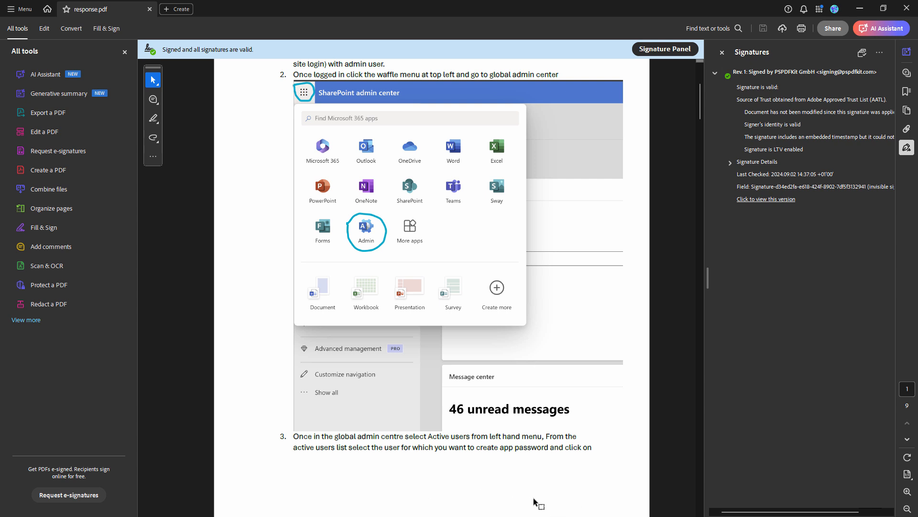
{"action": "mouse_move", "coordinate": [554, 491]}
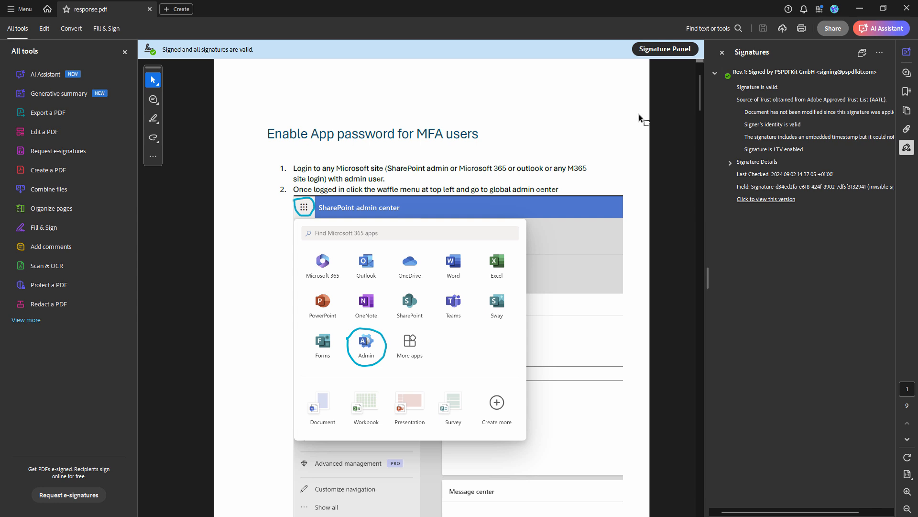
{"action": "mouse_move", "coordinate": [525, 119]}
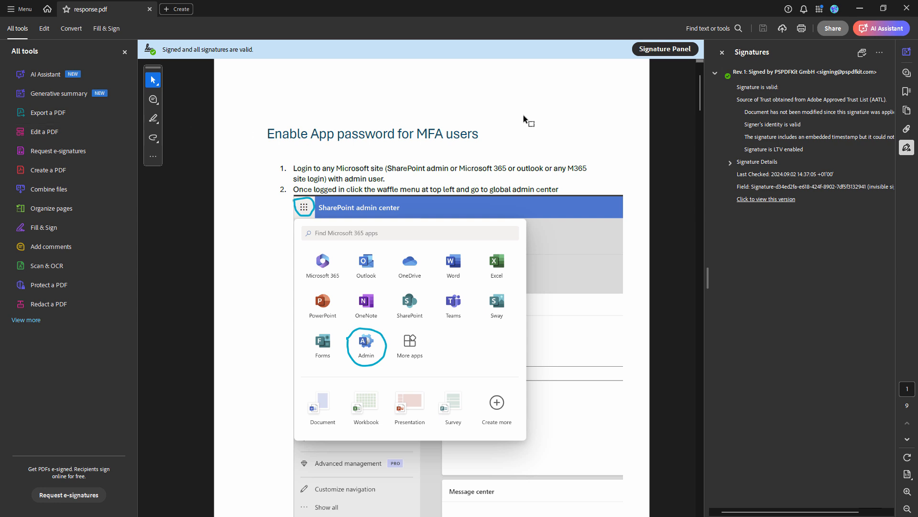
{"action": "mouse_move", "coordinate": [520, 222]}
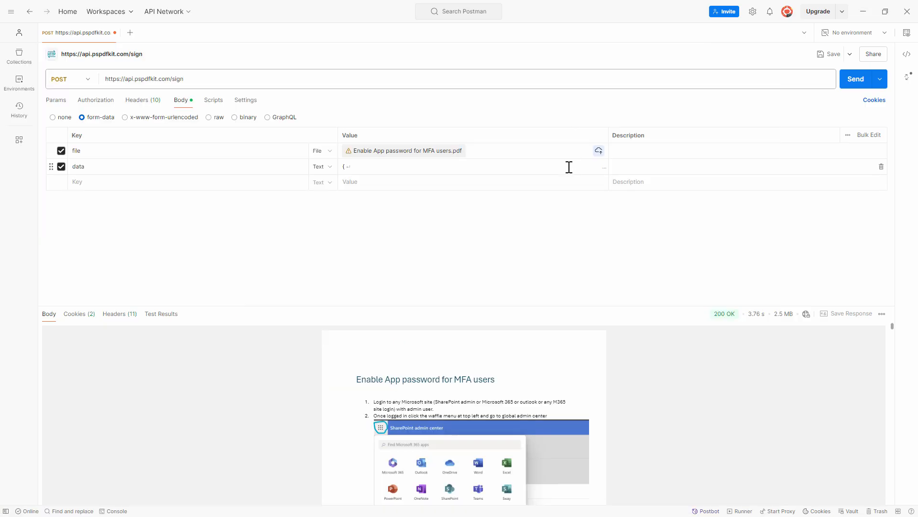
{"action": "mouse_move", "coordinate": [284, 202]}
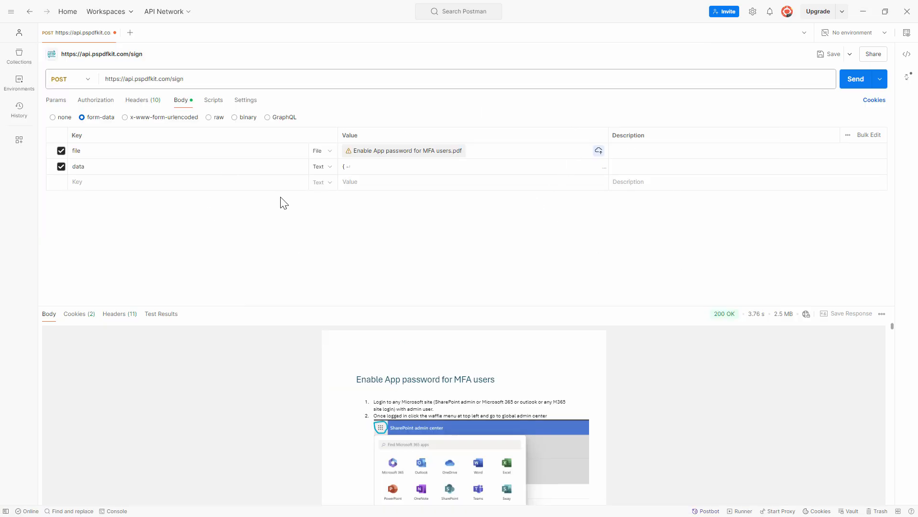
{"action": "mouse_move", "coordinate": [288, 208]}
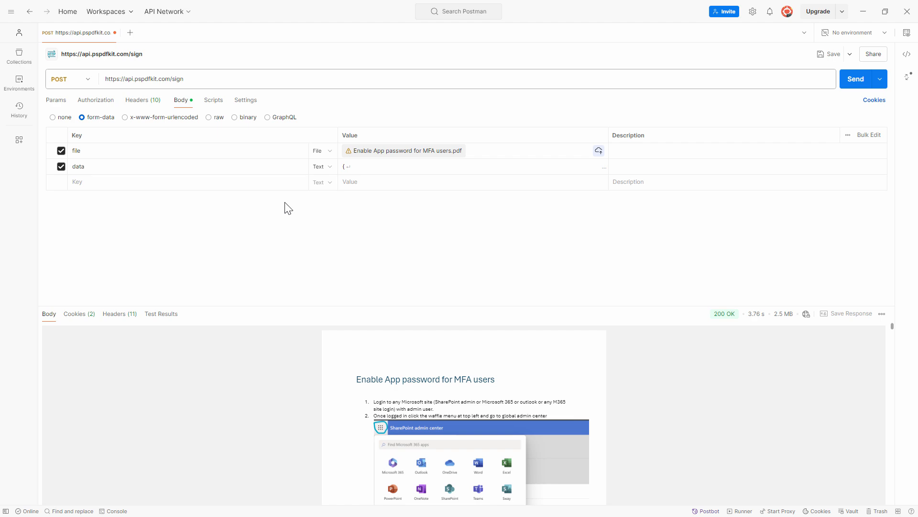
{"action": "mouse_move", "coordinate": [328, 198]}
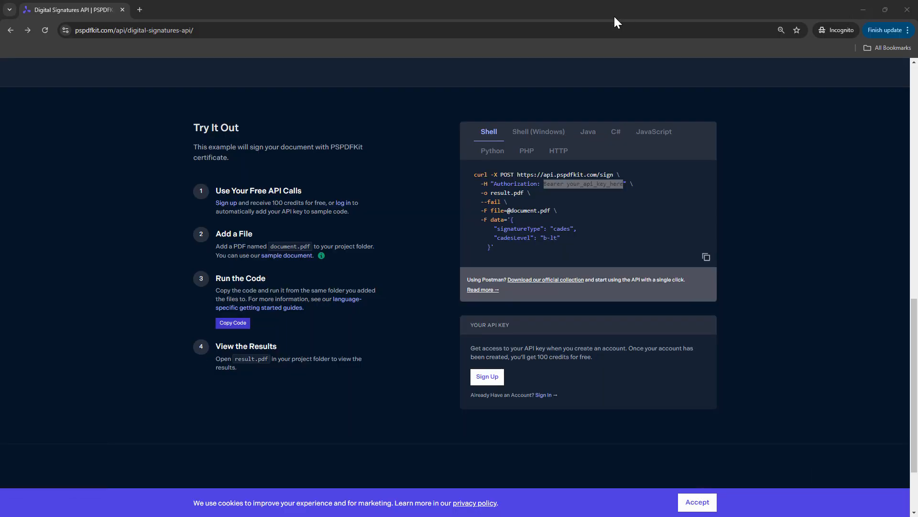
Step: Switch back to Postman to review the sign request's form-data body
{"action": "left_click", "coordinate": [188, 10]}
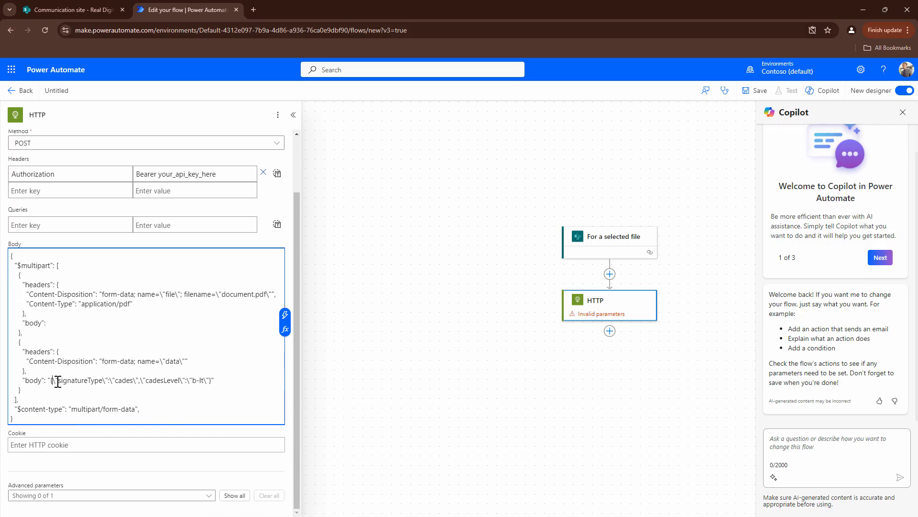
{"action": "double_click", "coordinate": [105, 380]}
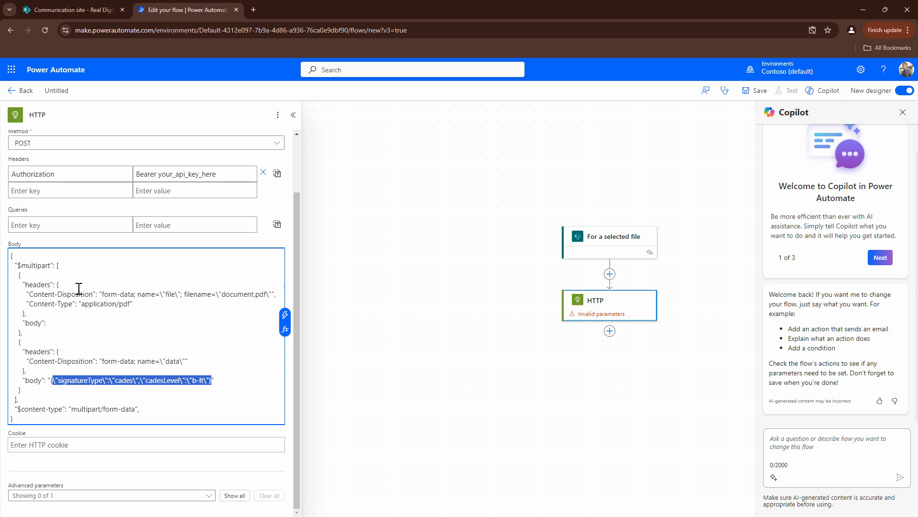
{"action": "mouse_move", "coordinate": [23, 283]}
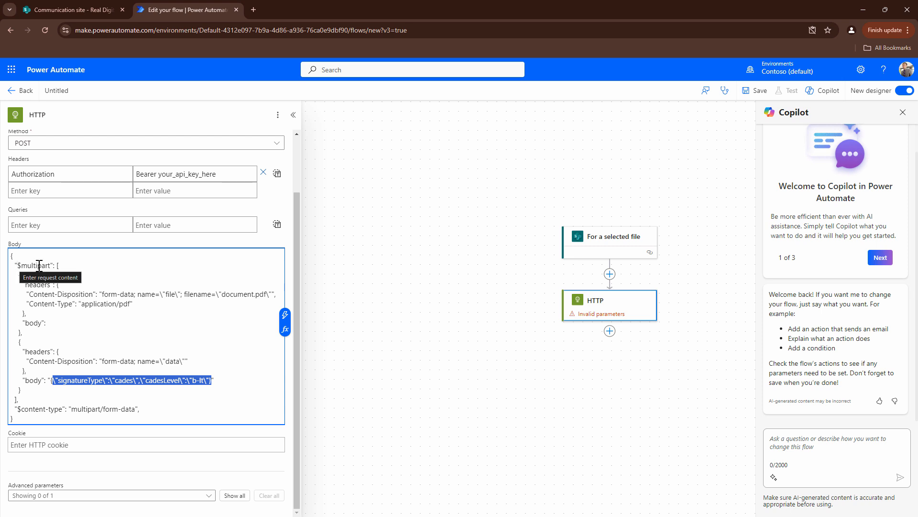
{"action": "mouse_move", "coordinate": [44, 329]}
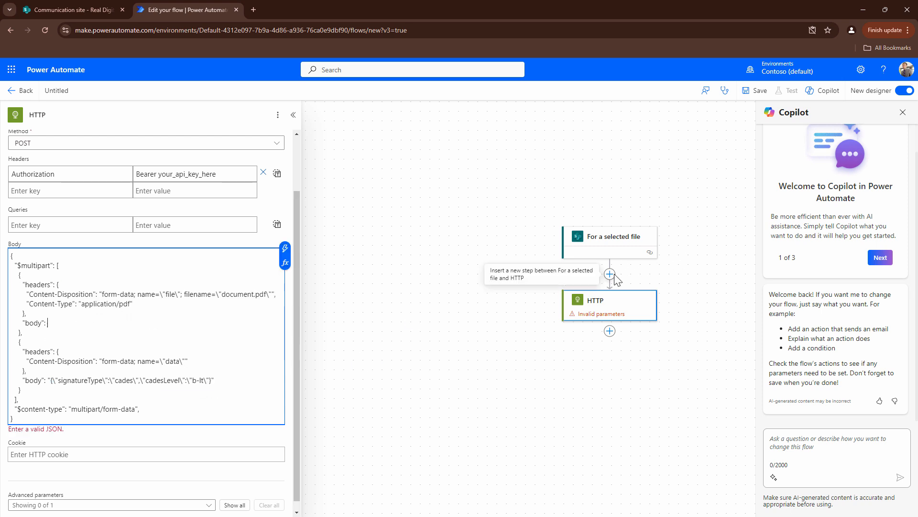
{"action": "mouse_move", "coordinate": [610, 275]}
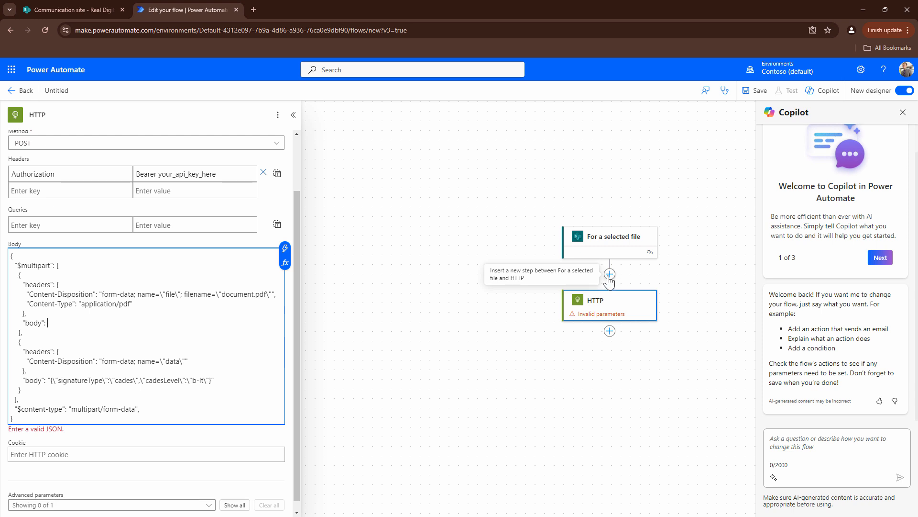
{"action": "mouse_move", "coordinate": [610, 281]}
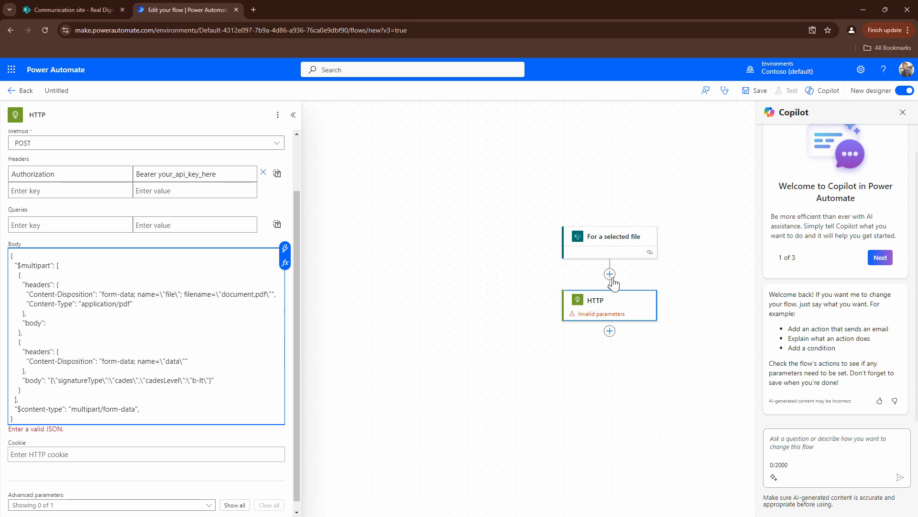
Step: Insert a step before HTTP and search the actions for 'Get' to find Get file properties
{"action": "left_click", "coordinate": [610, 274]}
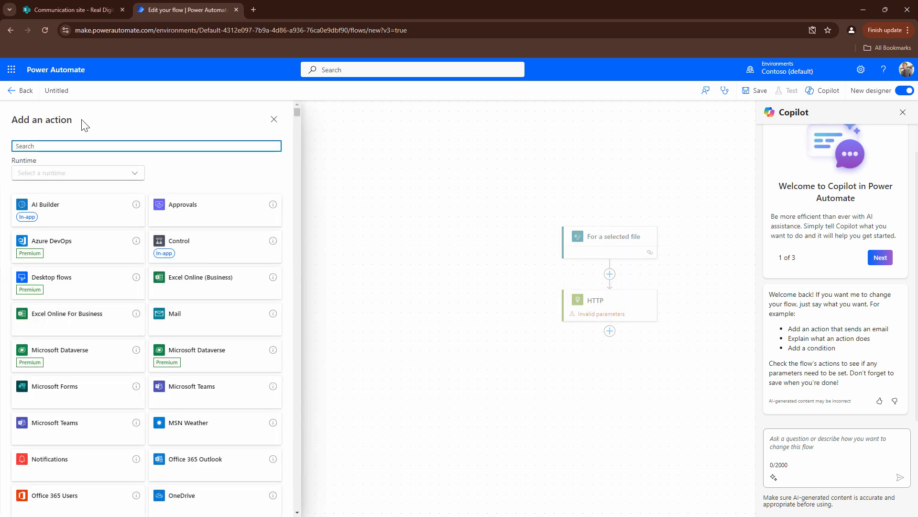
{"action": "left_click", "coordinate": [146, 145]}
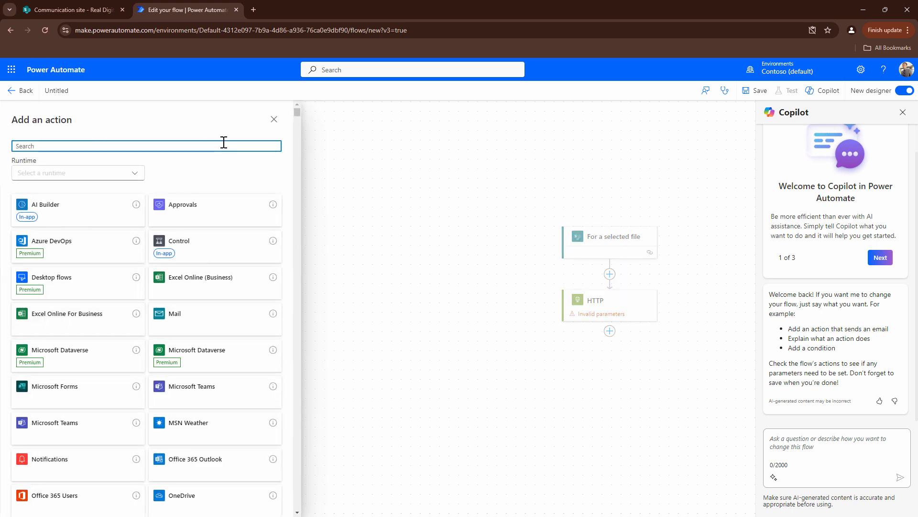
{"action": "type", "text": "Get"}
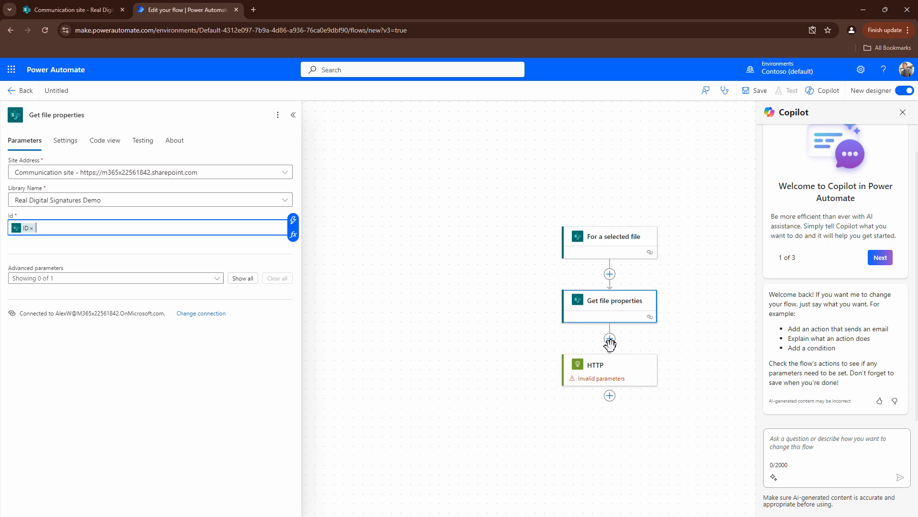
Step: Add a SharePoint Get file content step after Get file properties and feed its File Content into the HTTP body's file part
{"action": "left_click", "coordinate": [610, 339]}
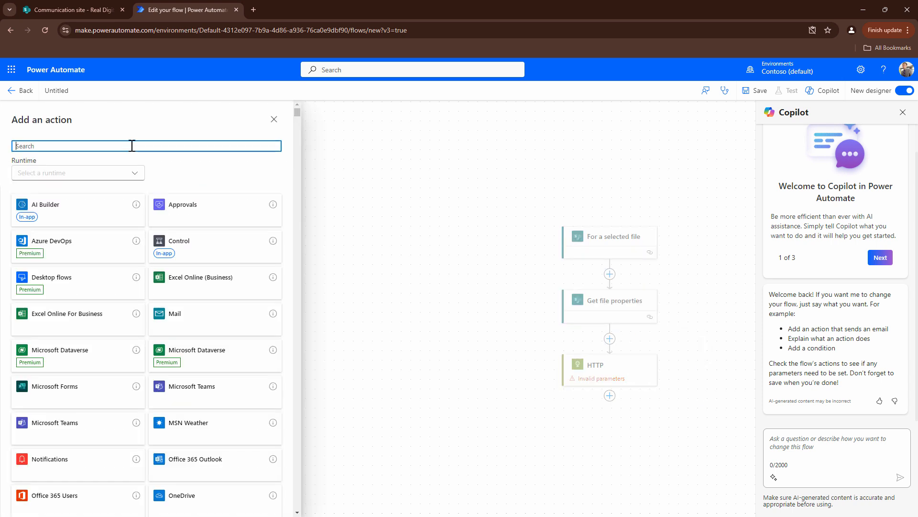
{"action": "type", "text": "get file"}
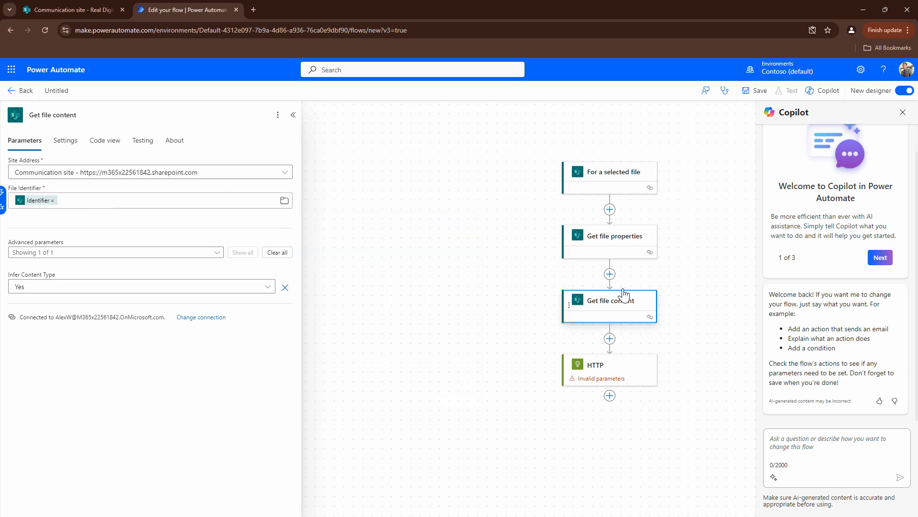
{"action": "left_click", "coordinate": [609, 364]}
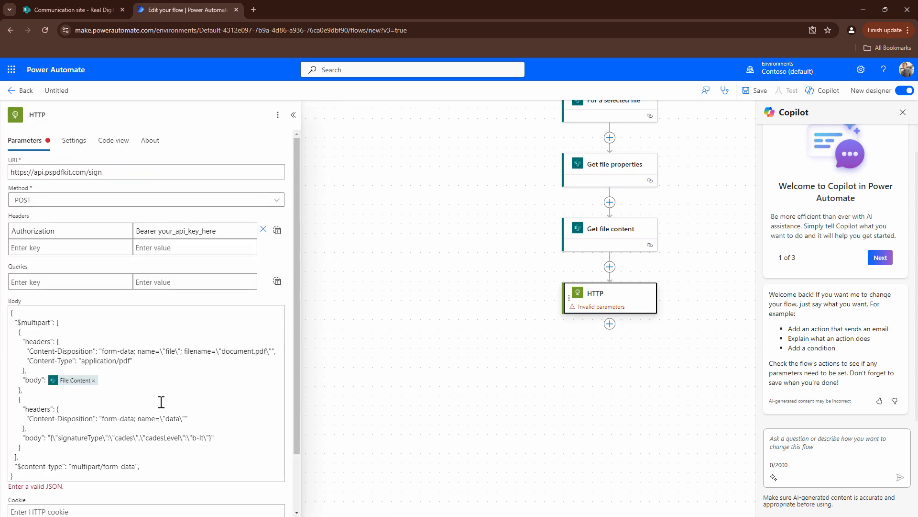
Step: Review the HTTP action's Authorization API key and the multipart body's file and data part headers without changing them
{"action": "scroll", "scroll_direction": "down", "scroll_amount": 3}
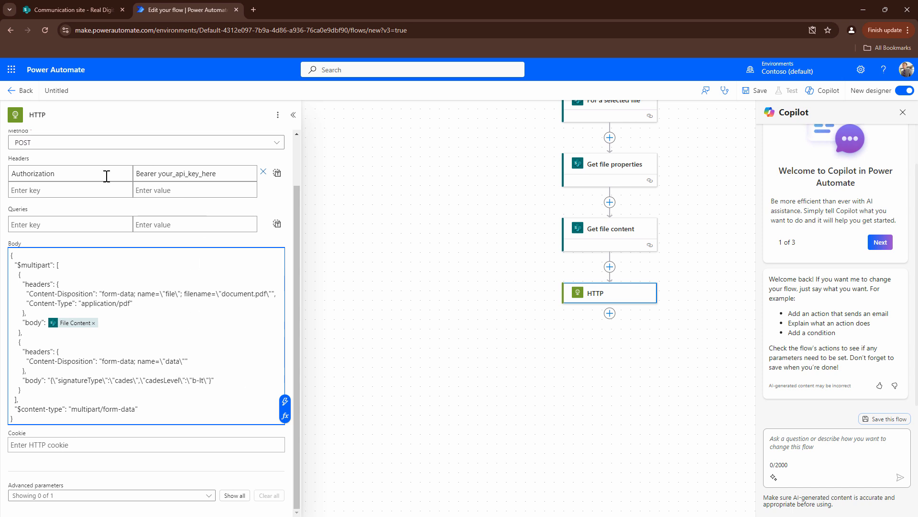
{"action": "double_click", "coordinate": [176, 173]}
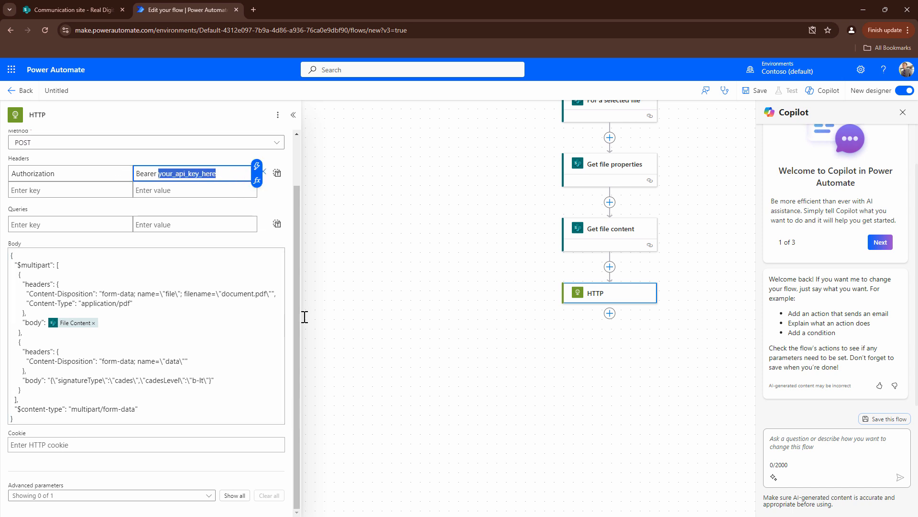
{"action": "mouse_move", "coordinate": [303, 316]}
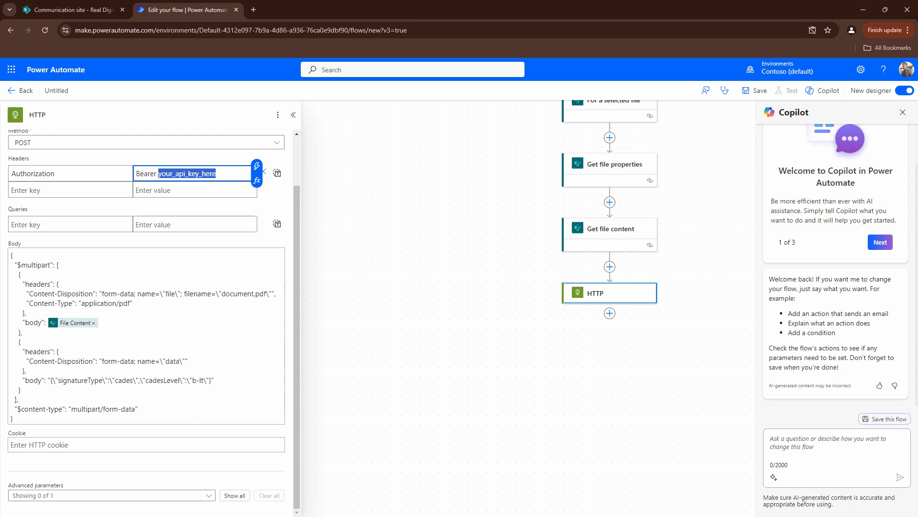
{"action": "mouse_move", "coordinate": [209, 253]}
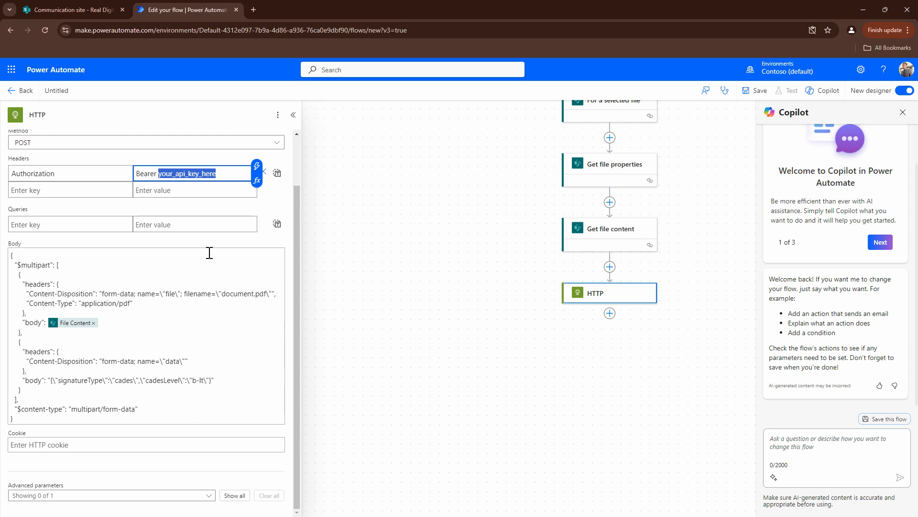
{"action": "mouse_move", "coordinate": [59, 139]}
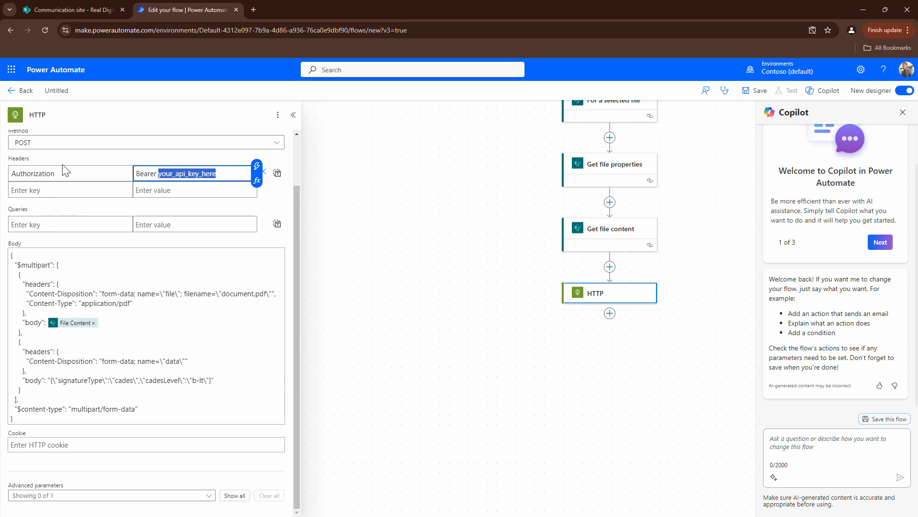
{"action": "mouse_move", "coordinate": [66, 170]}
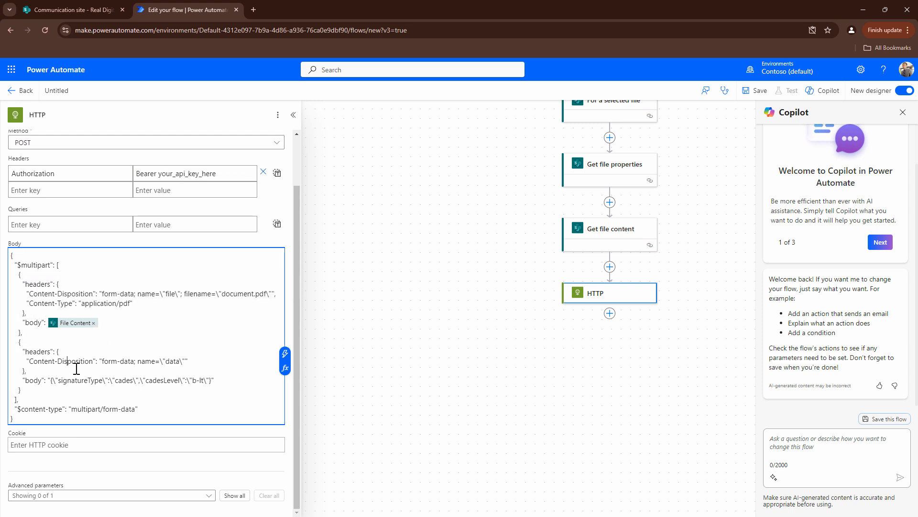
{"action": "double_click", "coordinate": [56, 361]}
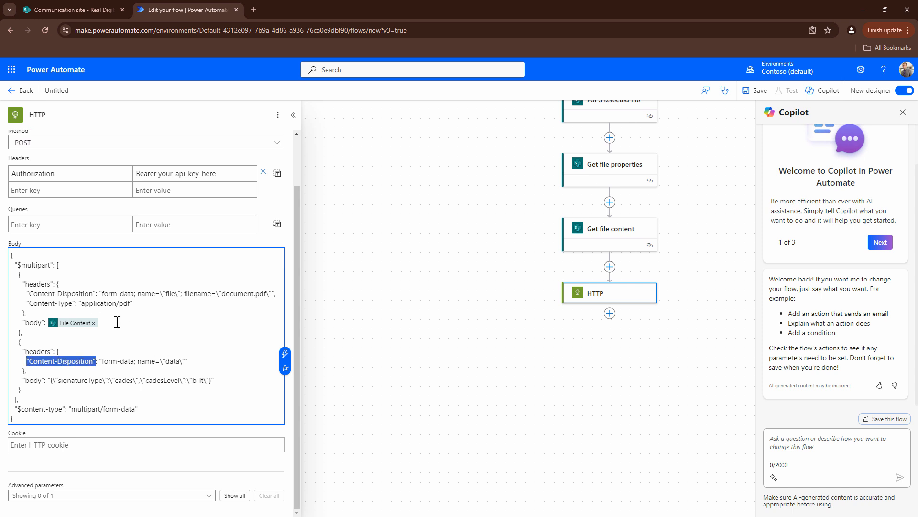
{"action": "mouse_move", "coordinate": [116, 322]}
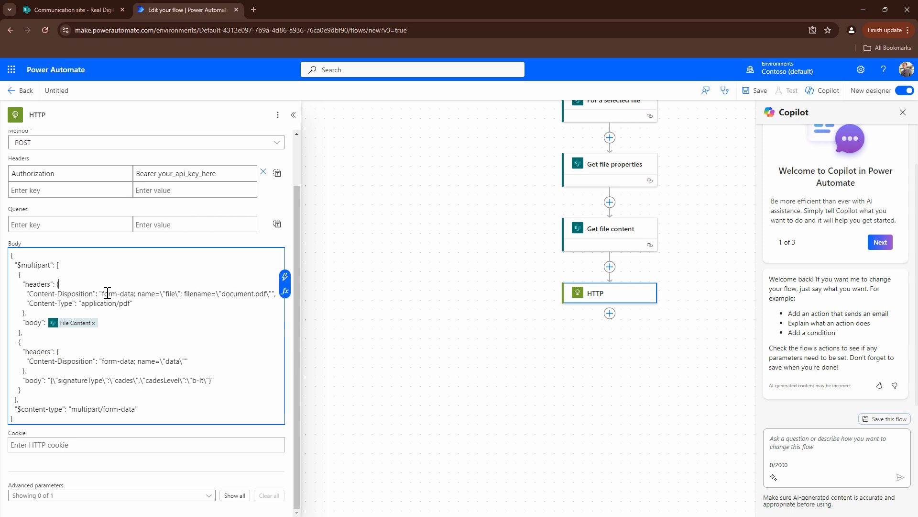
{"action": "mouse_move", "coordinate": [98, 293]}
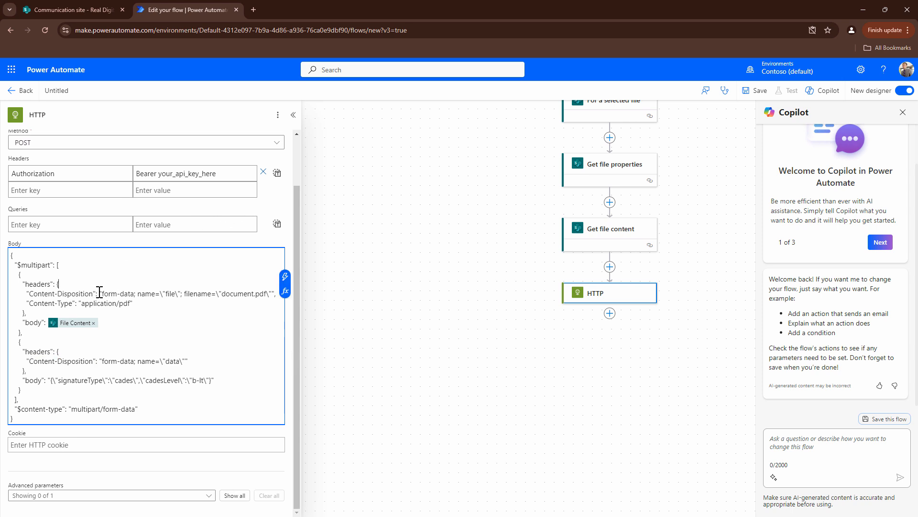
{"action": "double_click", "coordinate": [115, 294]}
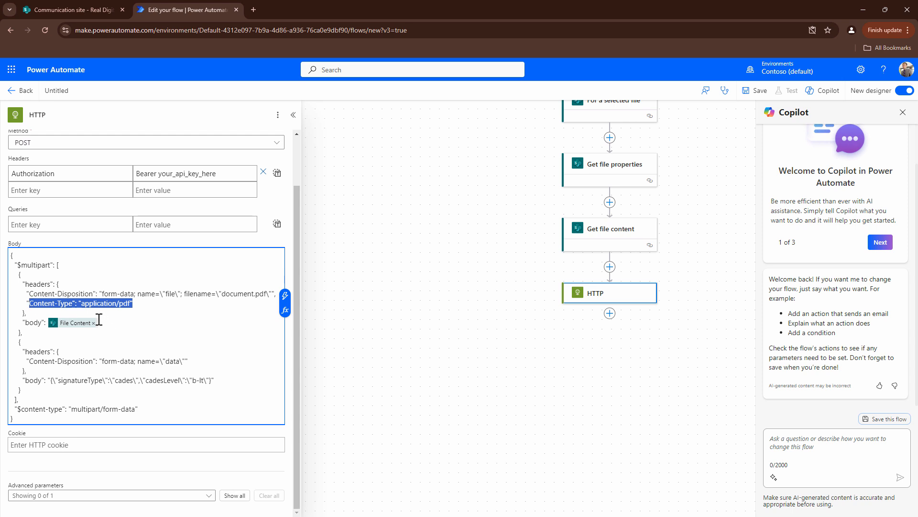
{"action": "mouse_move", "coordinate": [74, 328]}
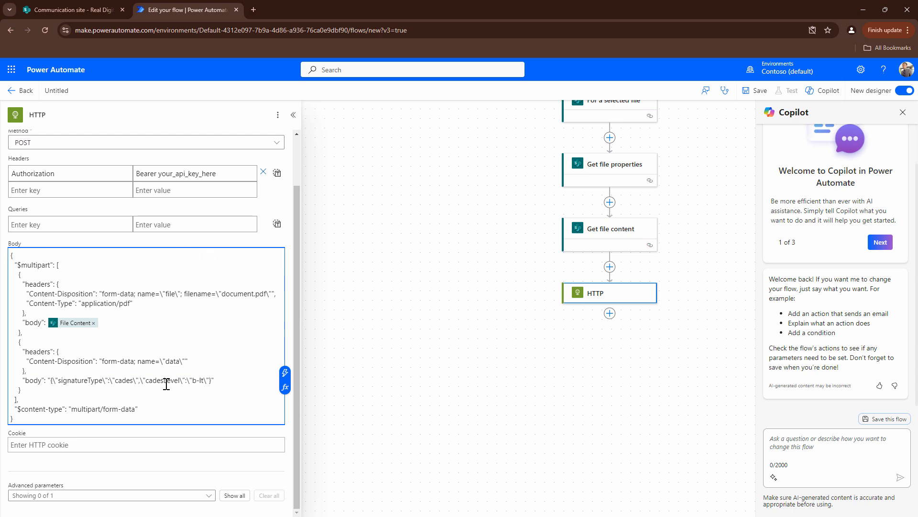
{"action": "double_click", "coordinate": [163, 380]}
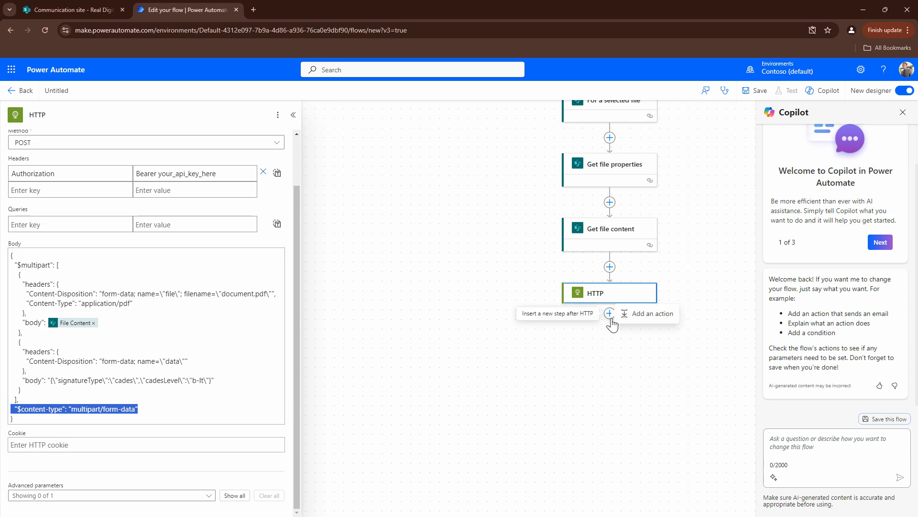
Step: Add Send an email (V2) after HTTP to Alex Wilber with subject and body 'Digitally Signed Document'
{"action": "left_click", "coordinate": [610, 314]}
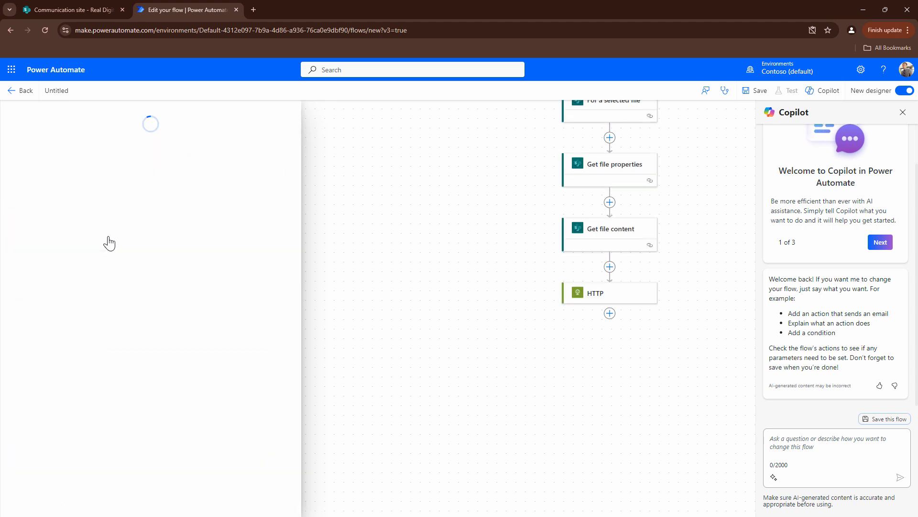
{"action": "type", "text": "ale"}
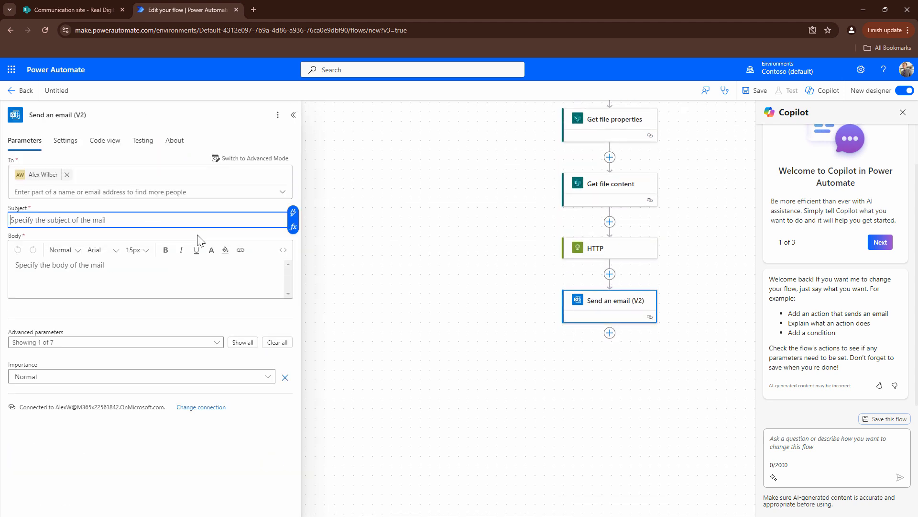
{"action": "type", "text": "Digitally Signed Document"}
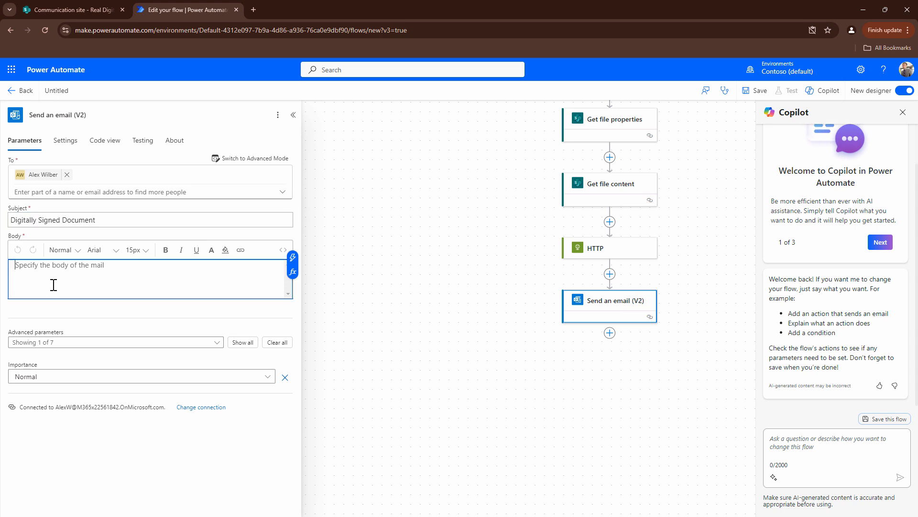
{"action": "left_click", "coordinate": [252, 158]}
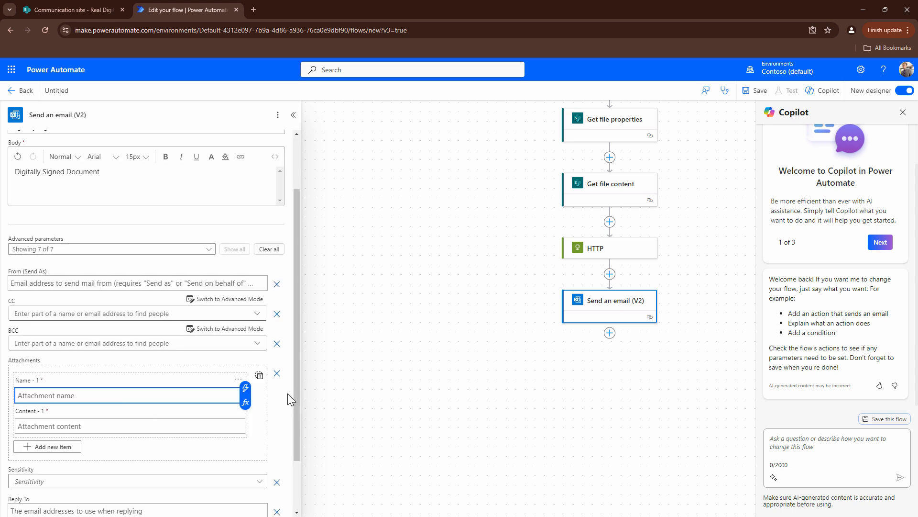
{"action": "mouse_move", "coordinate": [245, 402]}
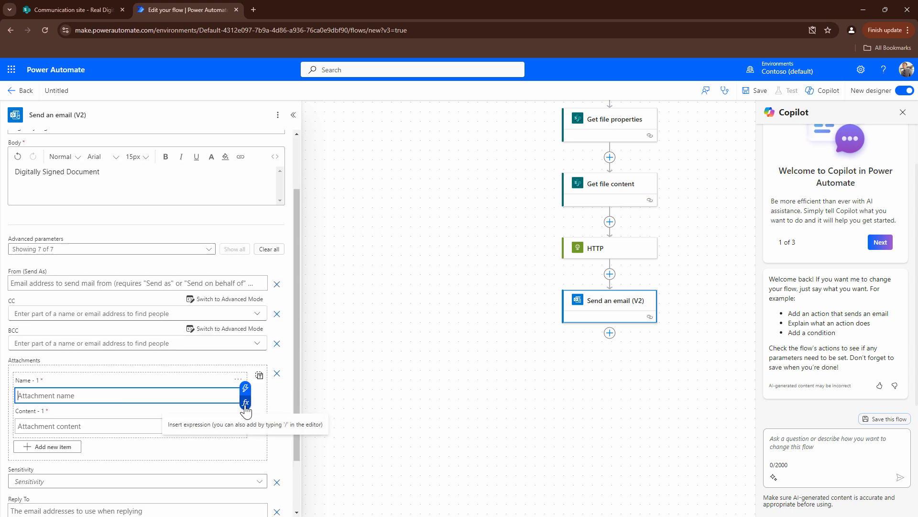
Step: Set Attachment Name to base64ToString(user name) followed by '-Signed-' and the trigger's fileName
{"action": "left_click", "coordinate": [246, 402]}
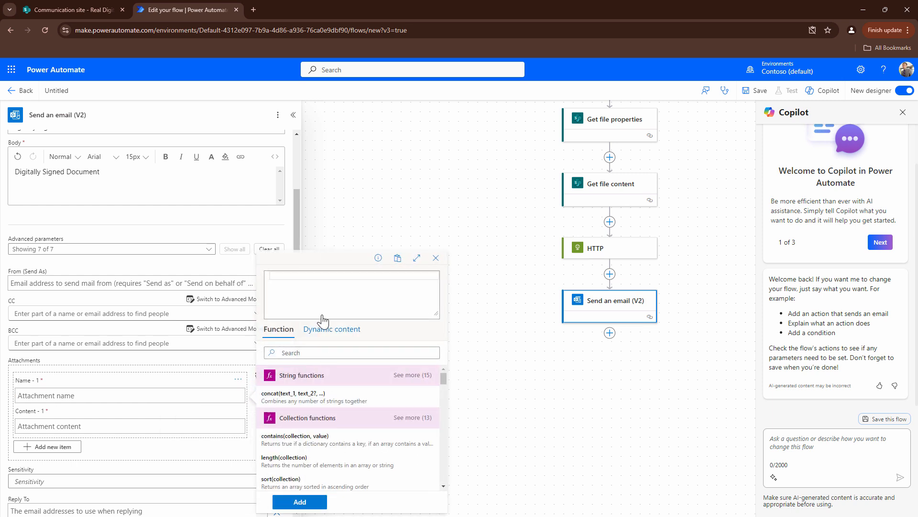
{"action": "type", "text": "base"}
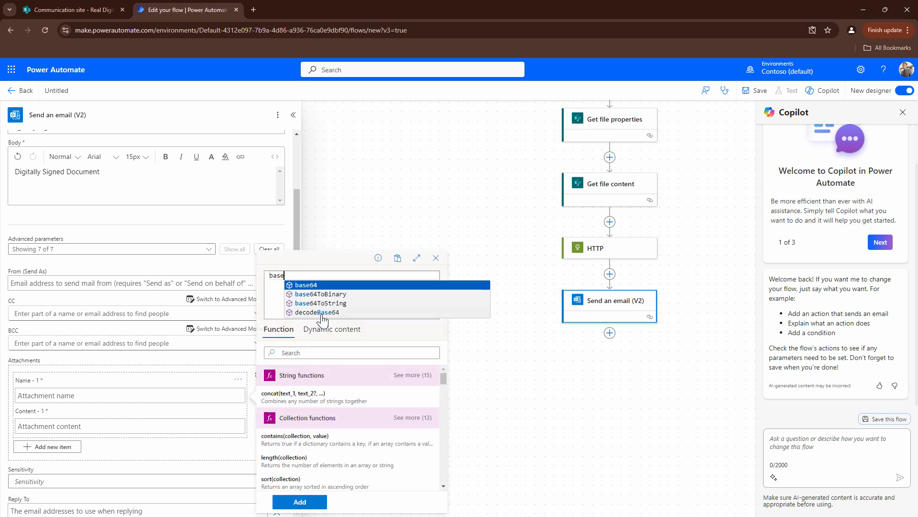
{"action": "left_click", "coordinate": [321, 304]}
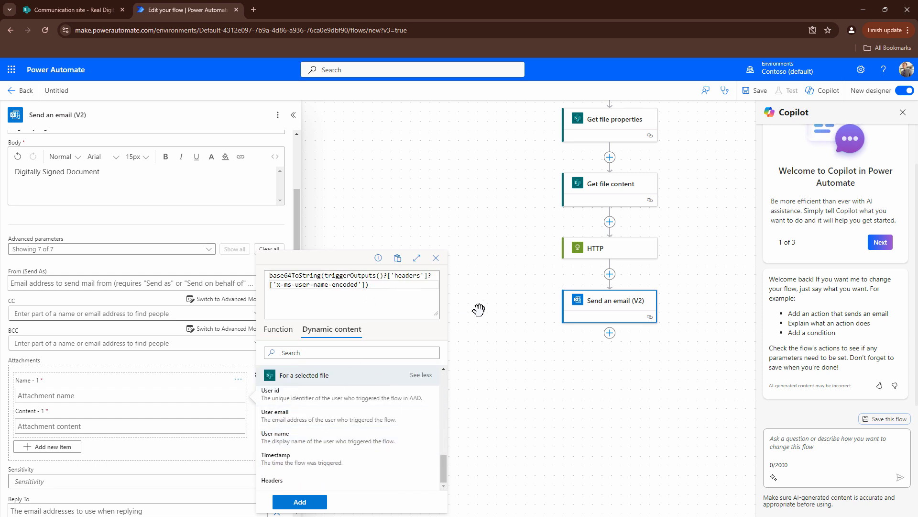
{"action": "type", "text": "-Signed-triggerBody()?['fileName'].pdf"}
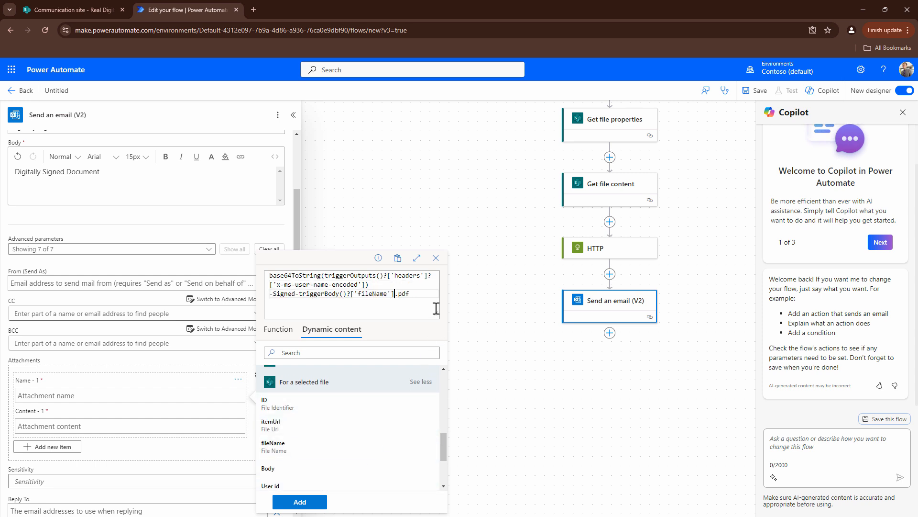
{"action": "key", "text": "Backspace"}
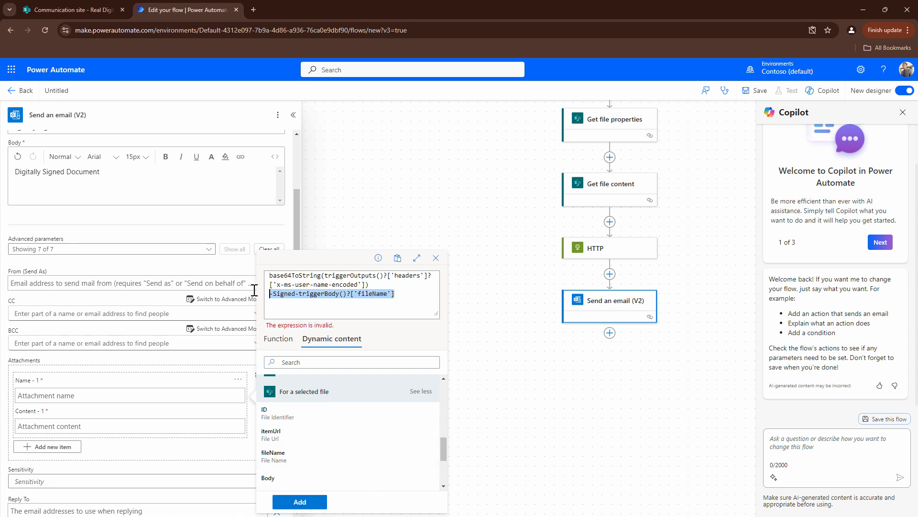
{"action": "left_click", "coordinate": [362, 294]}
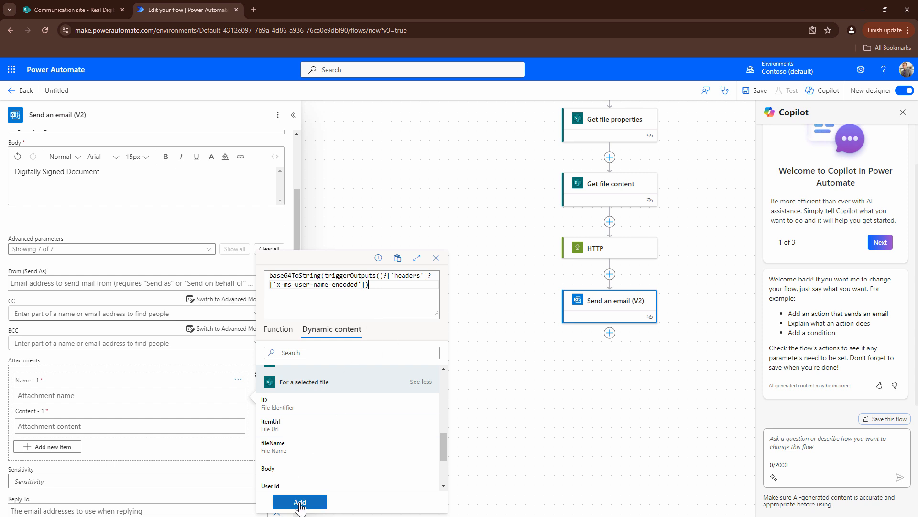
{"action": "left_click", "coordinate": [300, 501]}
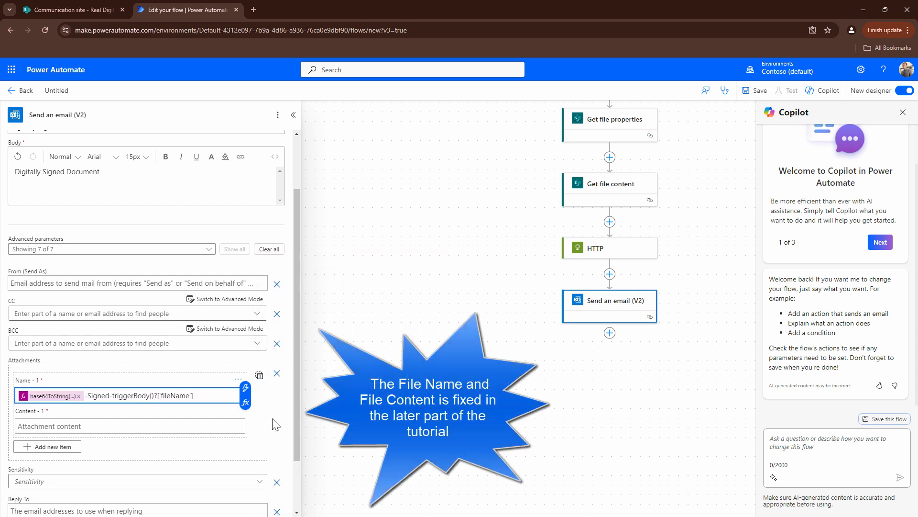
{"action": "mouse_move", "coordinate": [813, 109]}
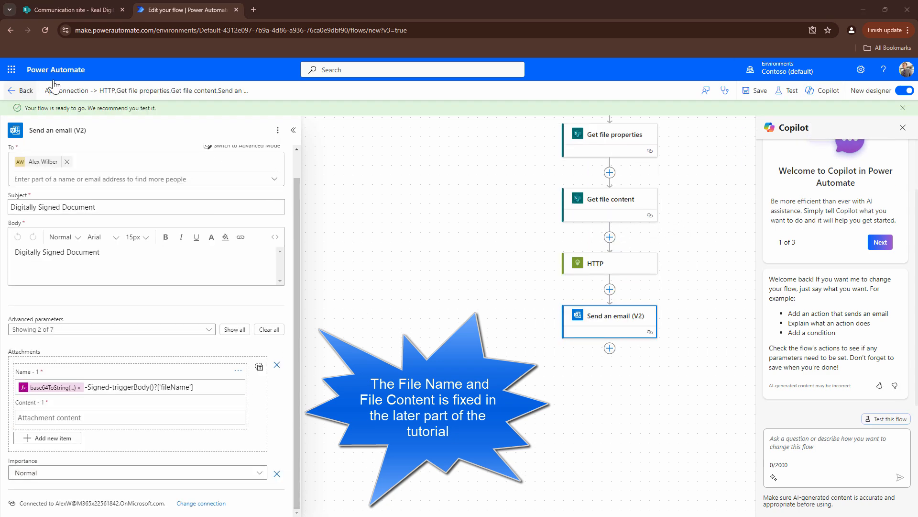
{"action": "left_click", "coordinate": [70, 10]}
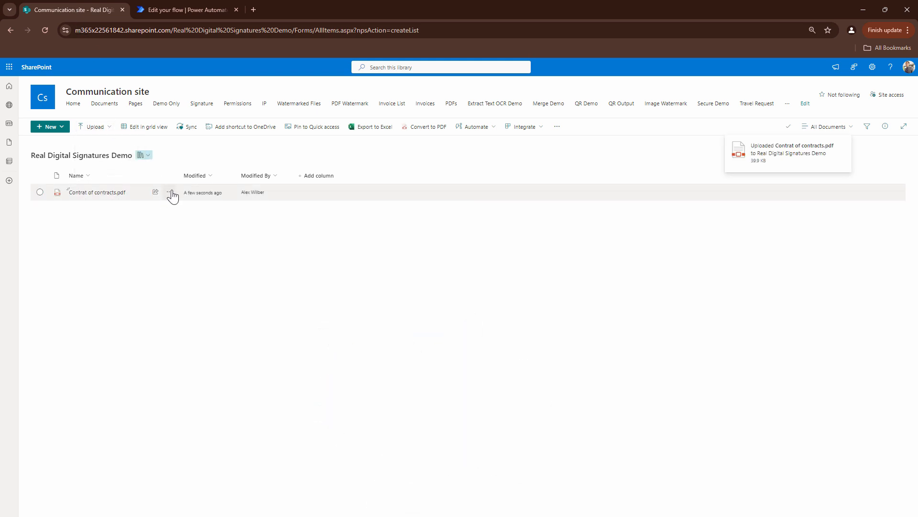
{"action": "left_click", "coordinate": [170, 192]}
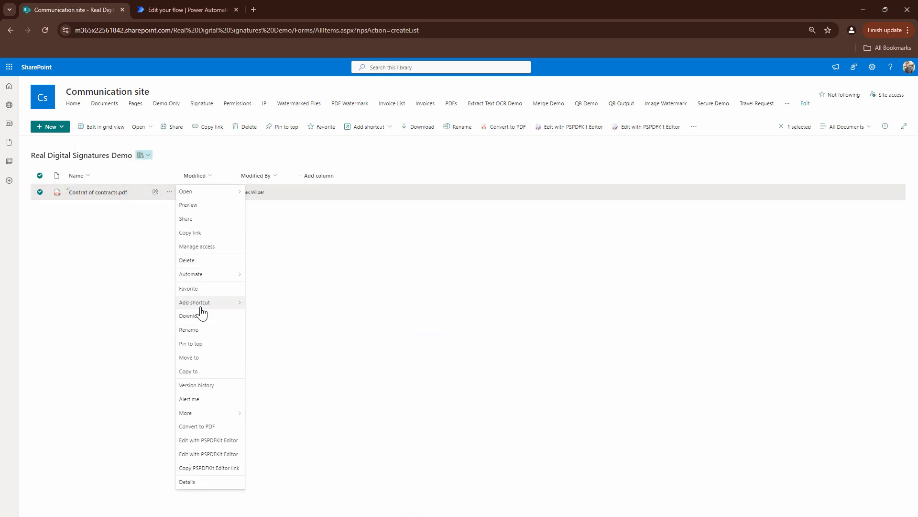
{"action": "mouse_move", "coordinate": [191, 274]}
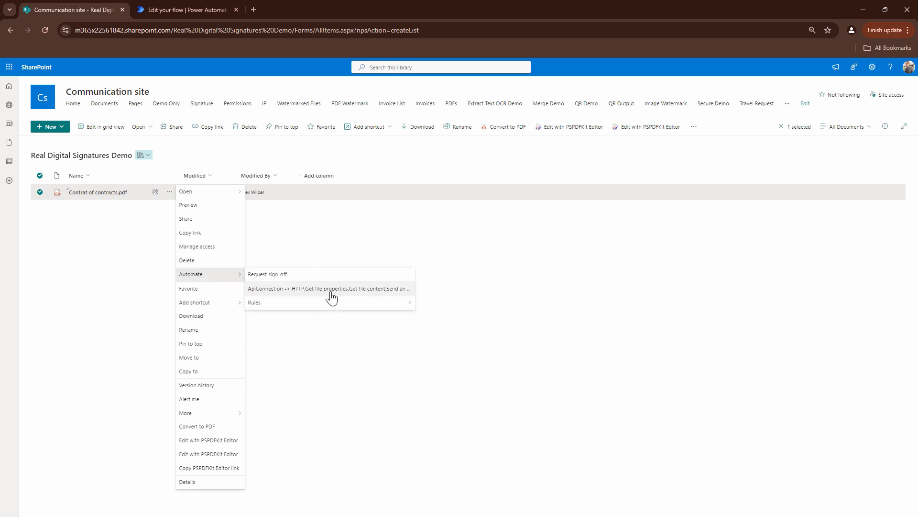
{"action": "left_click", "coordinate": [330, 288]}
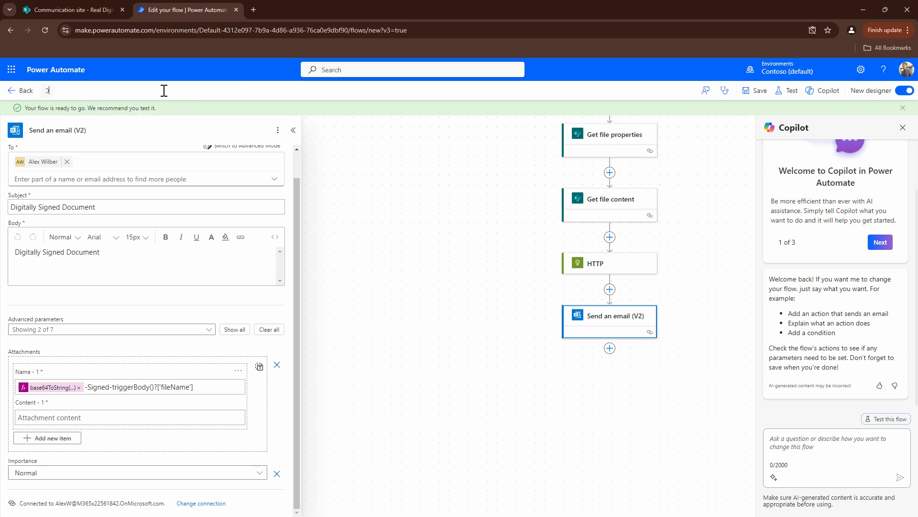
Step: Rename the flow 'Digital Signature Basic - Part 1', save it, and return to the SharePoint library
{"action": "type", "text": "Digital Signature Basic"}
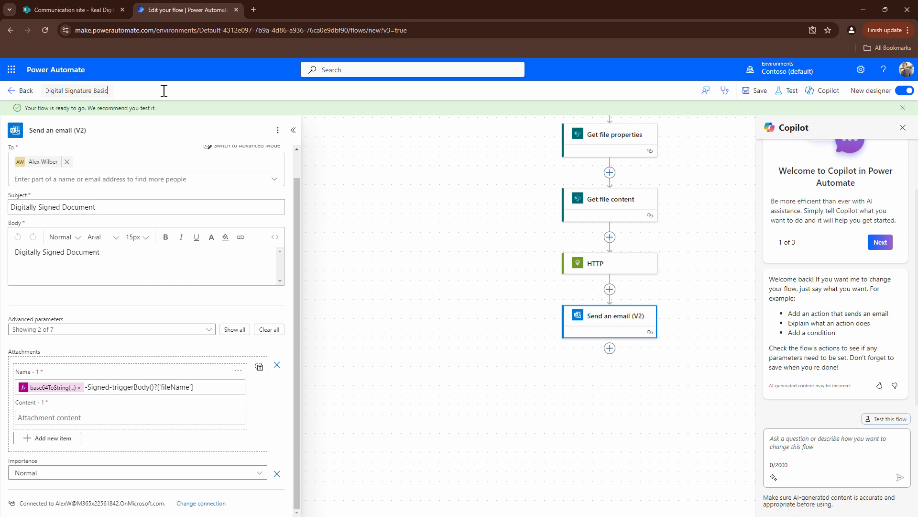
{"action": "mouse_move", "coordinate": [758, 90]}
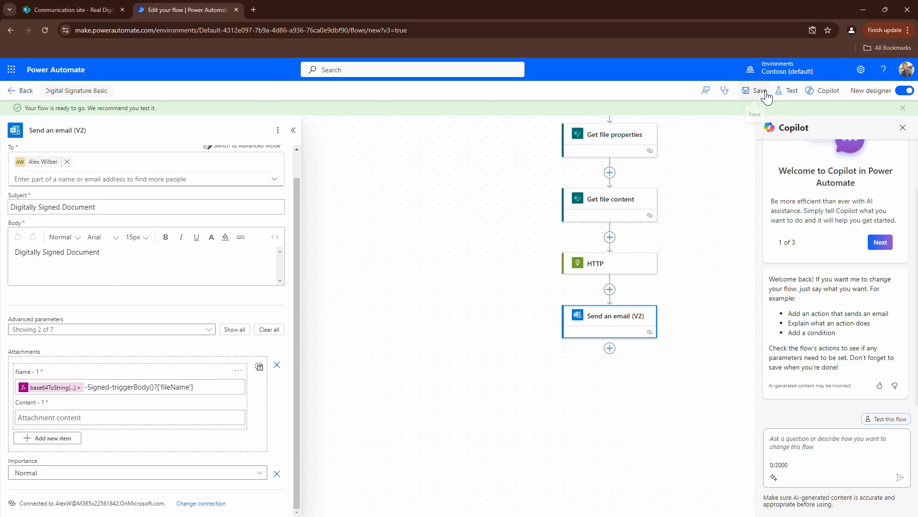
{"action": "type", "text": "- PArt 1"}
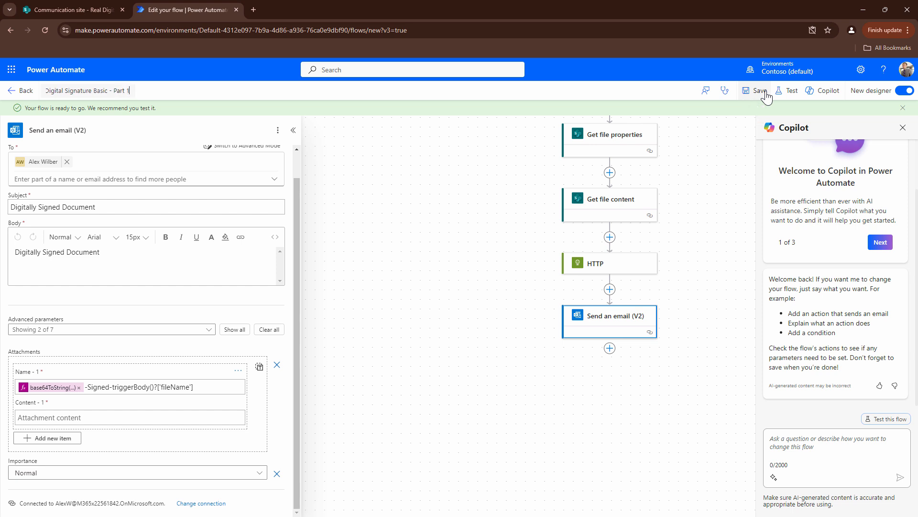
{"action": "left_click", "coordinate": [758, 90]}
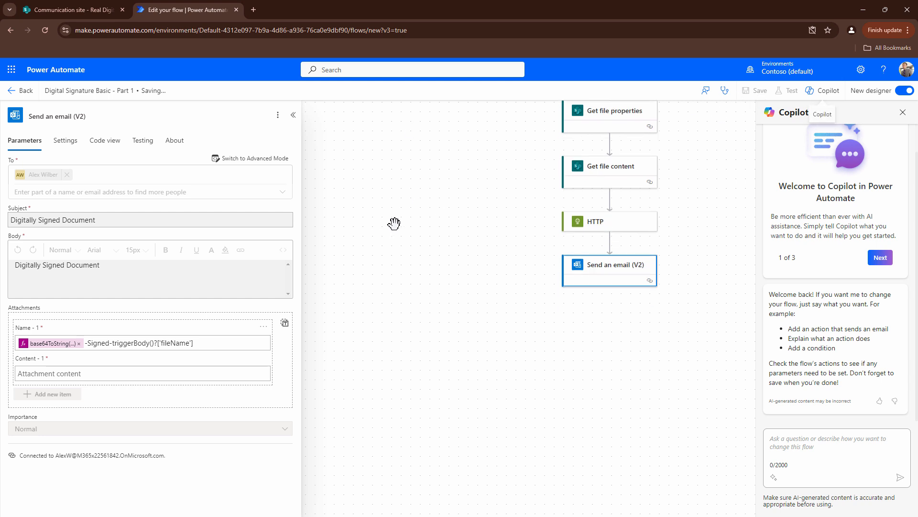
{"action": "left_click", "coordinate": [70, 9]}
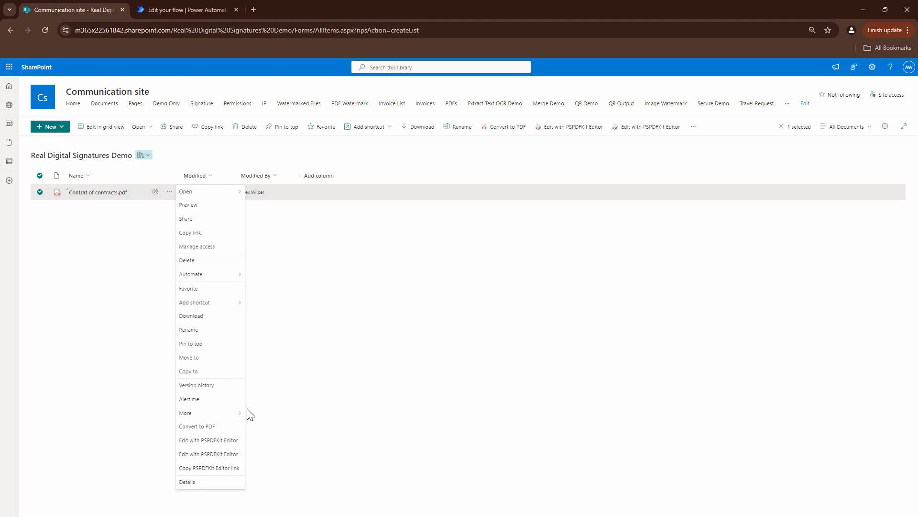
Step: Open the contract PDF's flow-run panel and check the HTTP step in the flow editor
{"action": "left_click", "coordinate": [186, 481]}
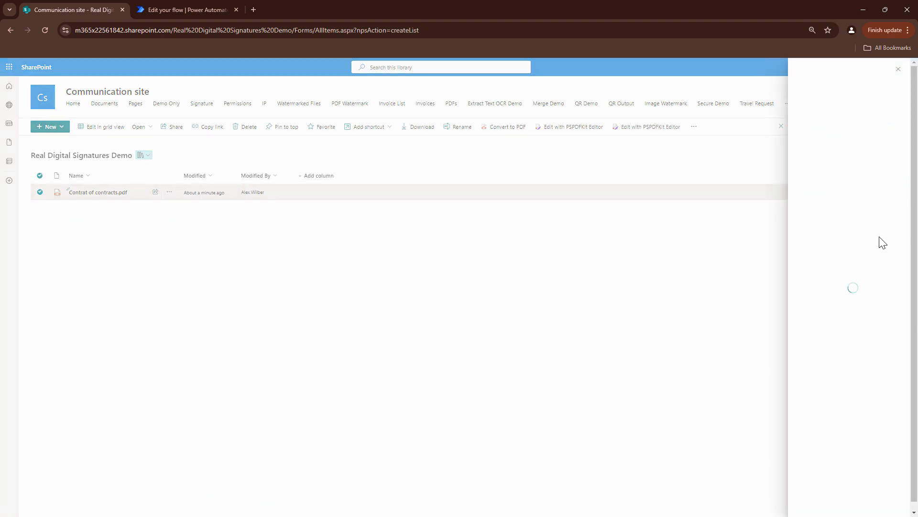
{"action": "left_click", "coordinate": [183, 9]}
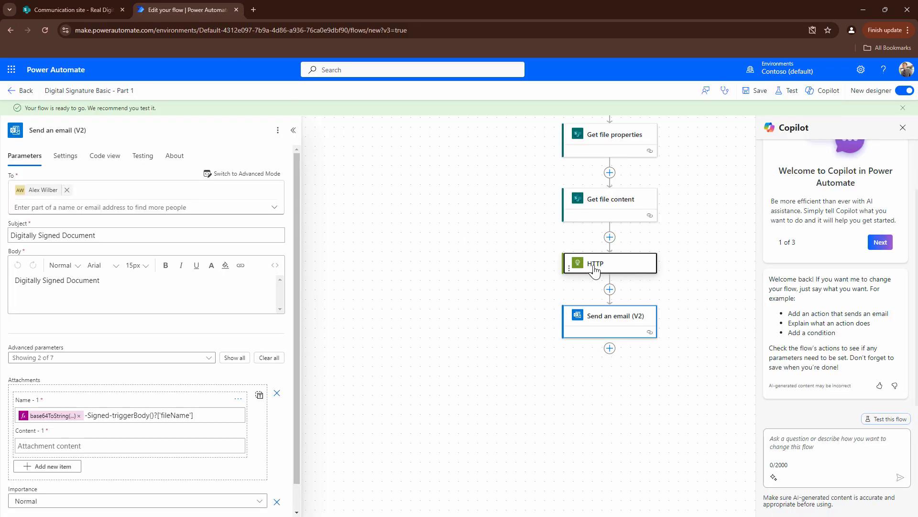
{"action": "left_click", "coordinate": [609, 263]}
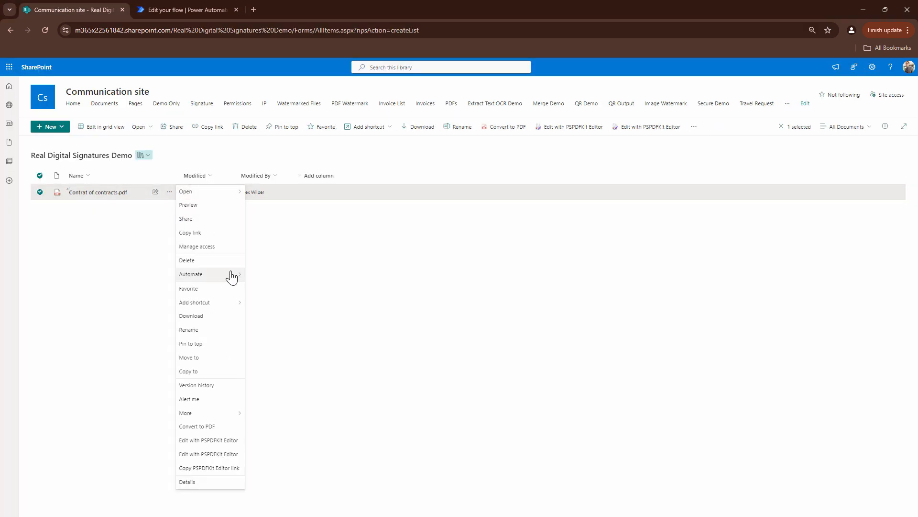
Step: Run Digital Signature Basic - Part 1 on the contract PDF and open Outlook to check for the email
{"action": "left_click", "coordinate": [430, 297]}
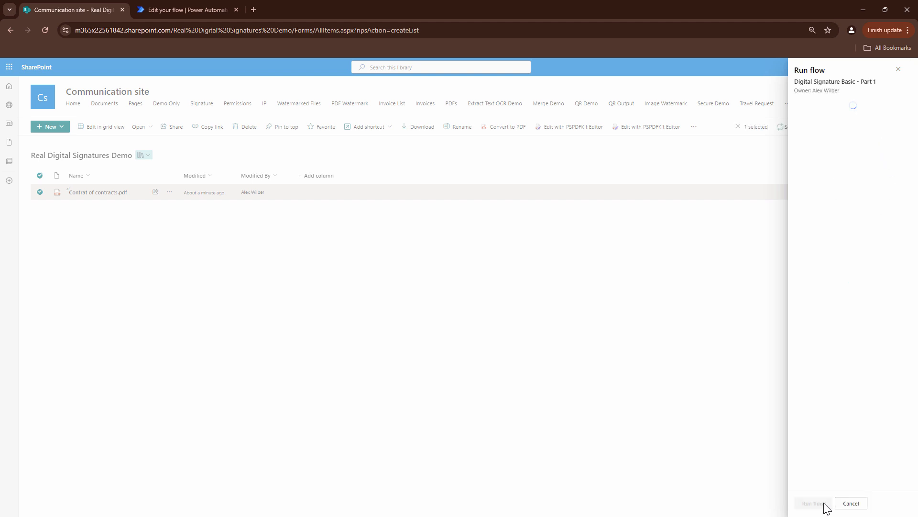
{"action": "left_click", "coordinate": [182, 10]}
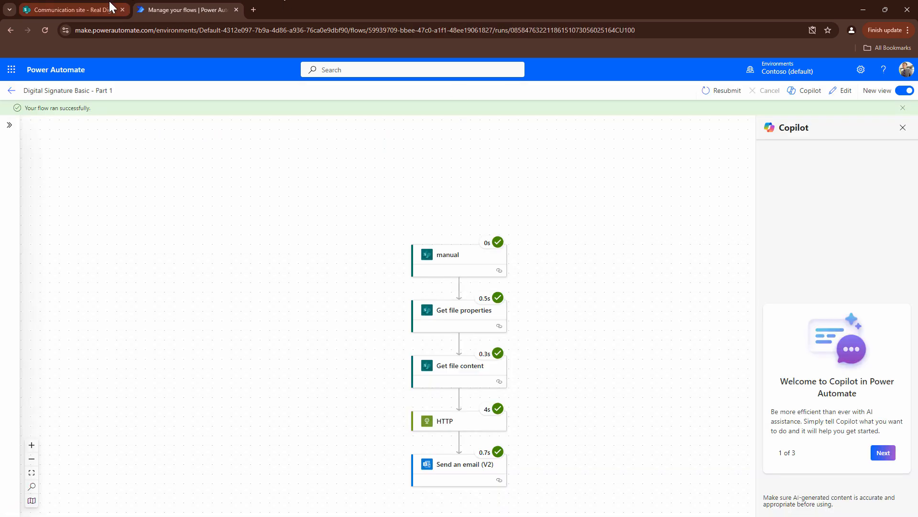
{"action": "left_click", "coordinate": [11, 68]}
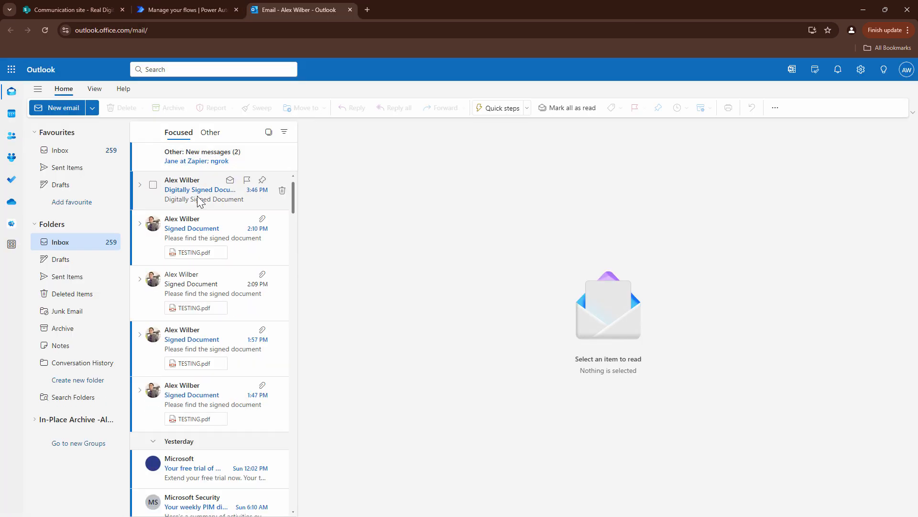
Step: Download the Digitally Signed Document email's attachment, which arrives 2 bytes and misnamed, then return to the flow
{"action": "left_click", "coordinate": [200, 189]}
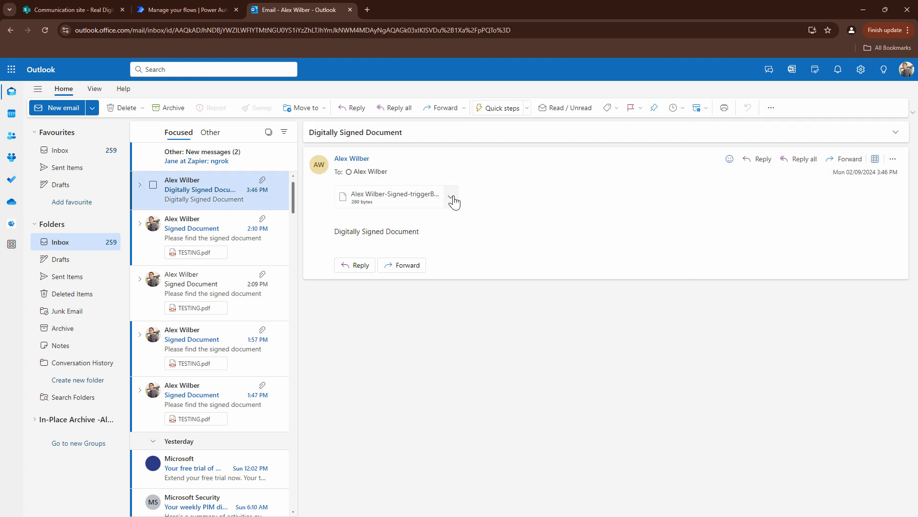
{"action": "left_click", "coordinate": [451, 196]}
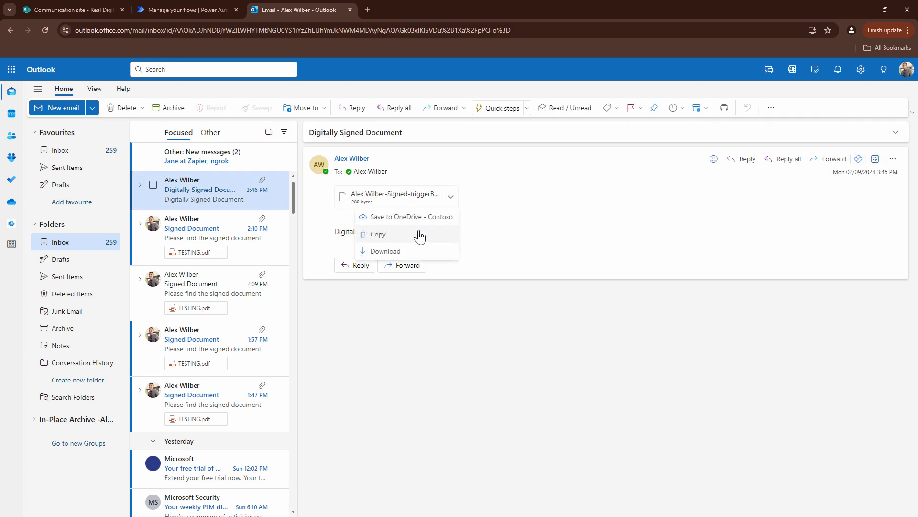
{"action": "left_click", "coordinate": [384, 251]}
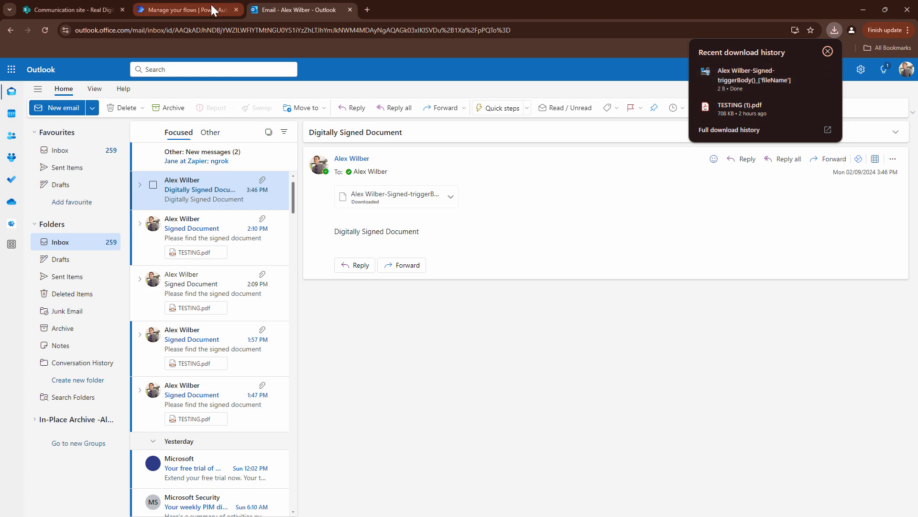
{"action": "left_click", "coordinate": [176, 9]}
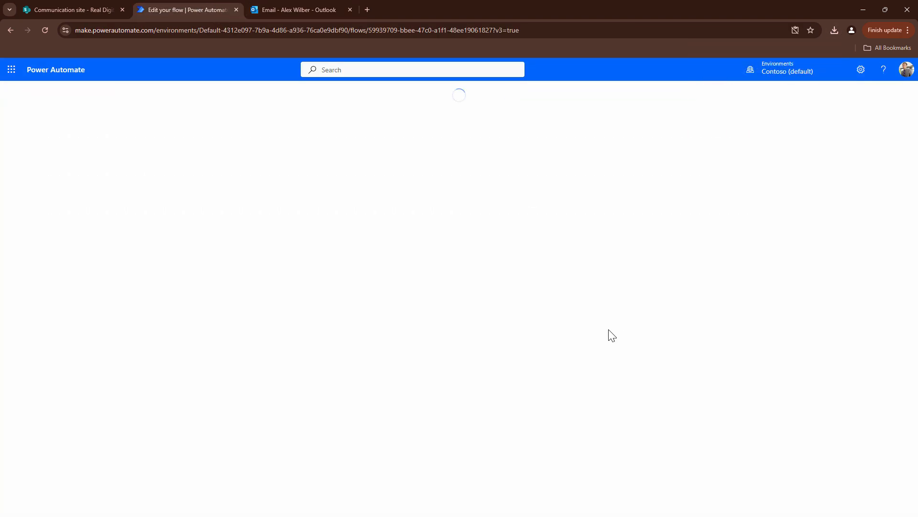
{"action": "mouse_move", "coordinate": [534, 296]}
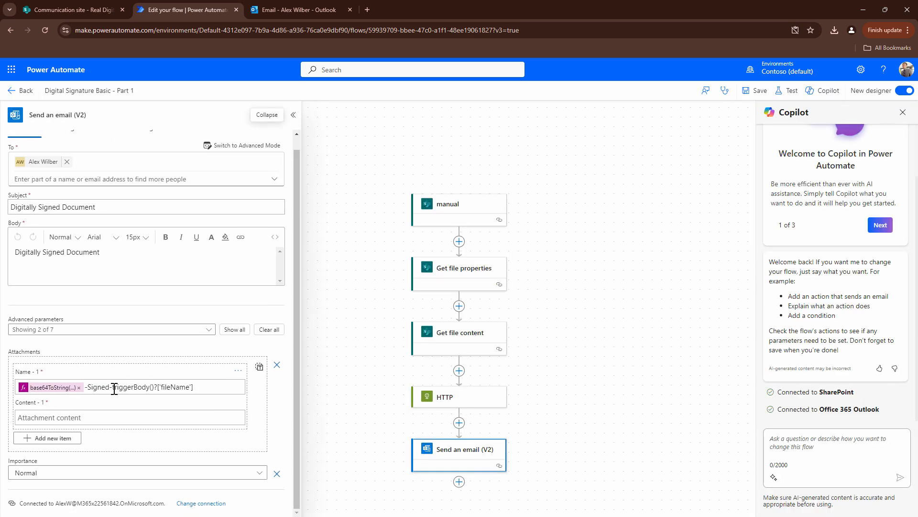
Step: Replace the literal fileName with the trigger's fileName token in Attachment Name, save, and retest with a recent trigger run
{"action": "left_click", "coordinate": [147, 387]}
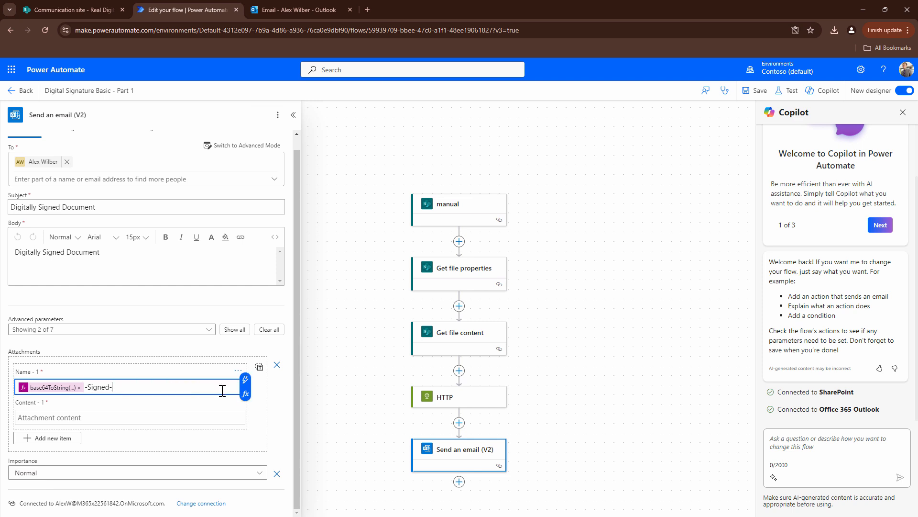
{"action": "left_click", "coordinate": [244, 386]}
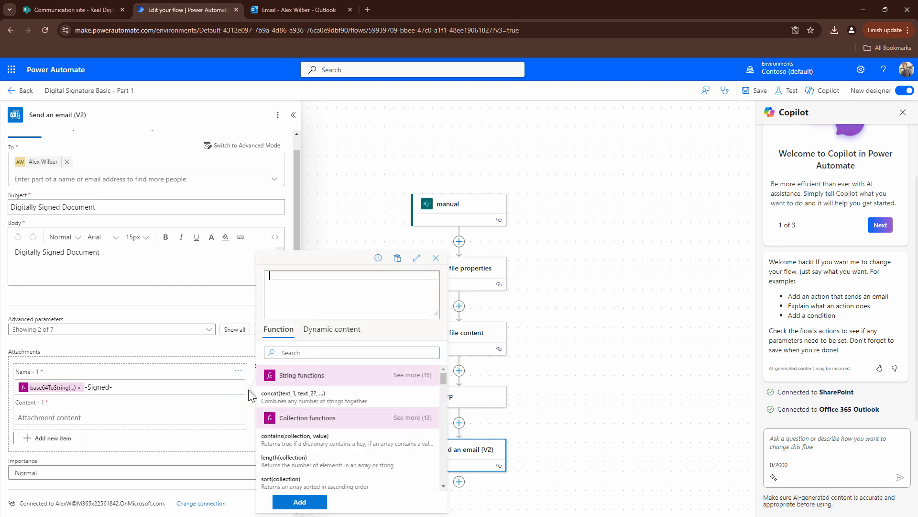
{"action": "left_click", "coordinate": [332, 328]}
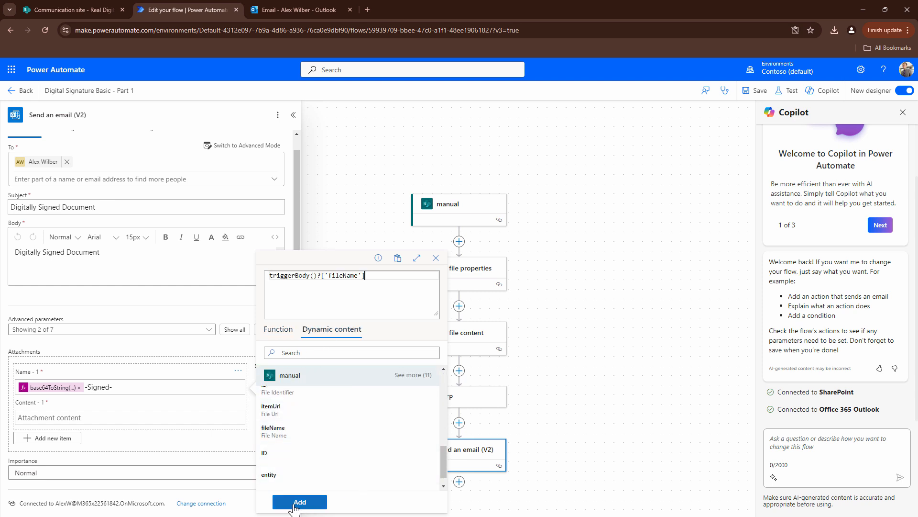
{"action": "left_click", "coordinate": [299, 503]}
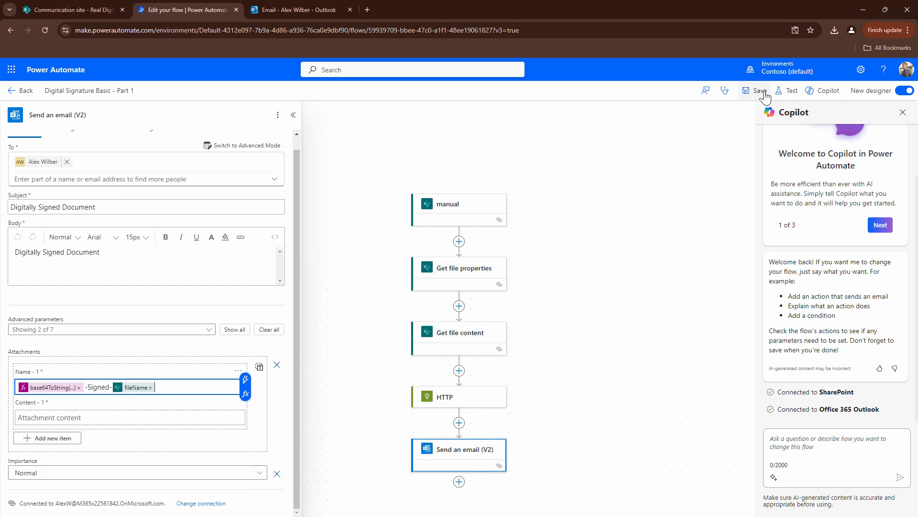
{"action": "left_click", "coordinate": [791, 90]}
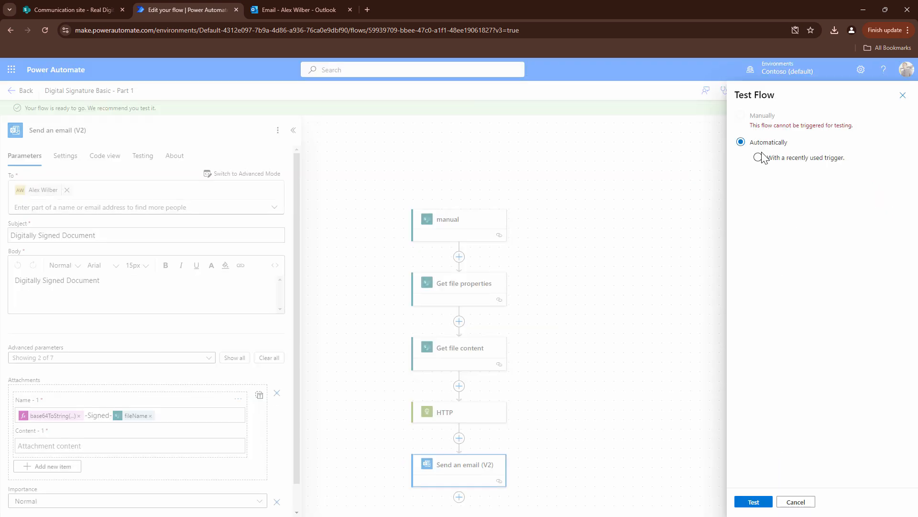
{"action": "left_click", "coordinate": [758, 157]}
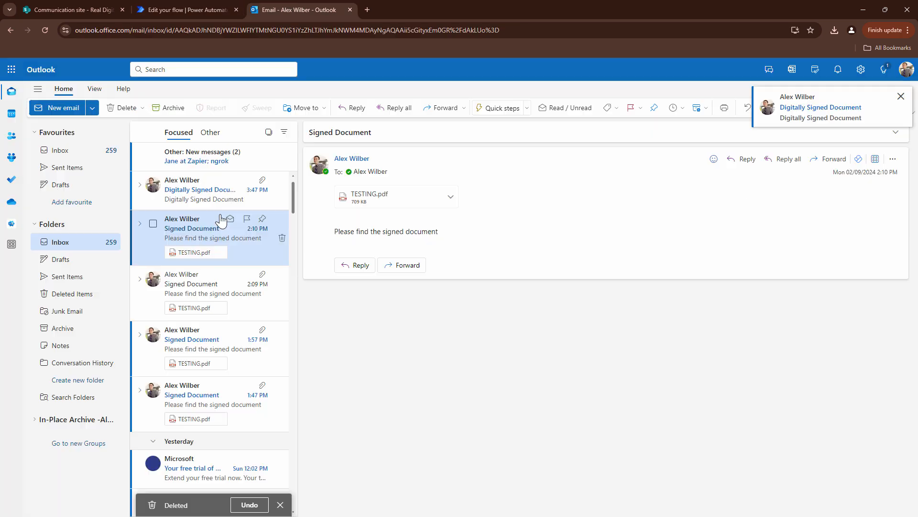
Step: Download 'Alex Wilber-Signed-Contrat of contracts.pdf' from the new email; it fails to load even after reload, so head to SharePoint
{"action": "left_click", "coordinate": [200, 190]}
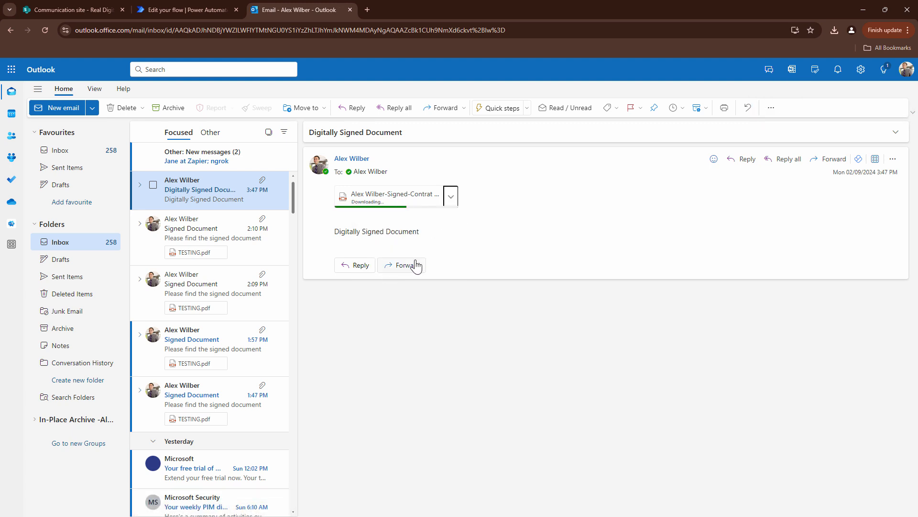
{"action": "left_click", "coordinate": [834, 30]}
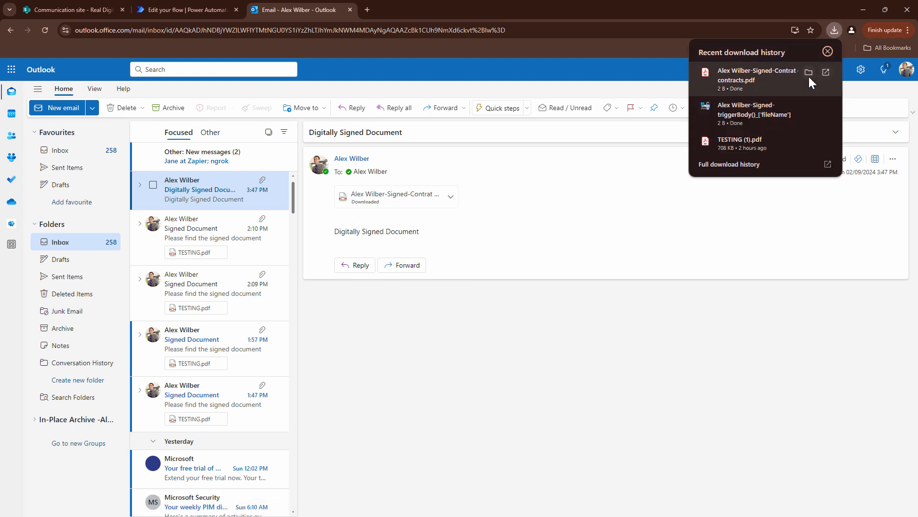
{"action": "left_click", "coordinate": [758, 74]}
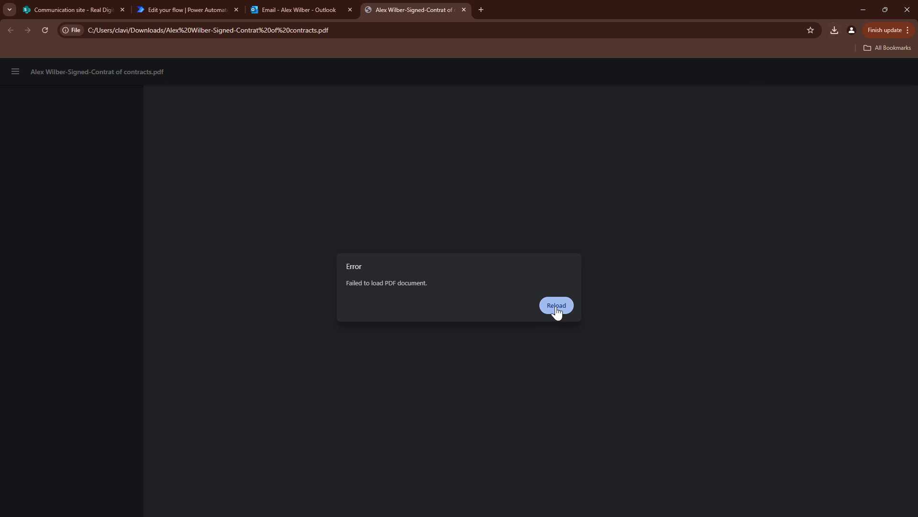
{"action": "left_click", "coordinate": [296, 9]}
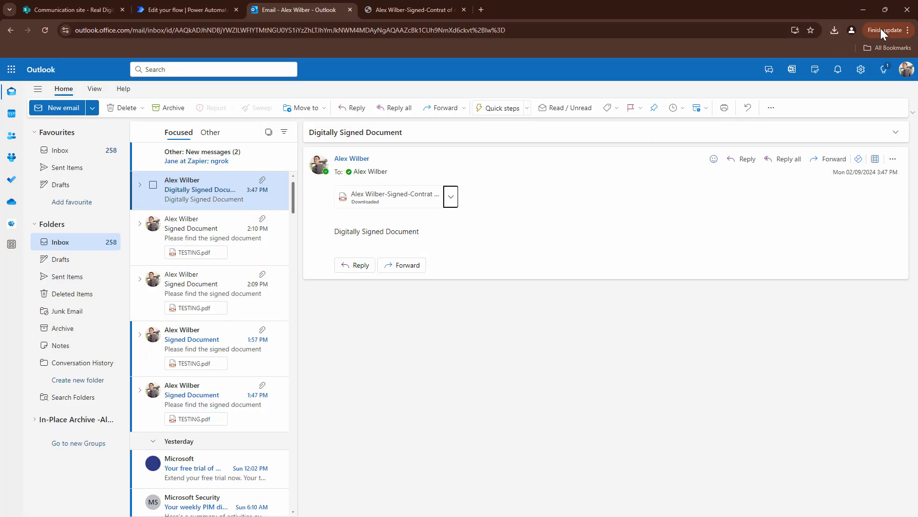
{"action": "left_click", "coordinate": [70, 10]}
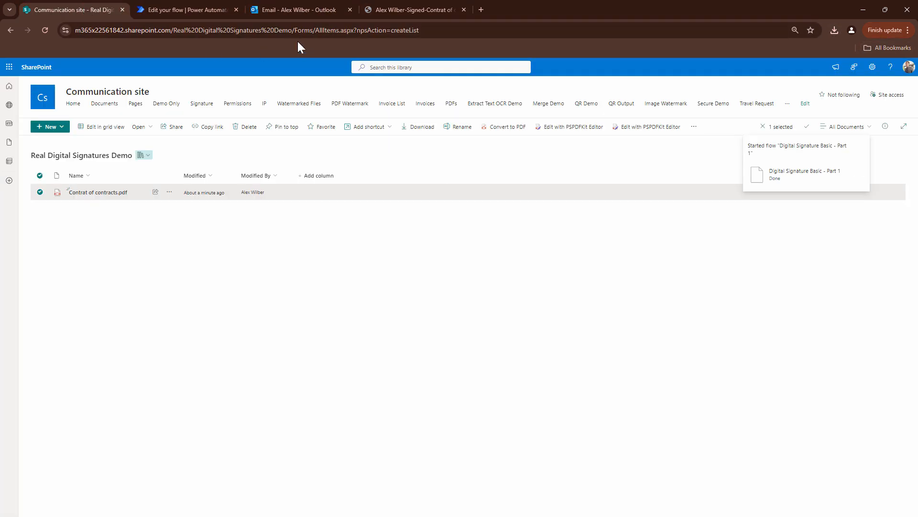
Step: Return from the SharePoint library to the Power Automate flow editor
{"action": "left_click", "coordinate": [183, 9]}
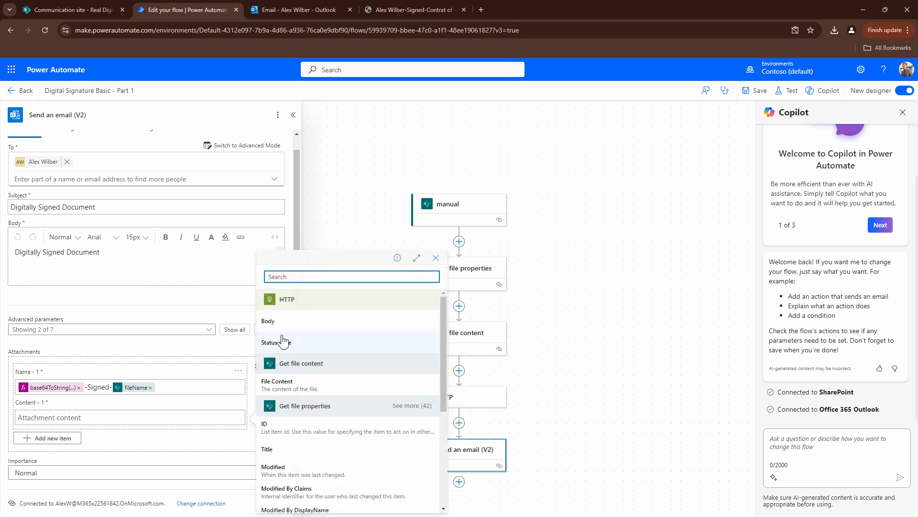
Step: Set the attachment Content to the HTTP Body dynamic value, save the flow and run a test
{"action": "left_click", "coordinate": [268, 320]}
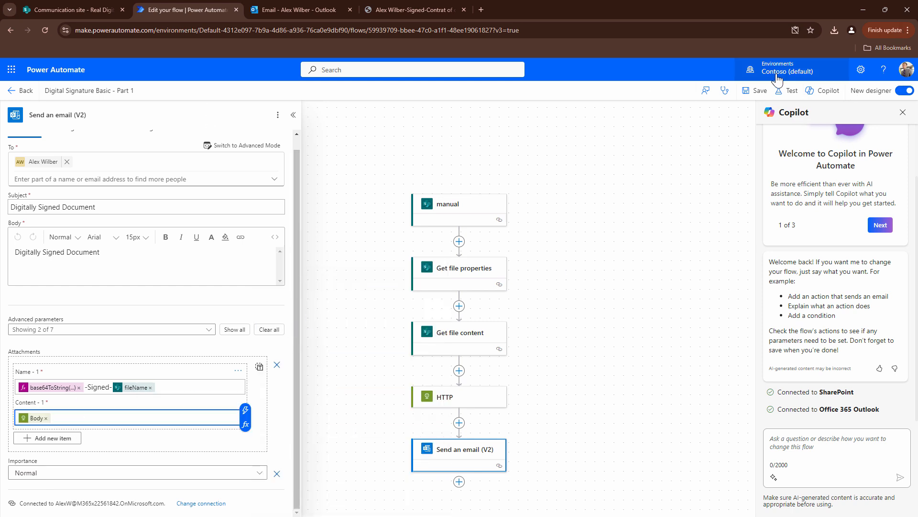
{"action": "left_click", "coordinate": [760, 90]}
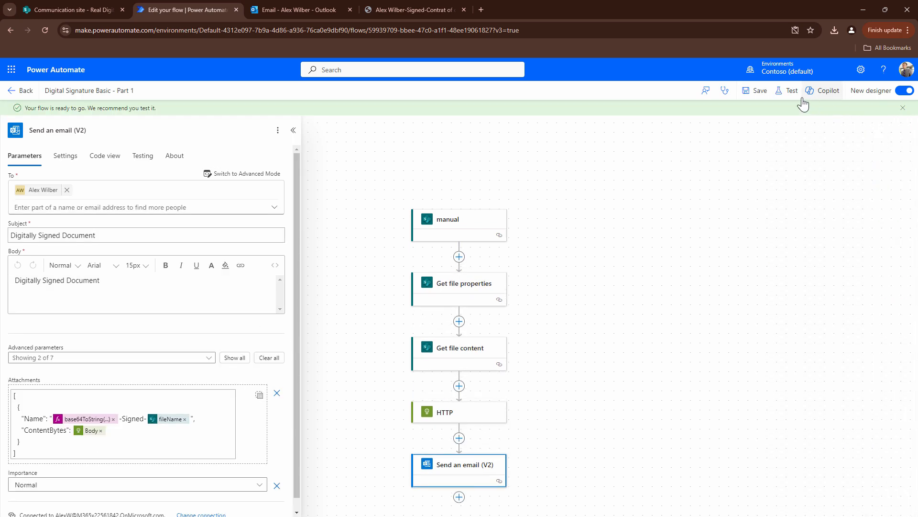
{"action": "left_click", "coordinate": [791, 90]}
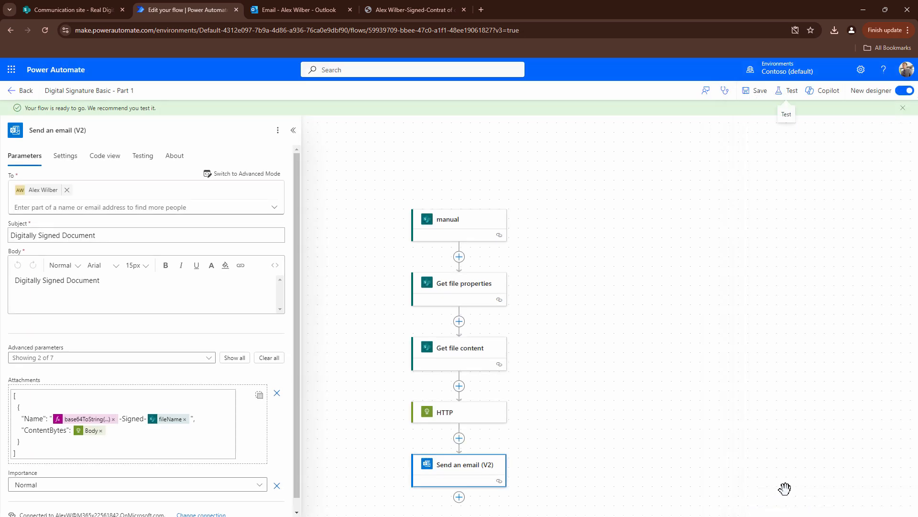
{"action": "left_click", "coordinate": [296, 9]}
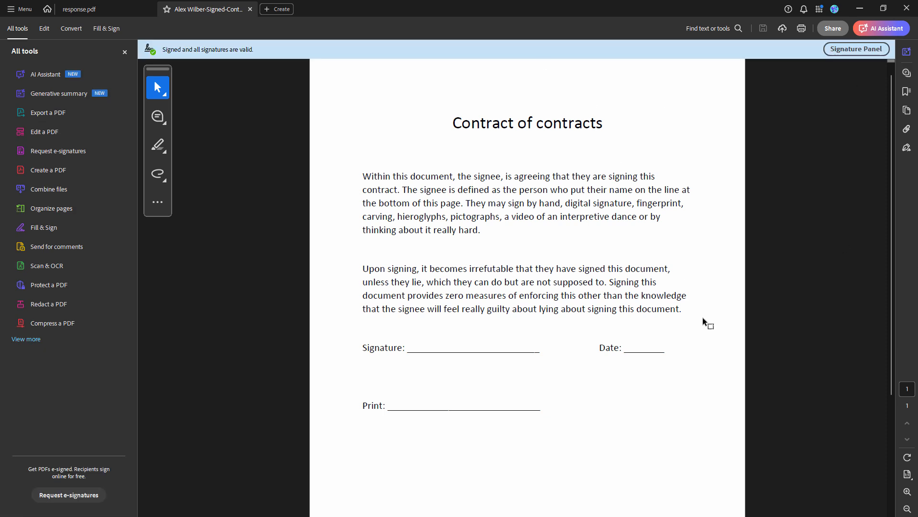
{"action": "mouse_move", "coordinate": [264, 57]}
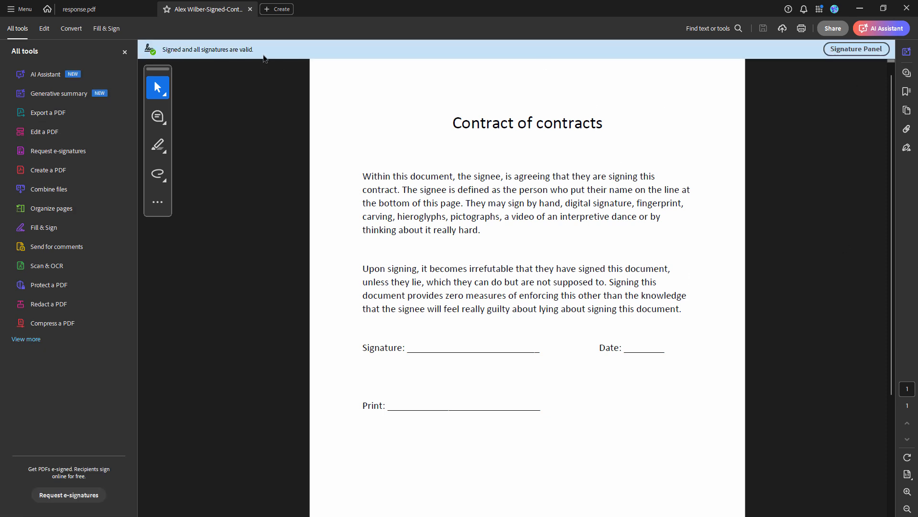
{"action": "mouse_move", "coordinate": [49, 132]}
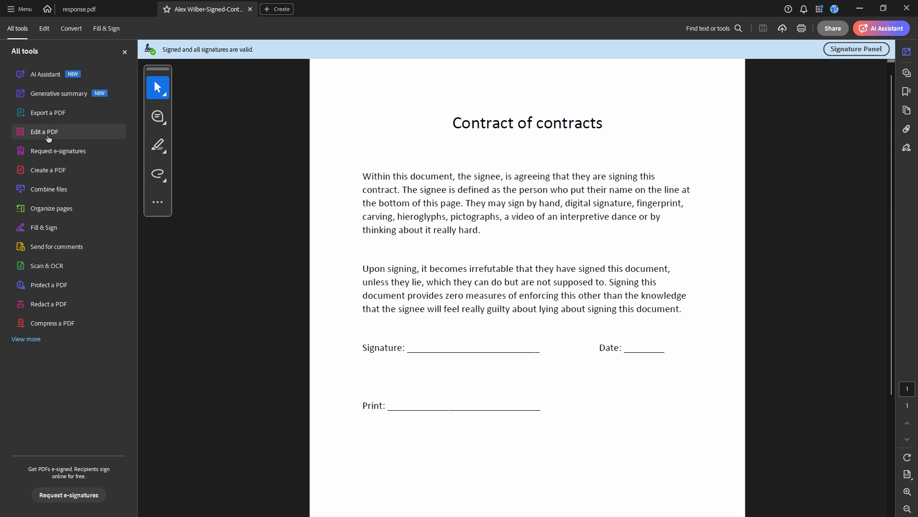
Step: Attempt Edit a PDF on the signed contract and acknowledge the cannot-be-edited warning
{"action": "left_click", "coordinate": [44, 131]}
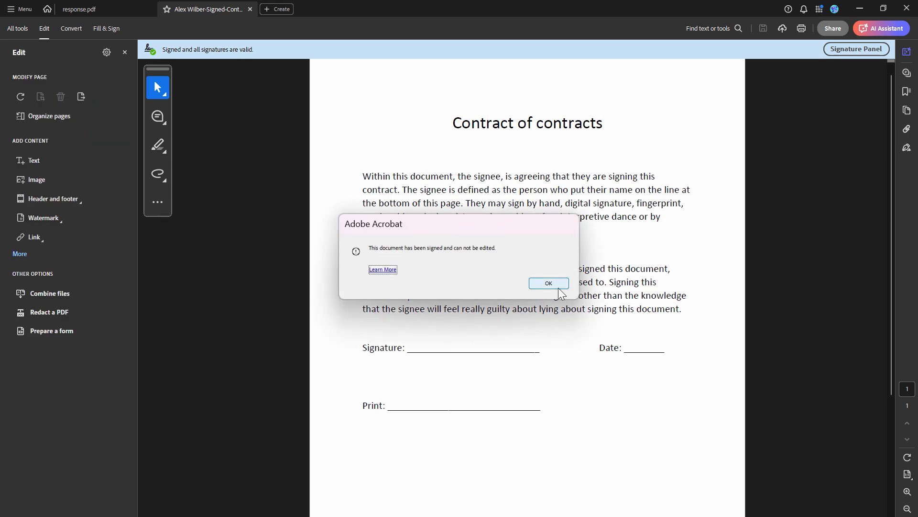
{"action": "mouse_move", "coordinate": [404, 257]}
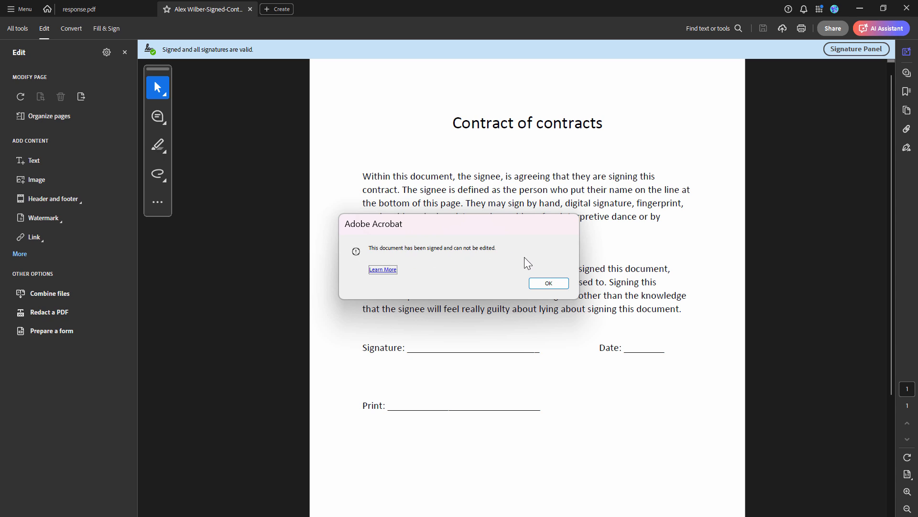
{"action": "left_click", "coordinate": [547, 283]}
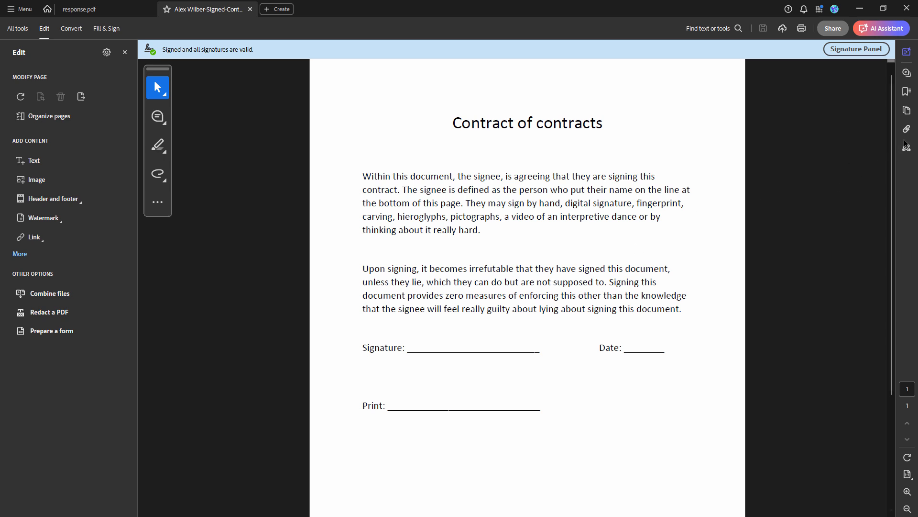
{"action": "mouse_move", "coordinate": [230, 42]}
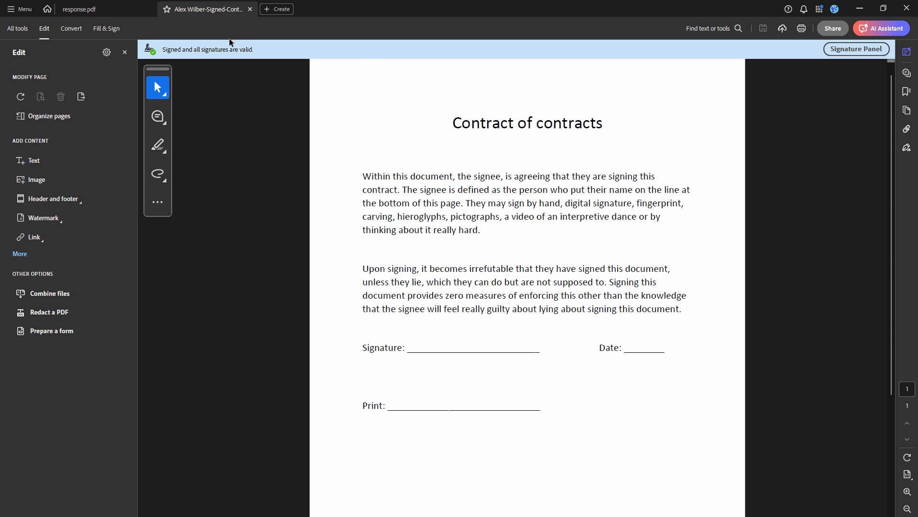
{"action": "mouse_move", "coordinate": [106, 28]}
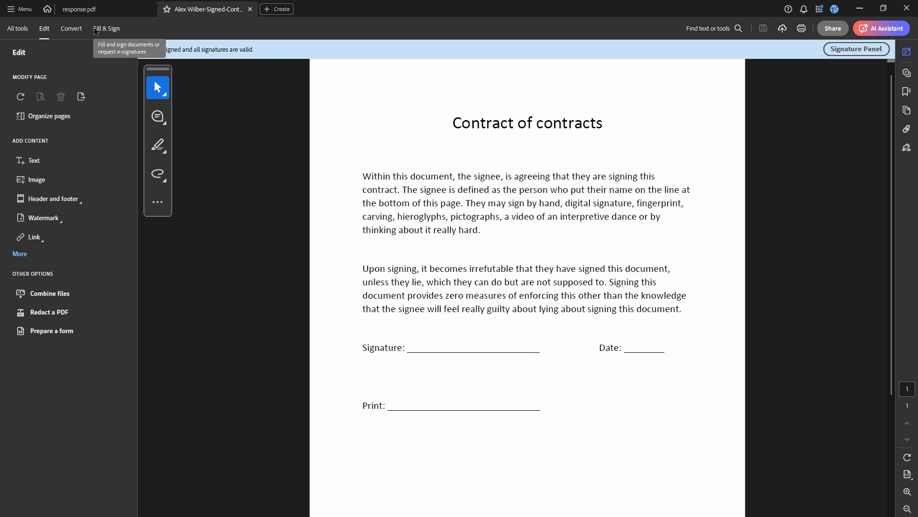